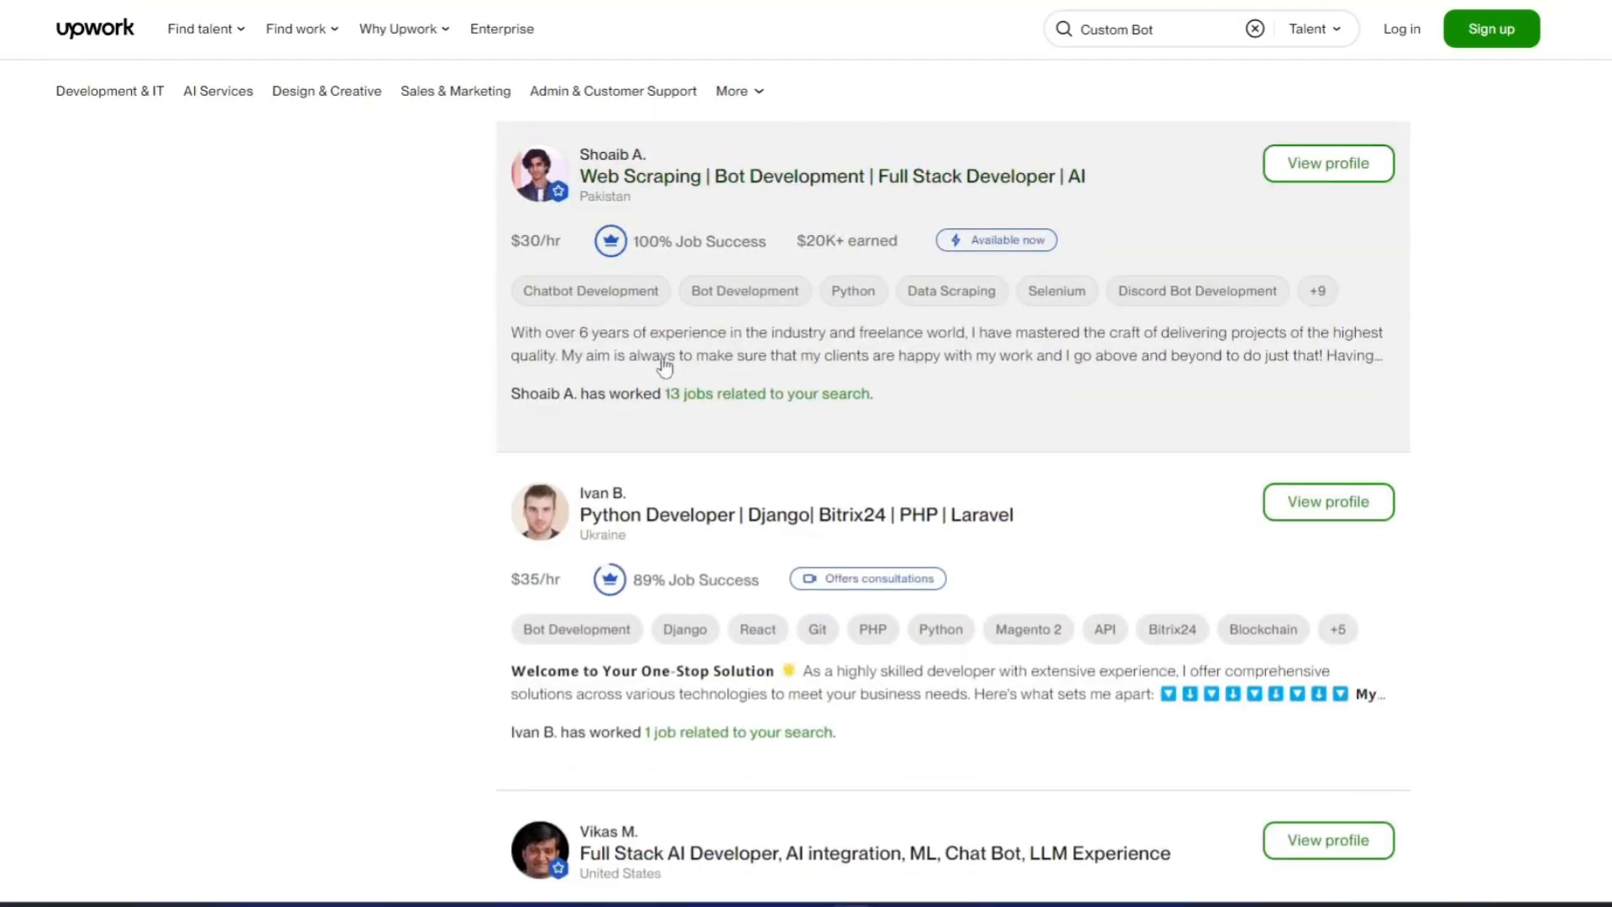
Switch to the AI Engineer assistant and request a new custom chatbot via the 'Create a custom chatbot' card
{"action": "scroll", "scroll_direction": "down", "scroll_amount": 3}
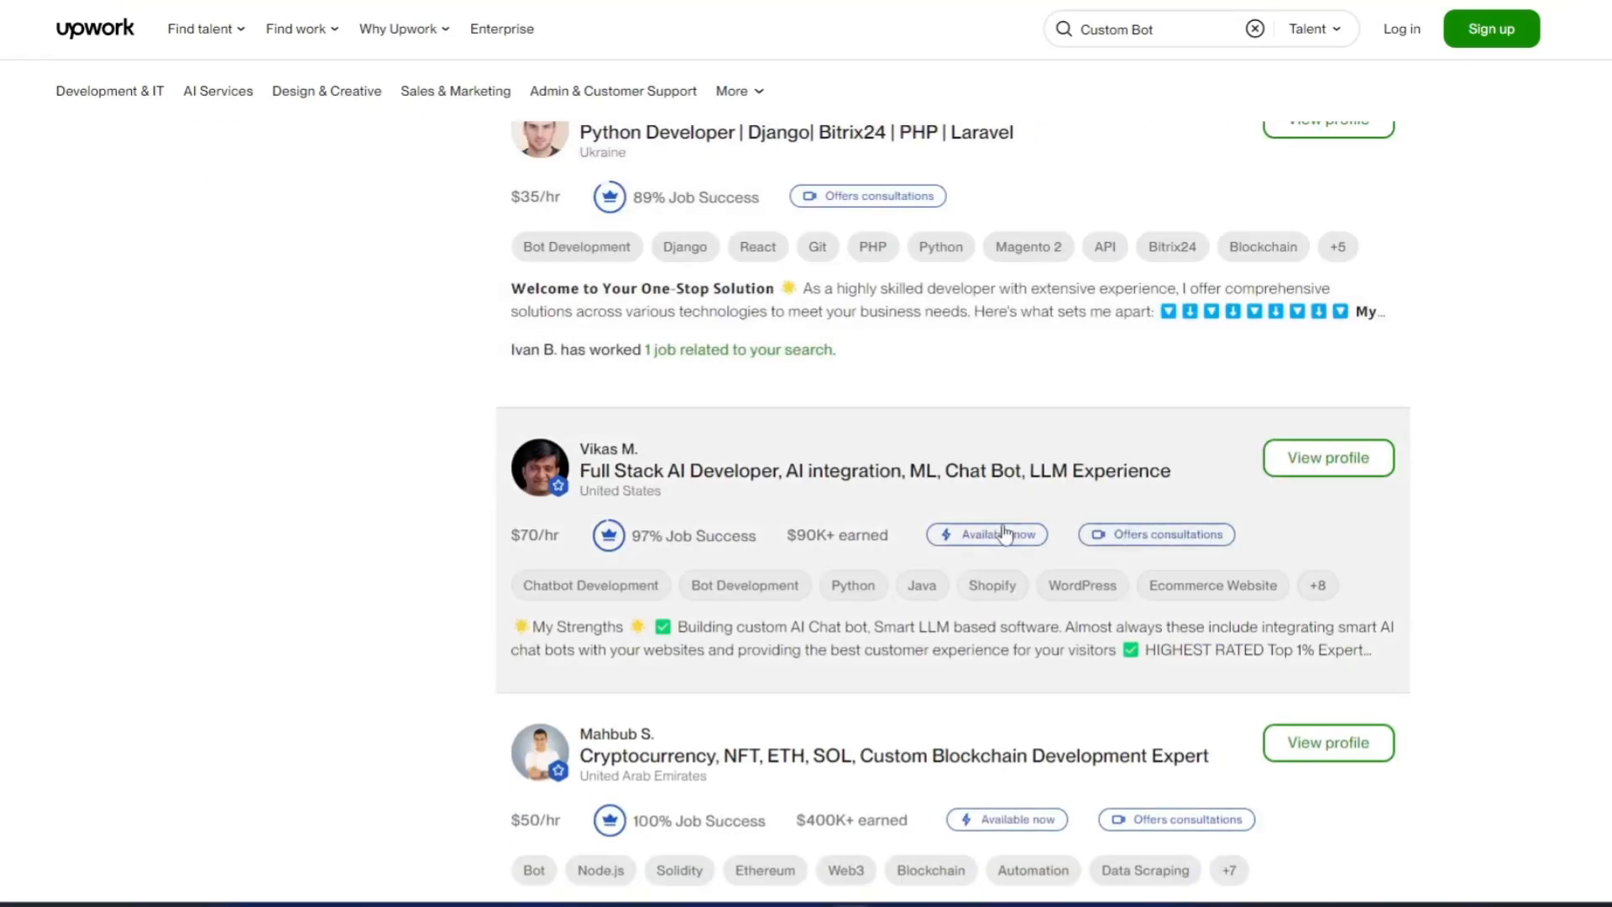
{"action": "scroll", "scroll_direction": "down", "scroll_amount": 3}
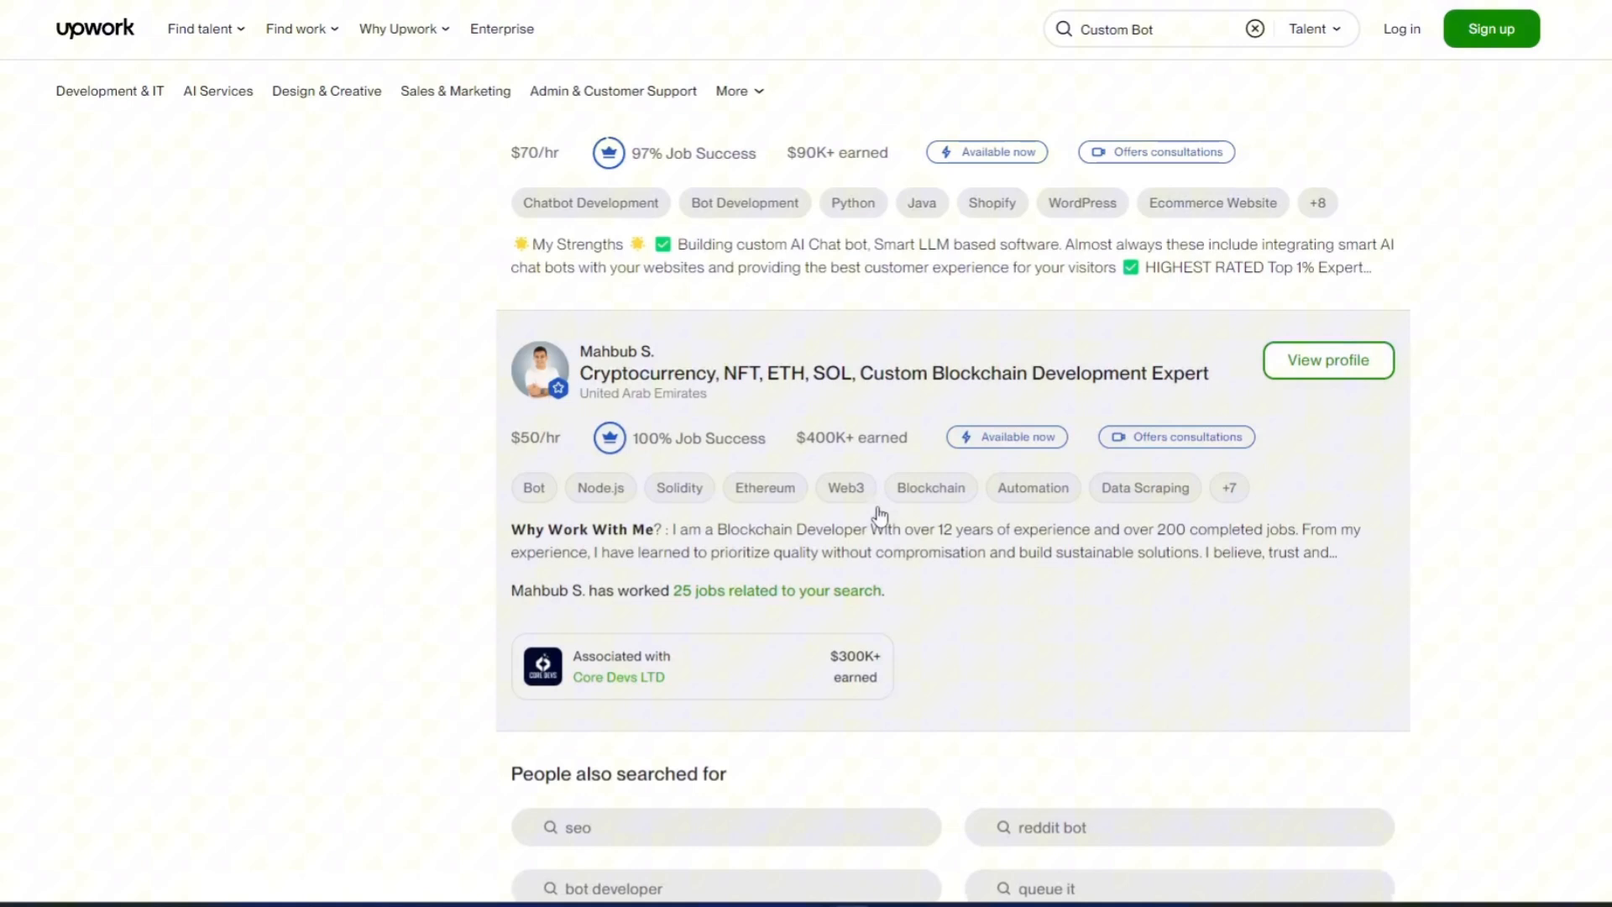
{"action": "scroll", "scroll_direction": "up", "scroll_amount": 3}
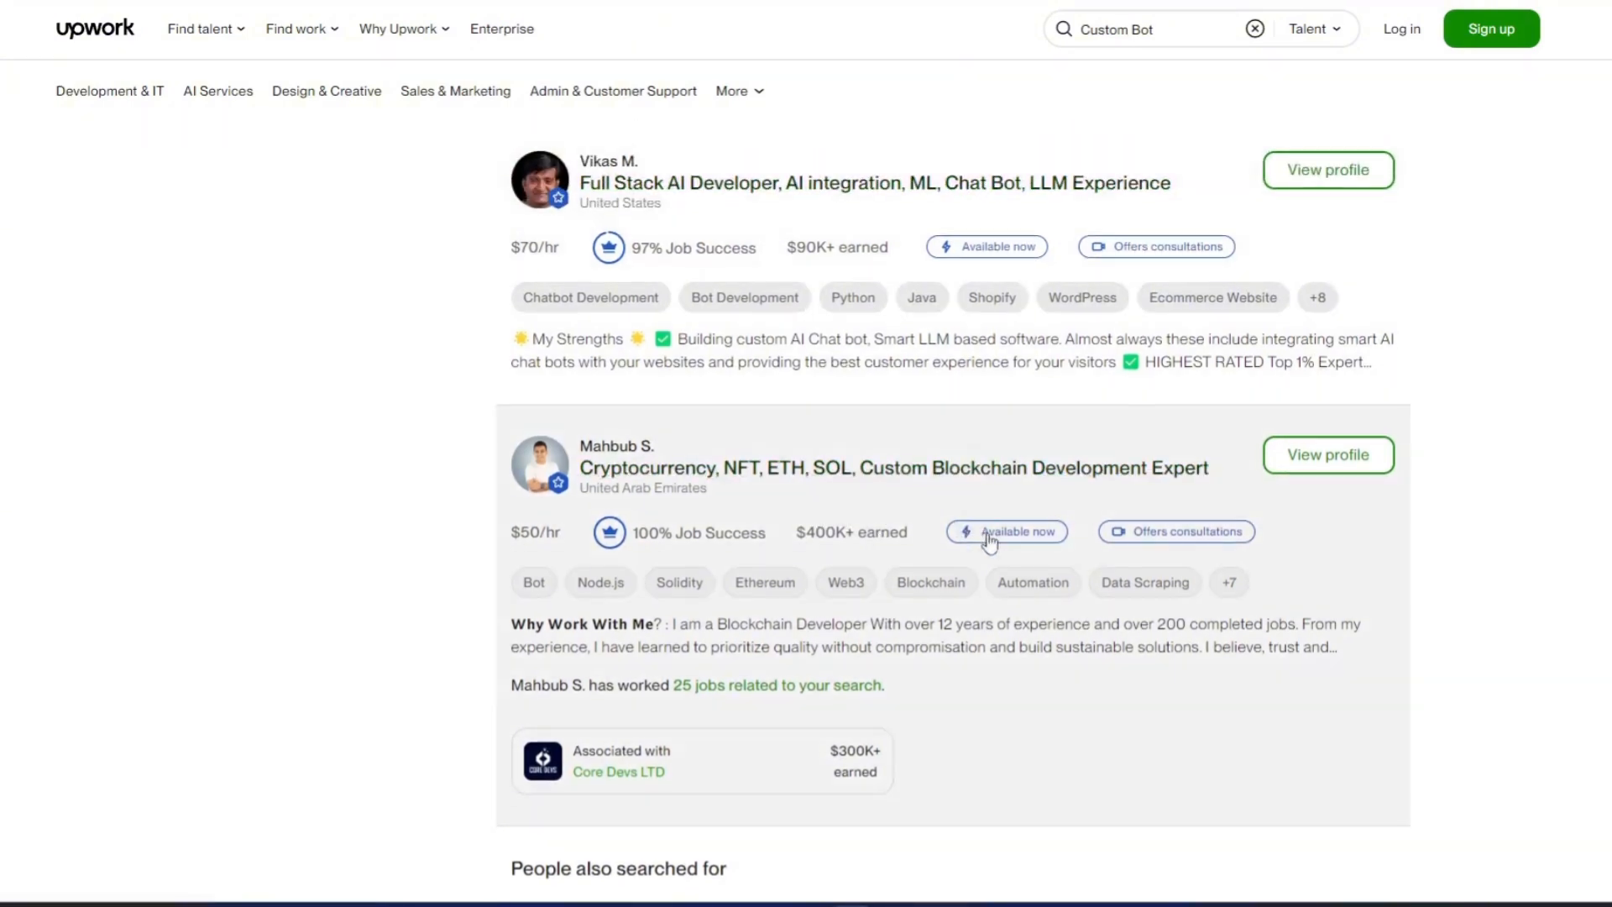
{"action": "scroll", "scroll_direction": "down", "scroll_amount": 3}
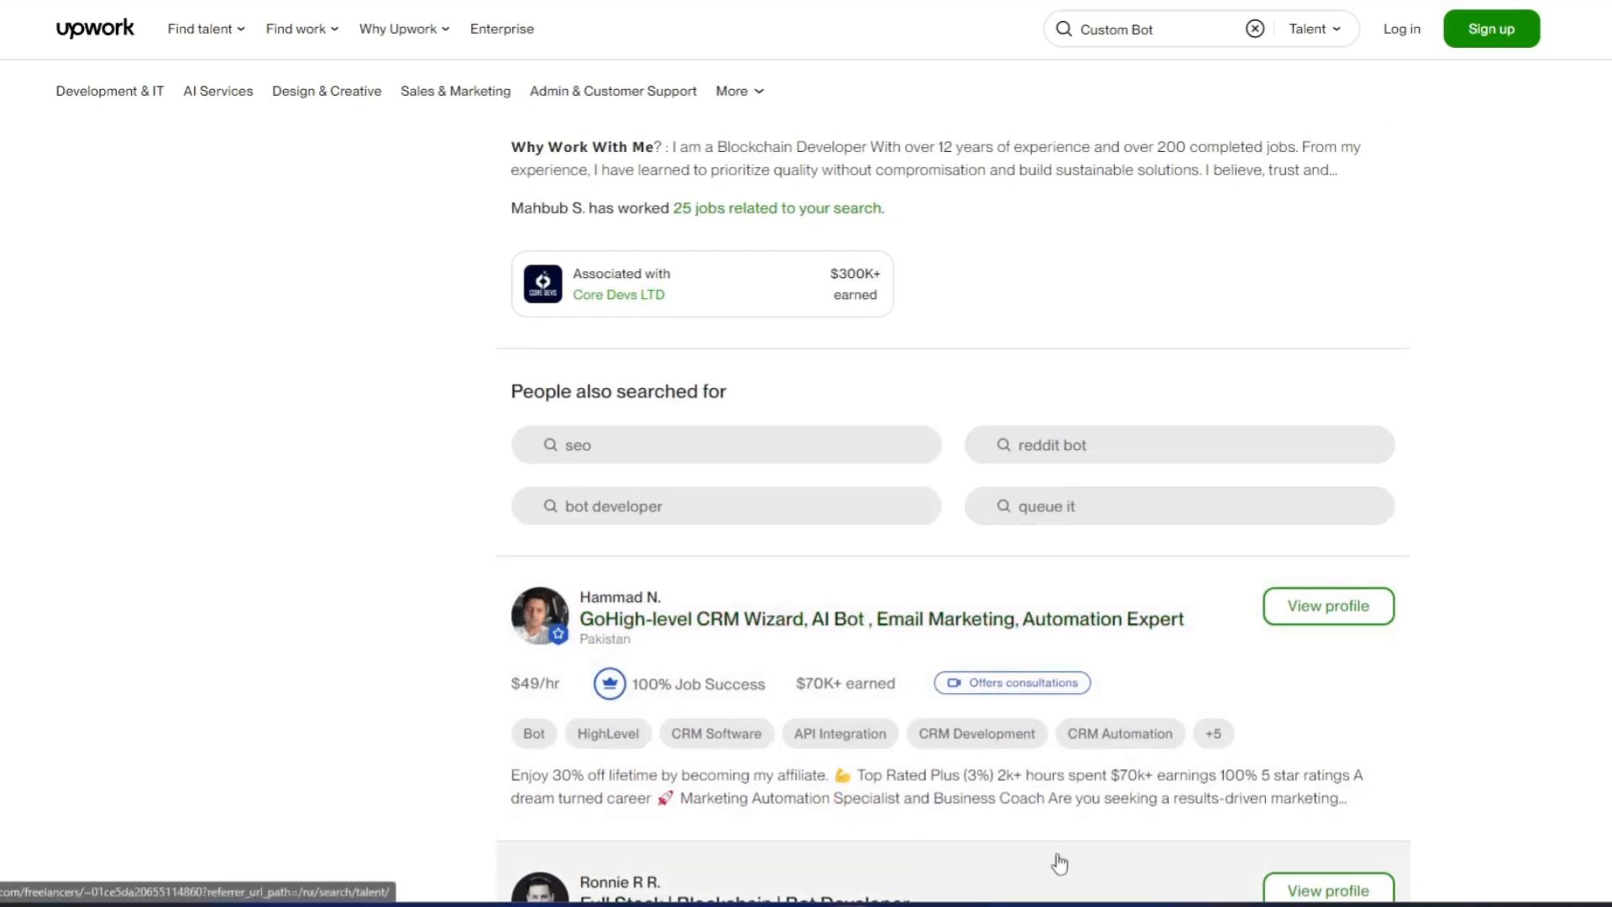
{"action": "mouse_move", "coordinate": [1459, 727]}
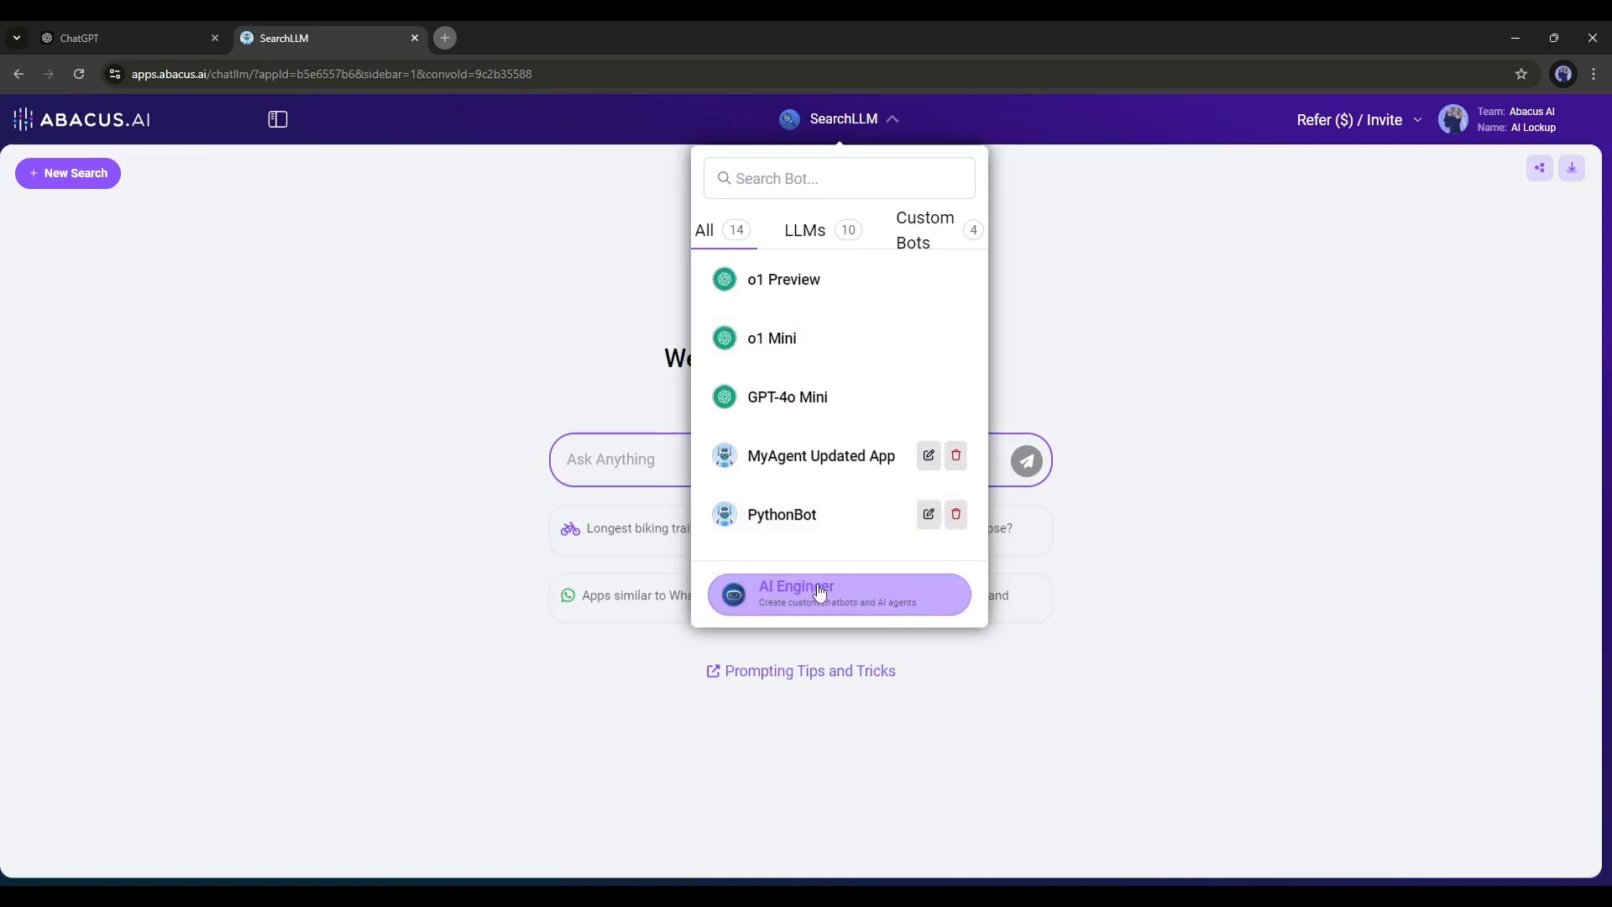
{"action": "left_click", "coordinate": [838, 592]}
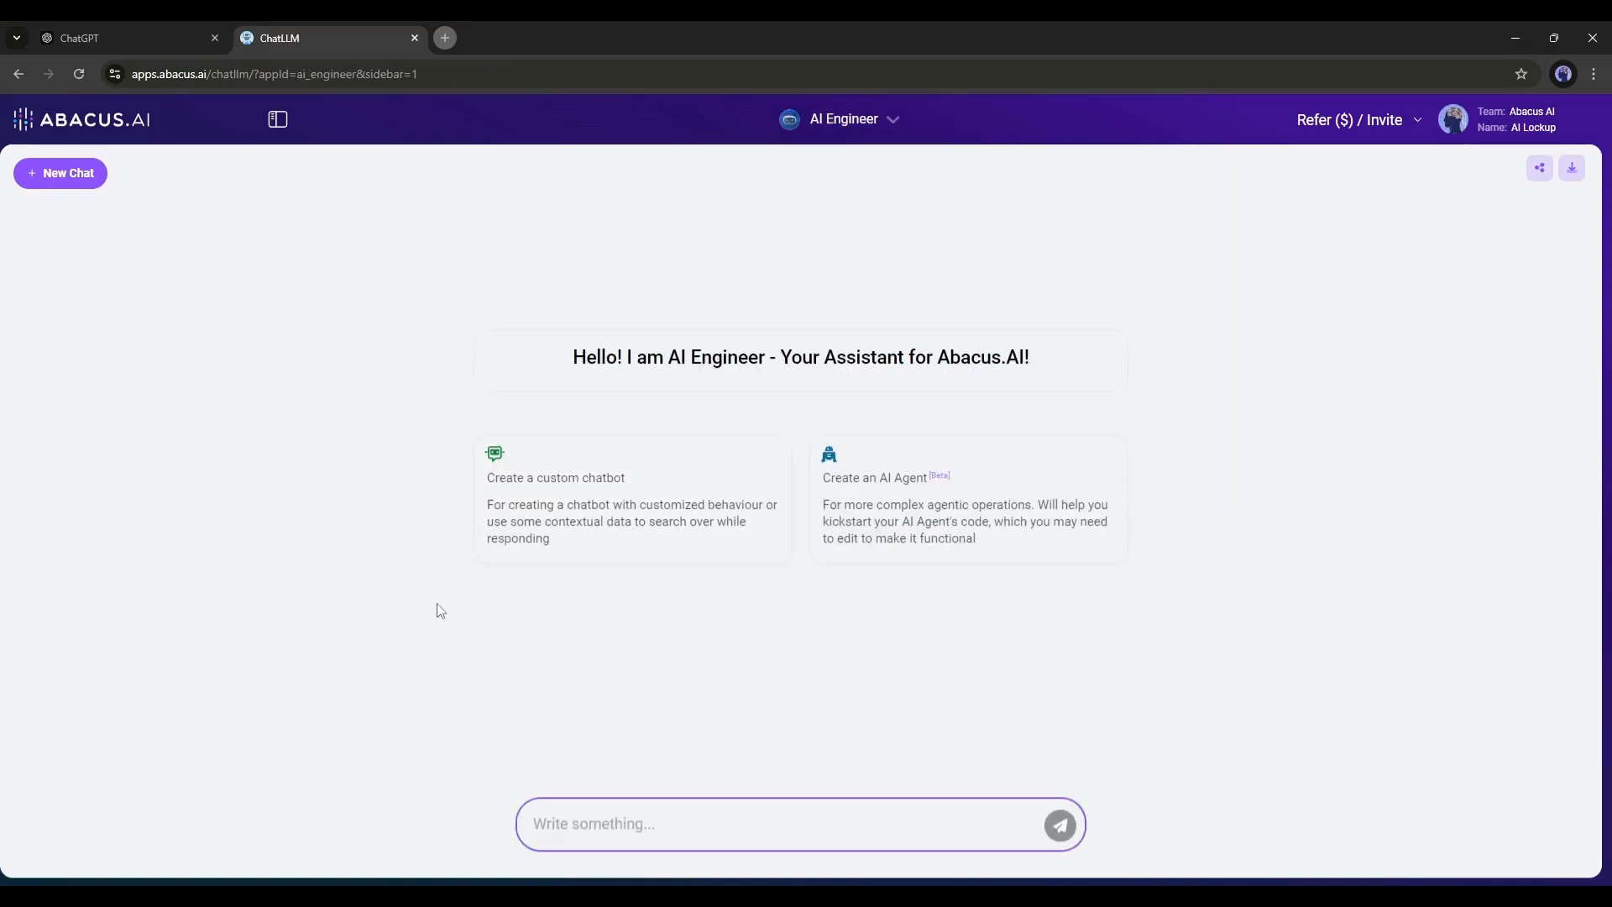
{"action": "mouse_move", "coordinate": [789, 502]}
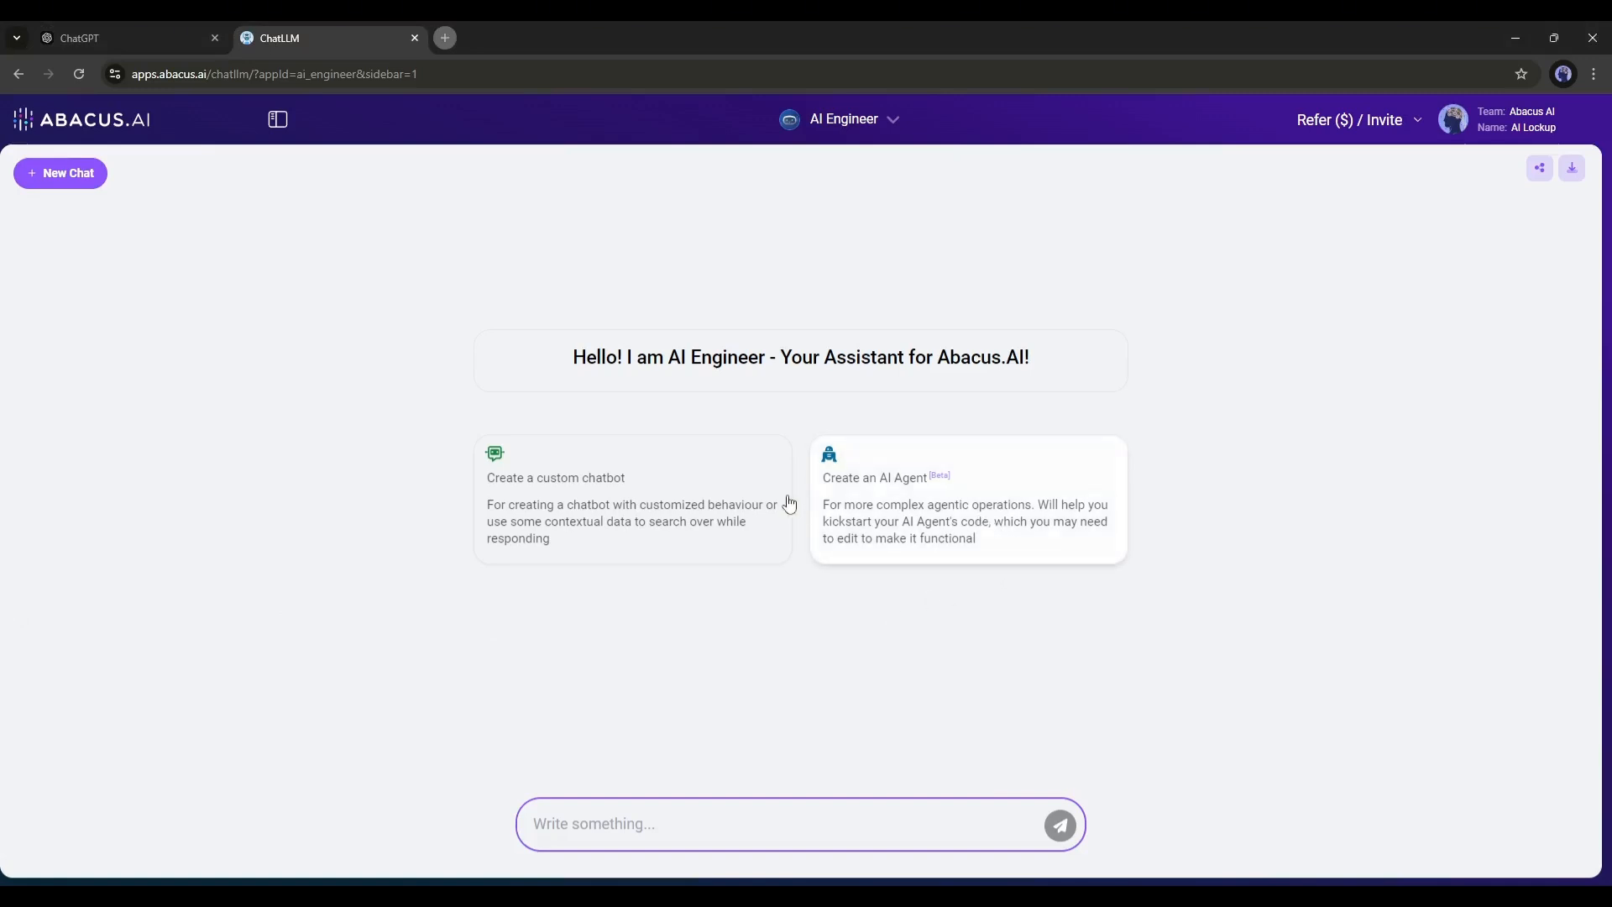
{"action": "mouse_move", "coordinate": [555, 527]}
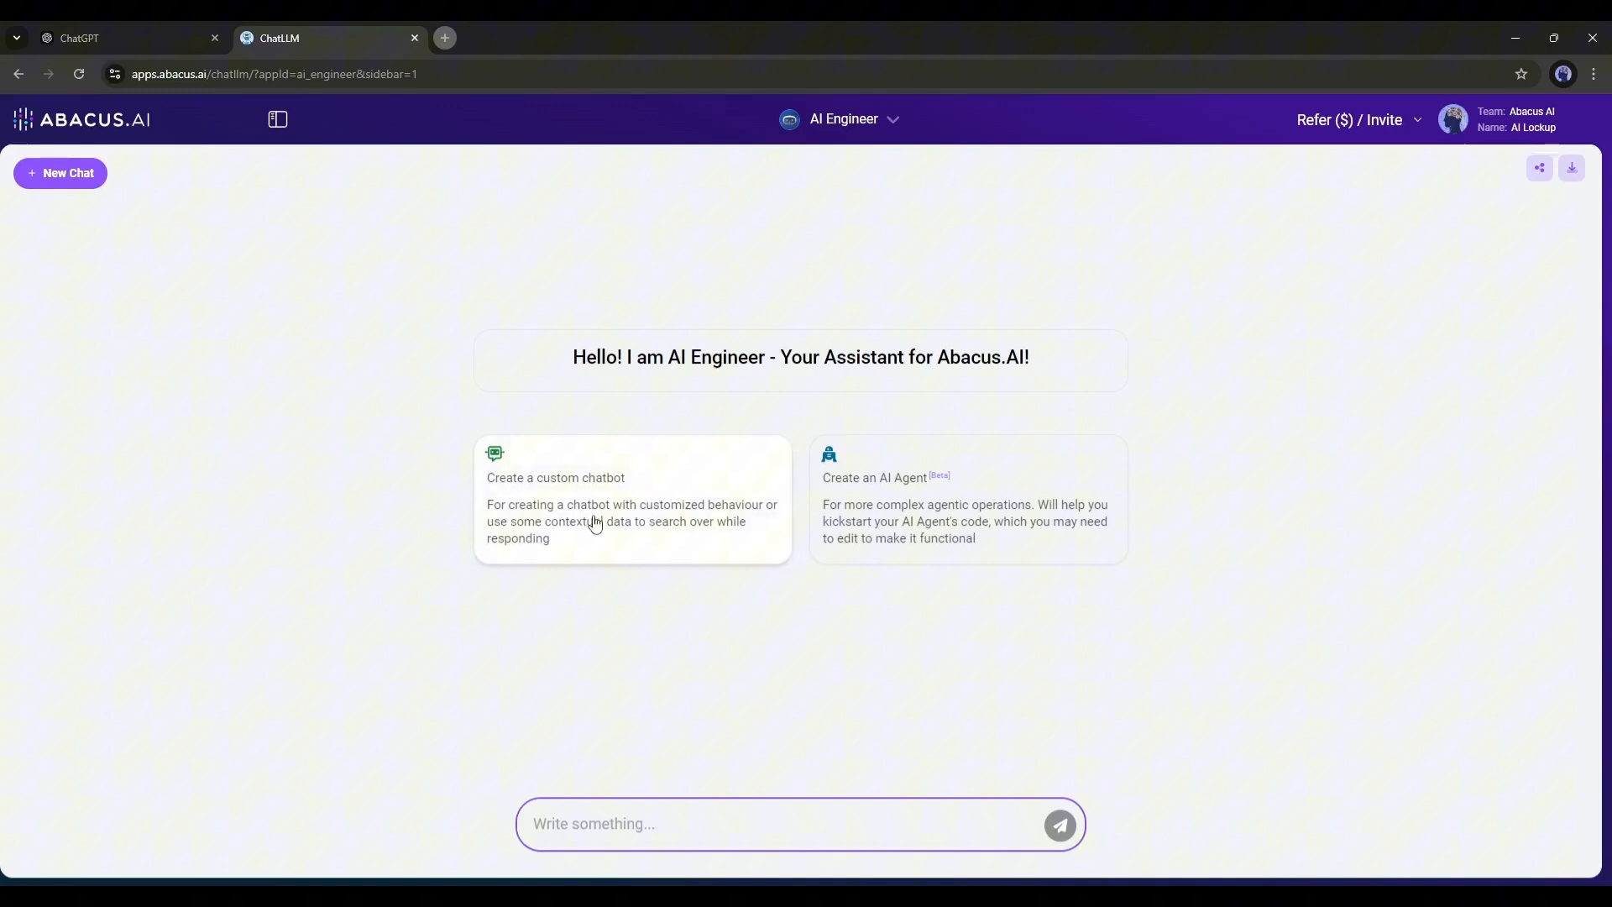
{"action": "left_click", "coordinate": [631, 499]}
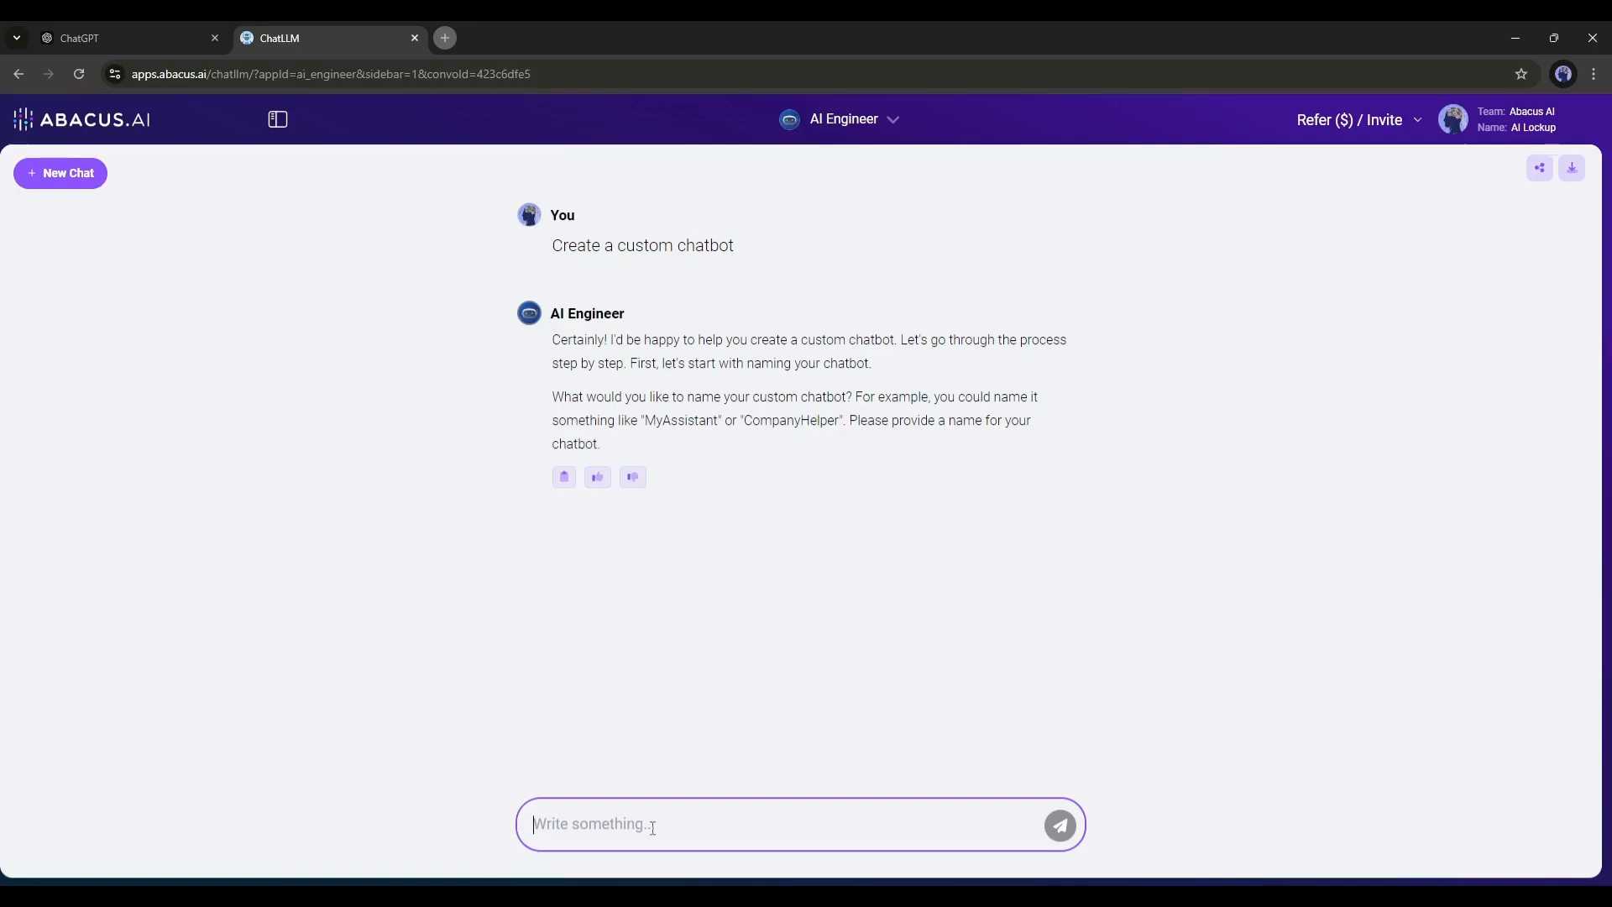
Name the chatbot 'YouTube' and send the name to AI Engineer
{"action": "type", "text": "YouTube"}
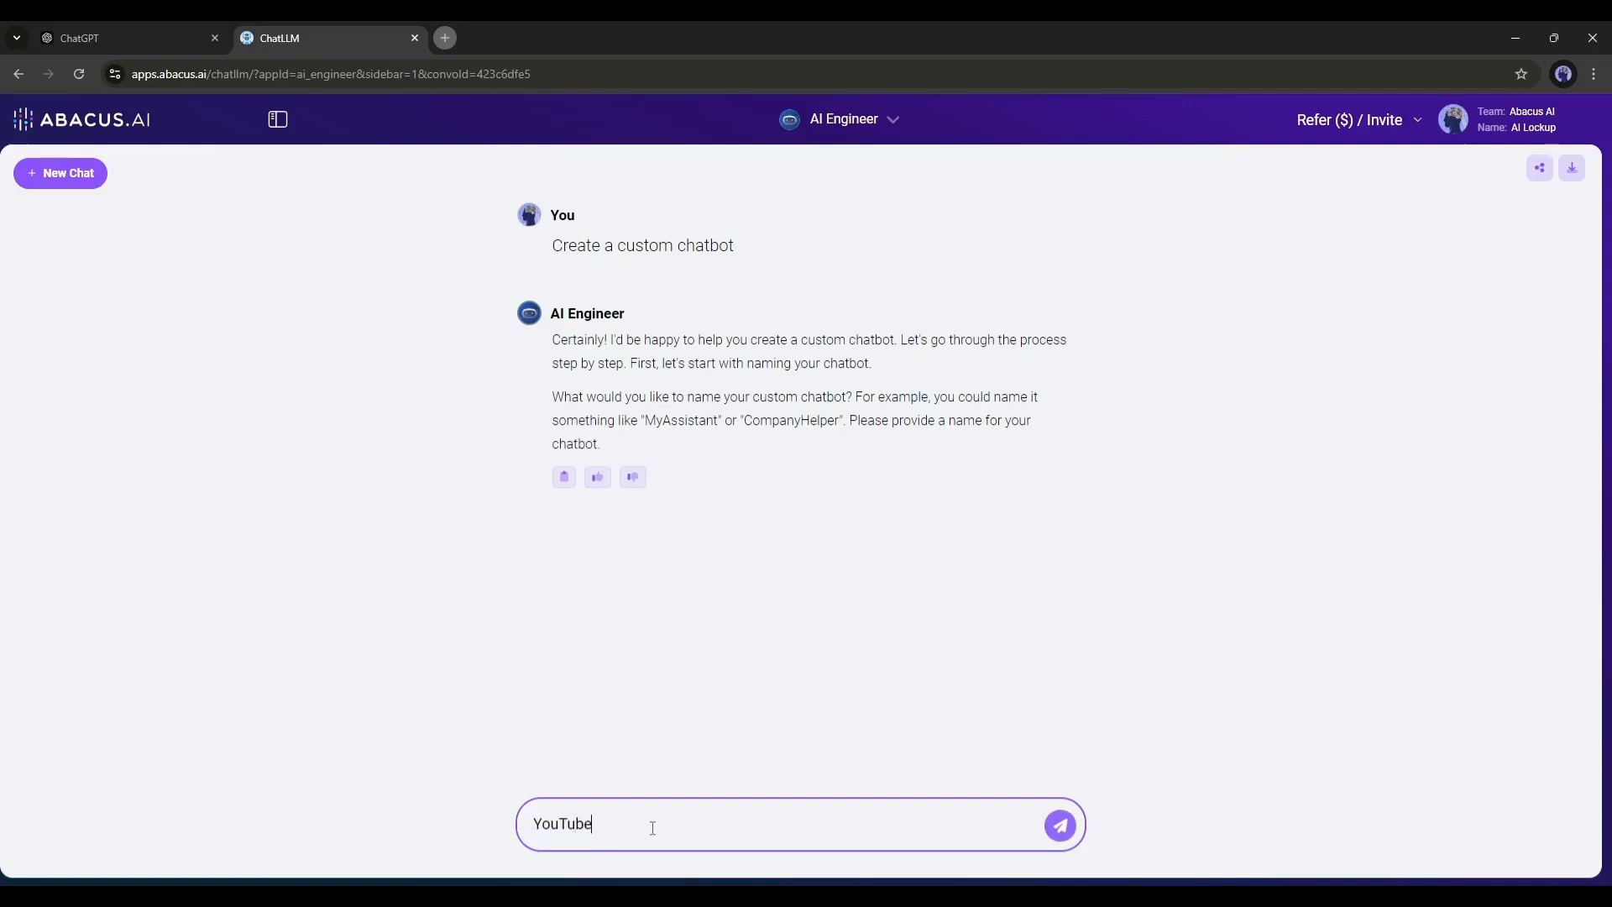
{"action": "left_click", "coordinate": [1057, 824]}
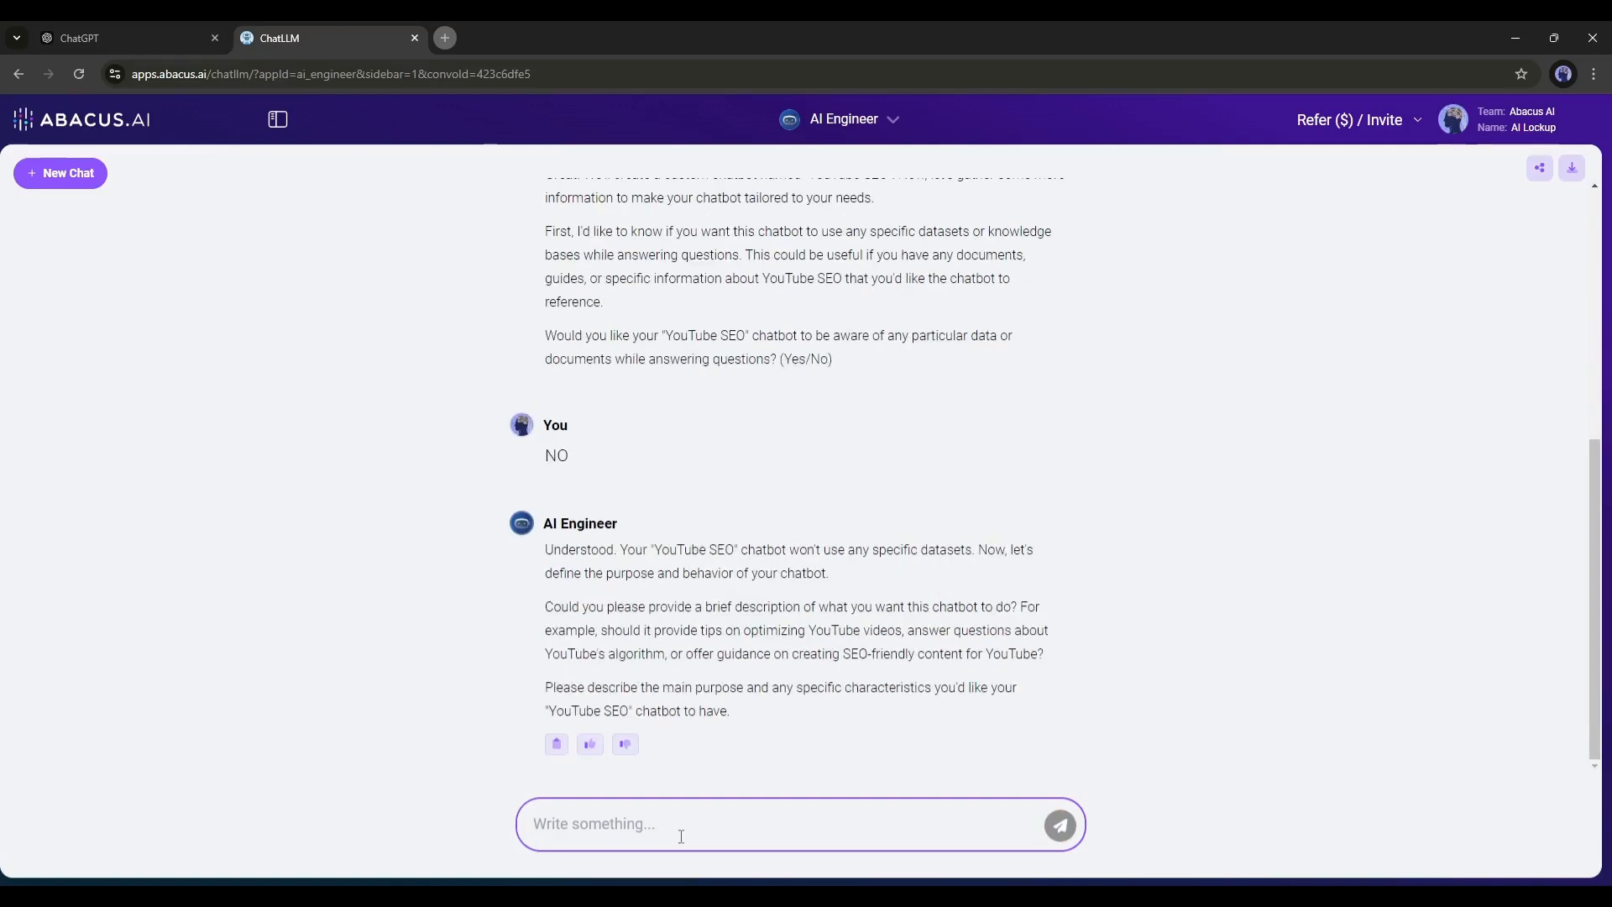
Describe the behaviour: from a YouTube video title, write an SEO-friendly Description and Tags
{"action": "type", "text": "I will put a YouTube"}
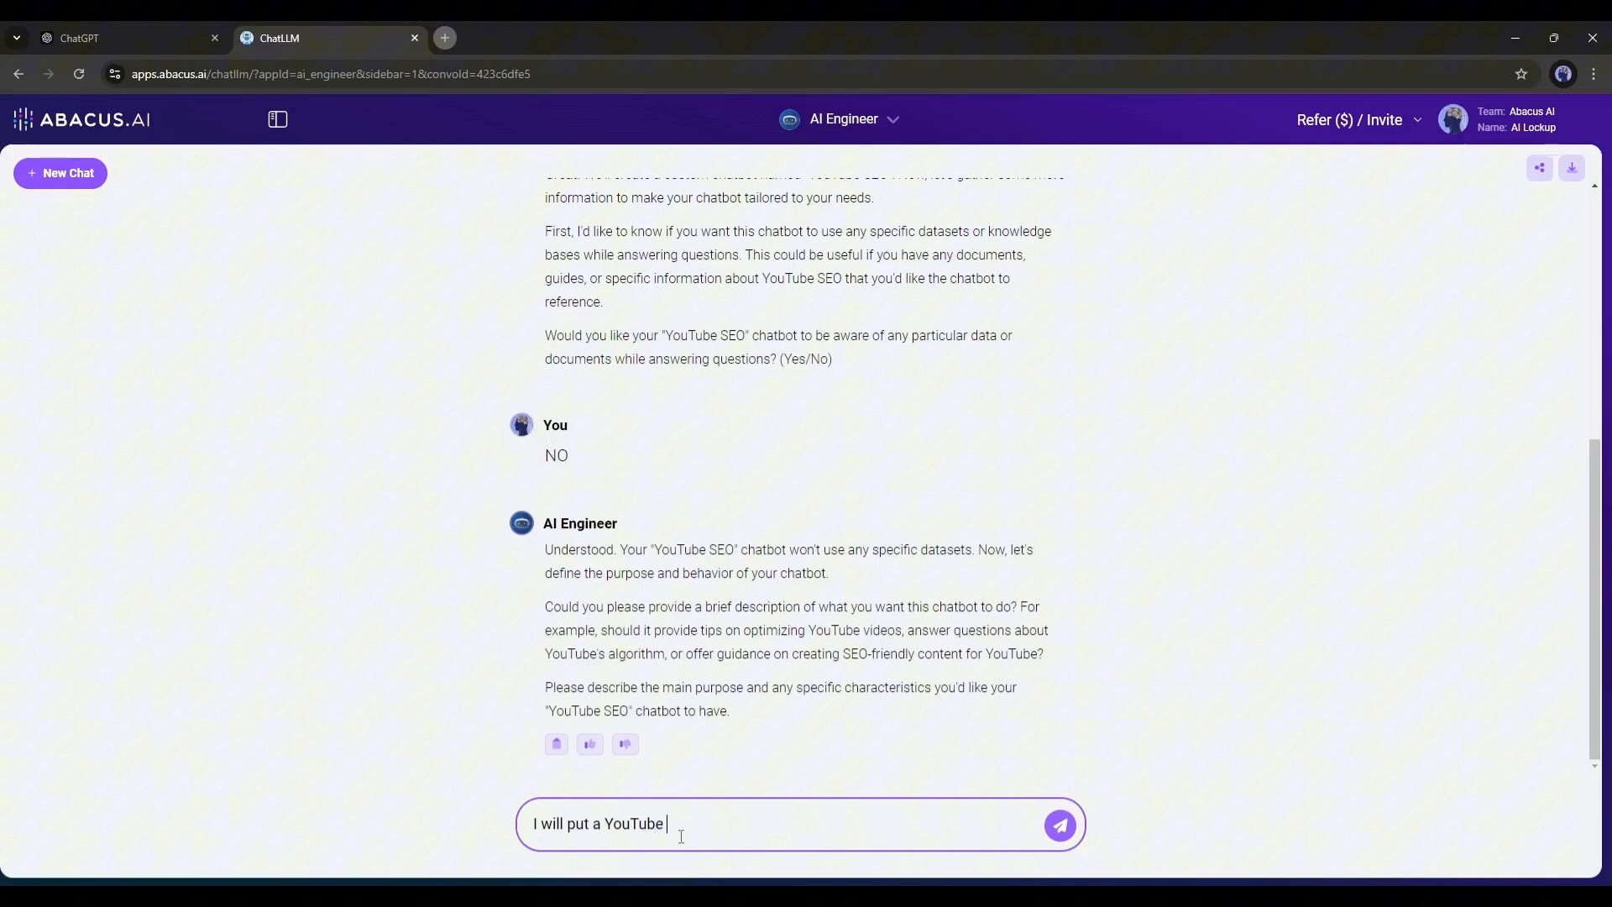
{"action": "type", "text": "video title, you will write the Description, T"}
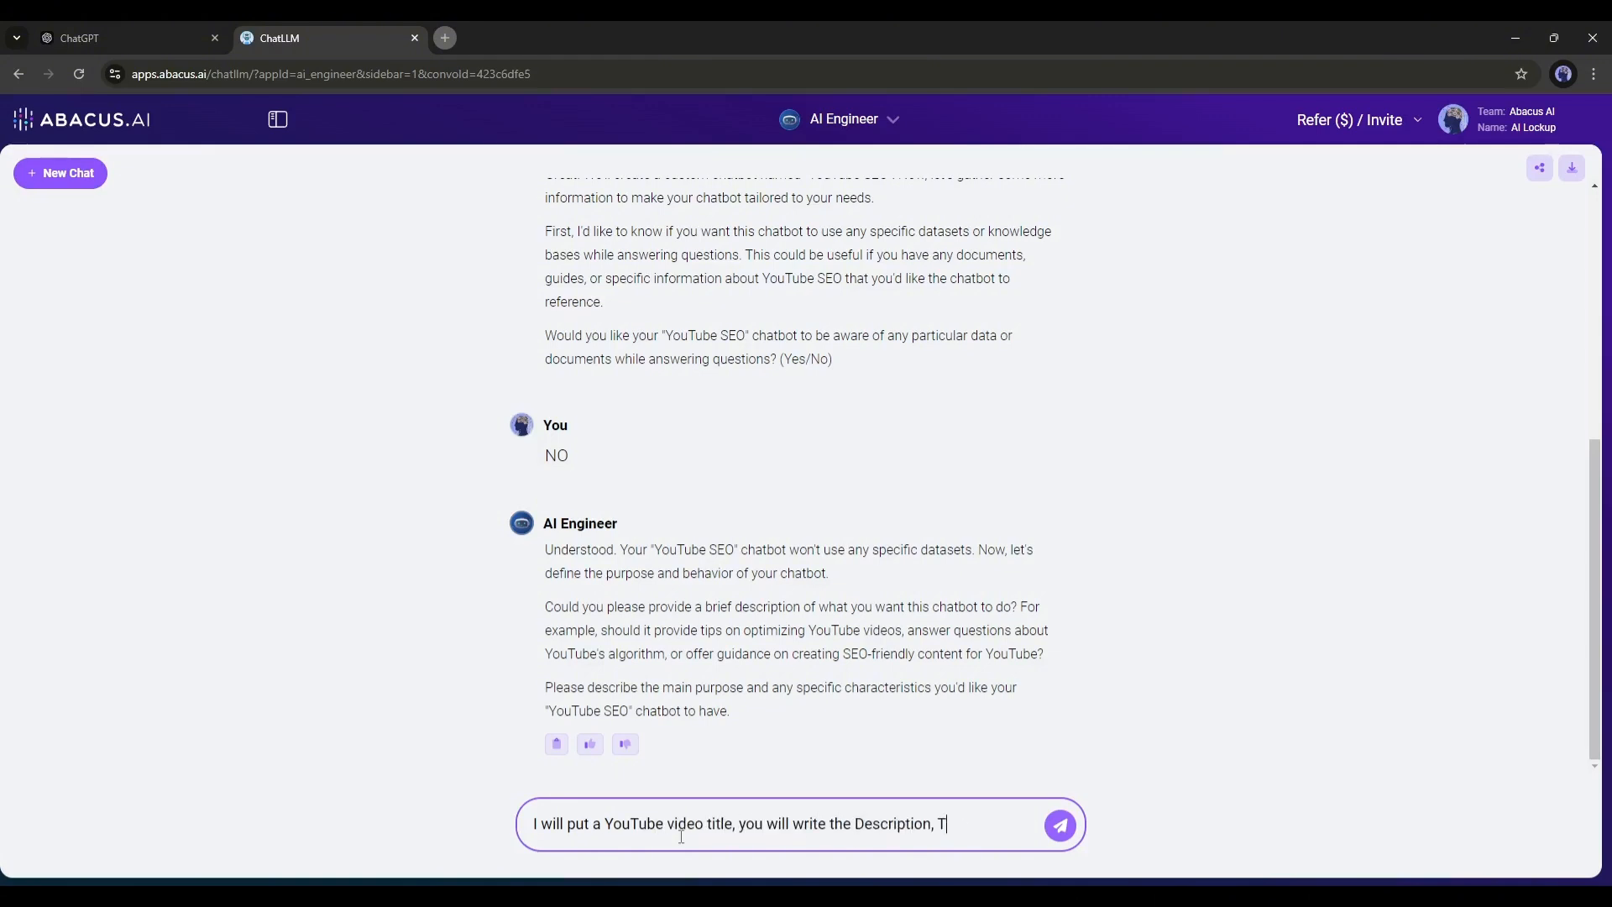
{"action": "type", "text": "ags. They should be SEO friendly"}
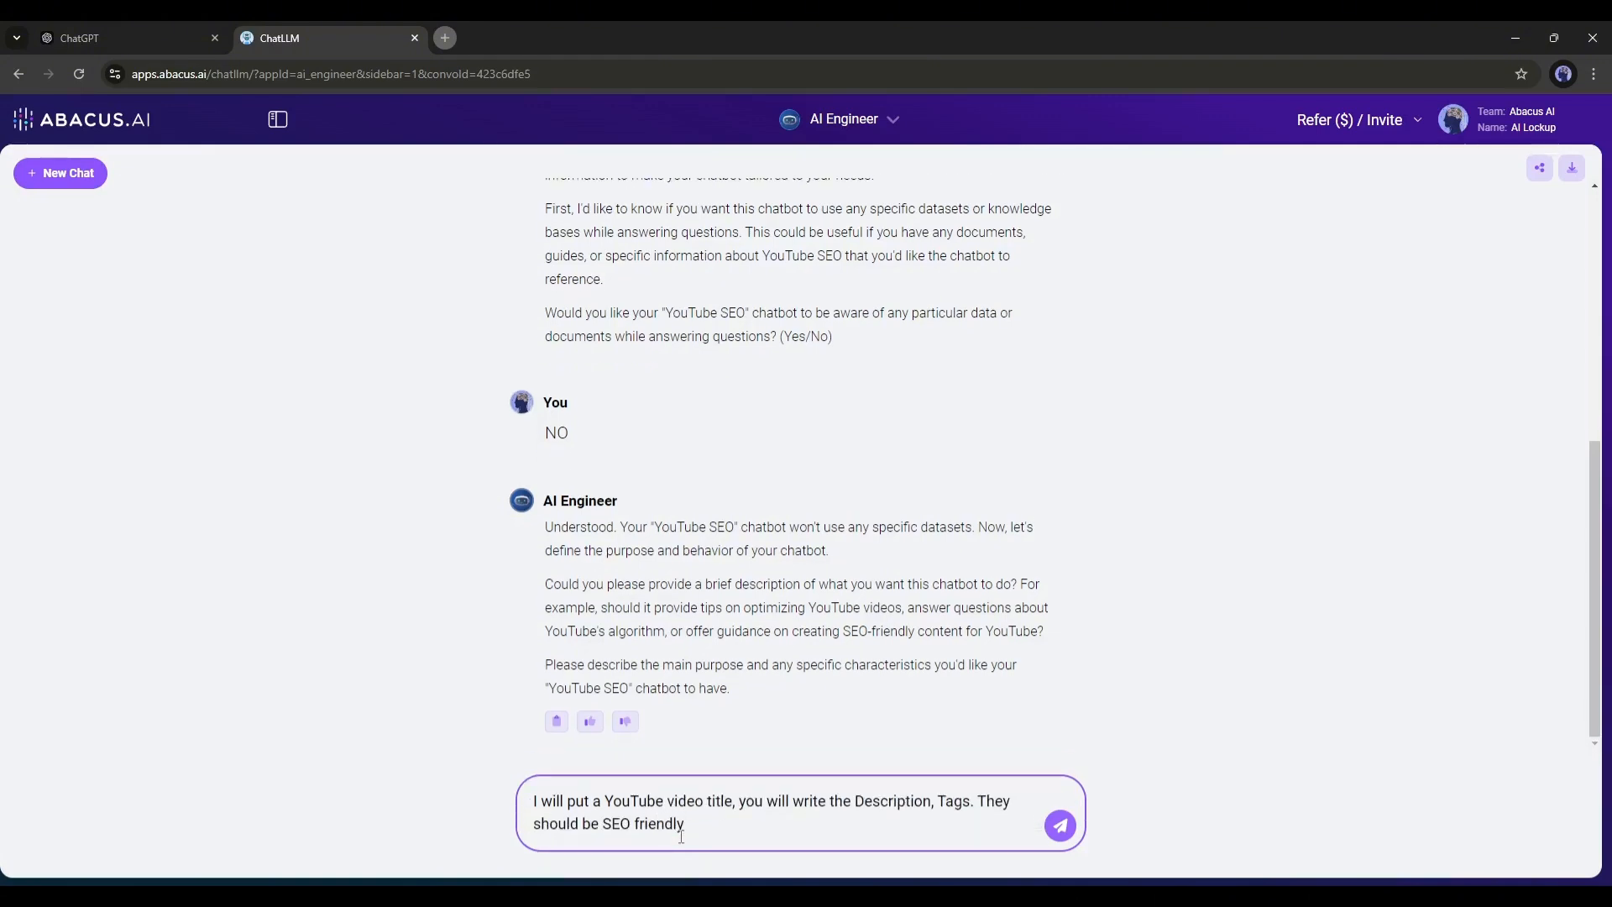
{"action": "left_click", "coordinate": [1060, 827]}
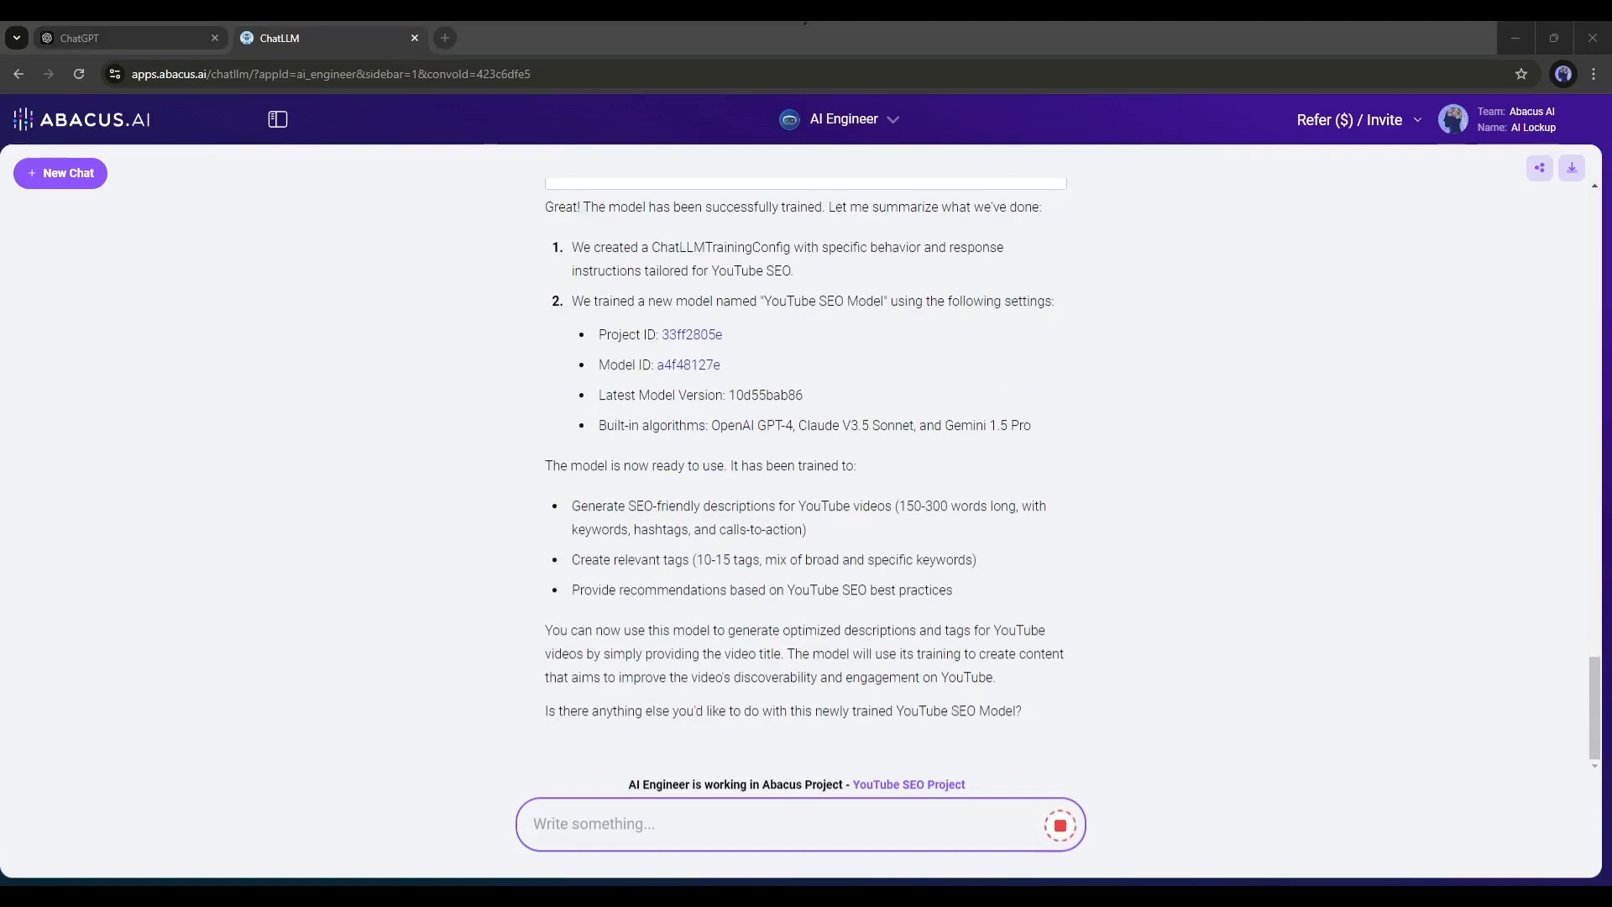
{"action": "scroll", "scroll_direction": "down", "scroll_amount": 3}
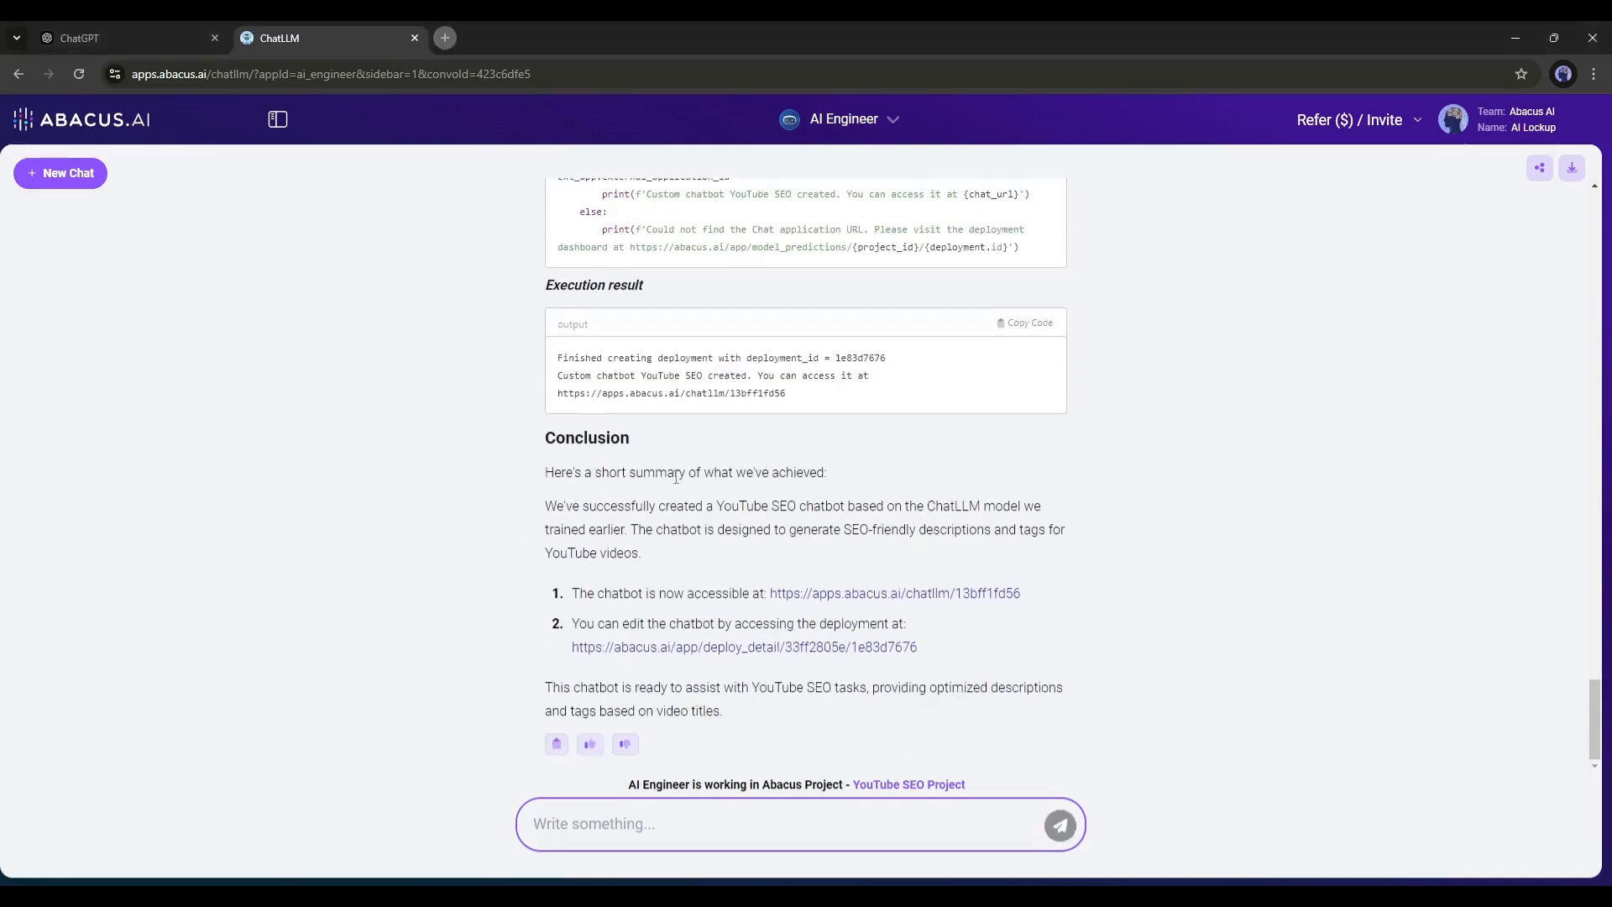
{"action": "mouse_move", "coordinate": [653, 581]}
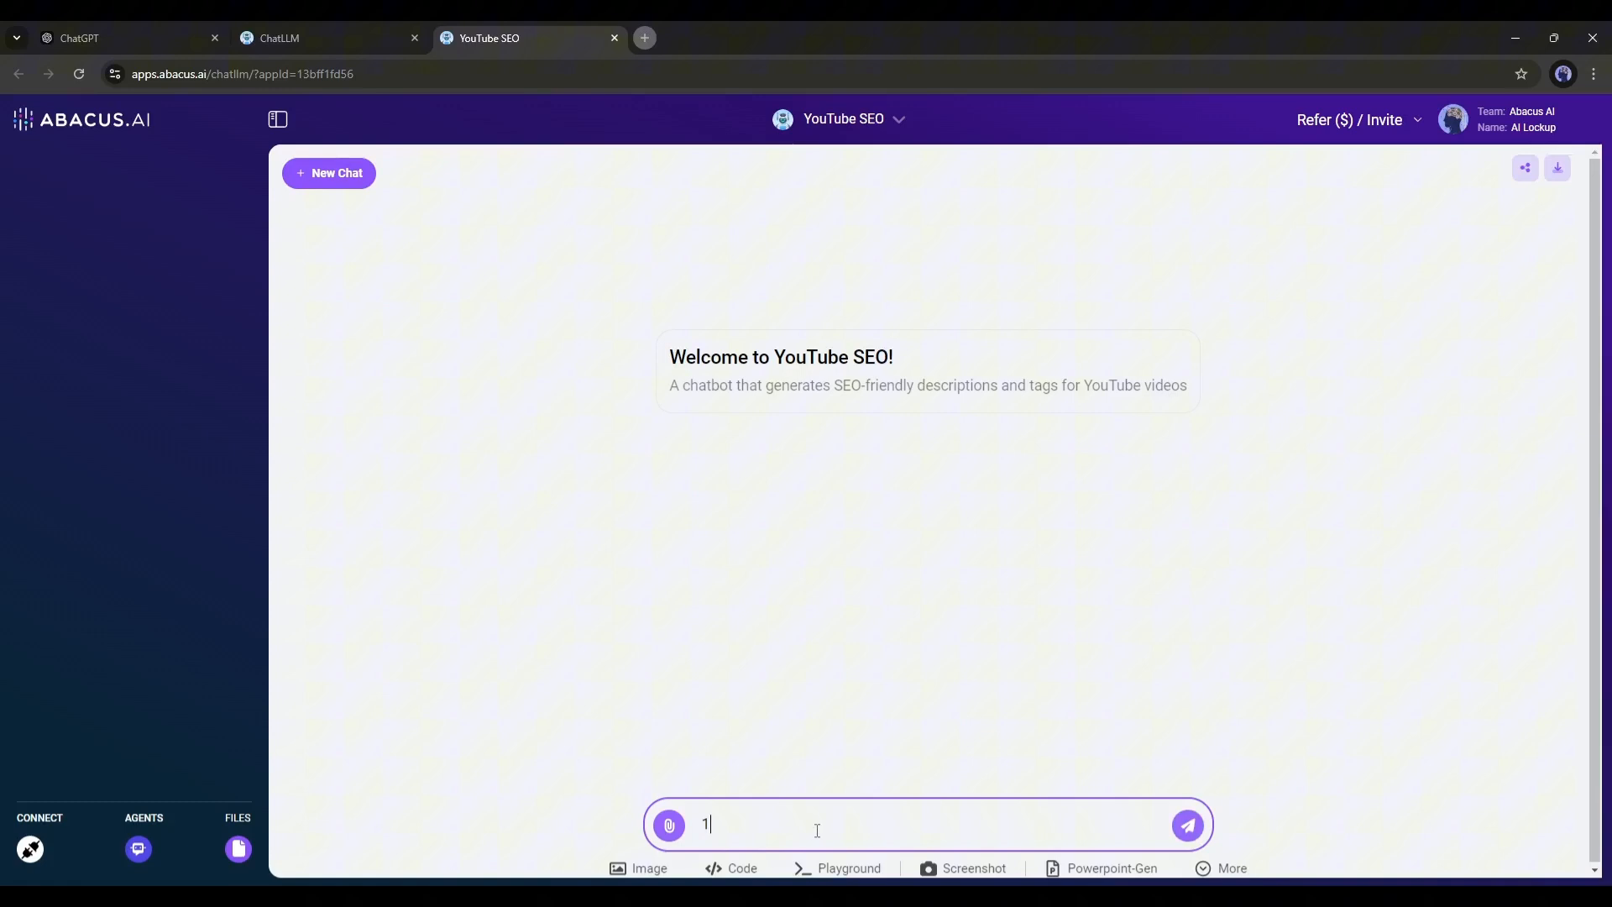
Ask the YouTube SEO chatbot for '10 Best city to visit in winter', then return to AI Engineer
{"action": "type", "text": "0 Best cit"}
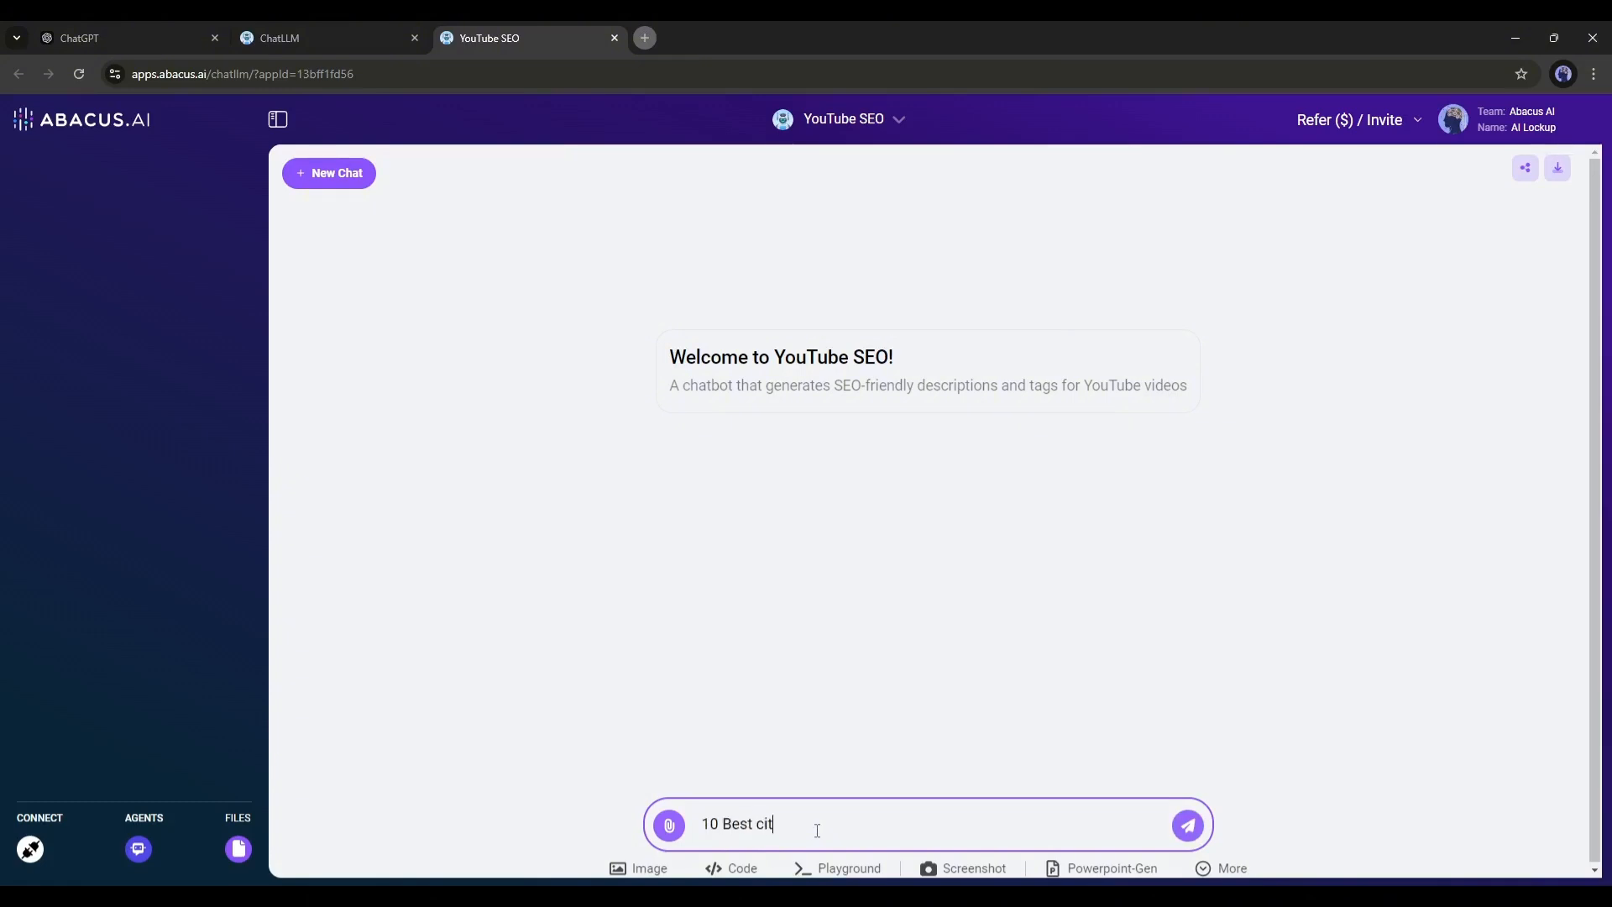
{"action": "type", "text": "y to visit in winter"}
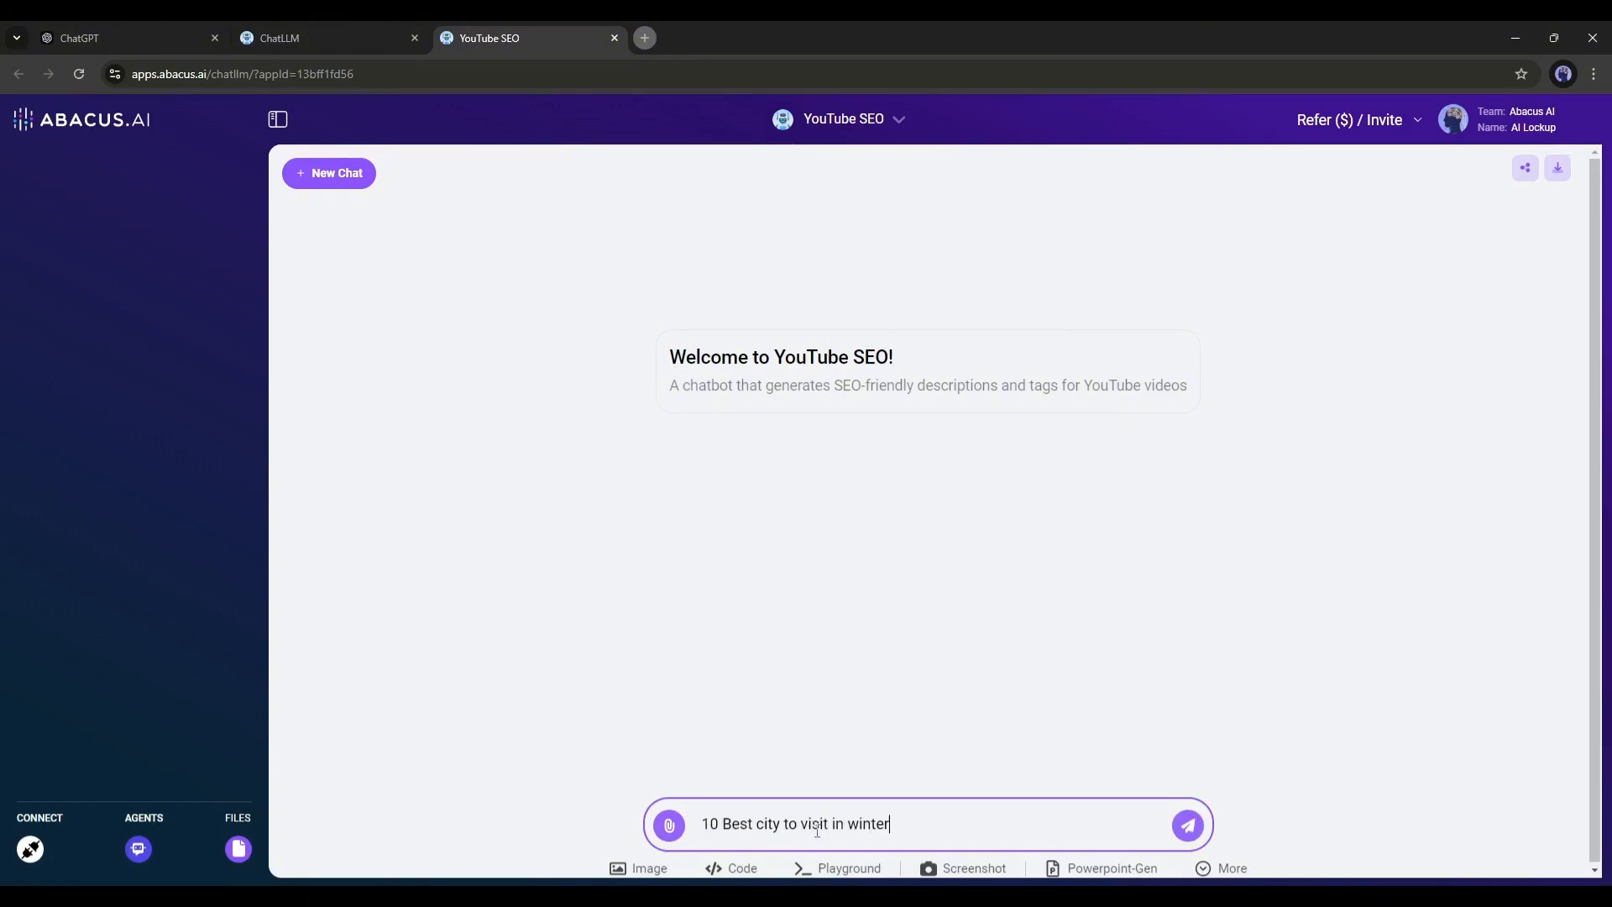
{"action": "left_click", "coordinate": [1187, 825]}
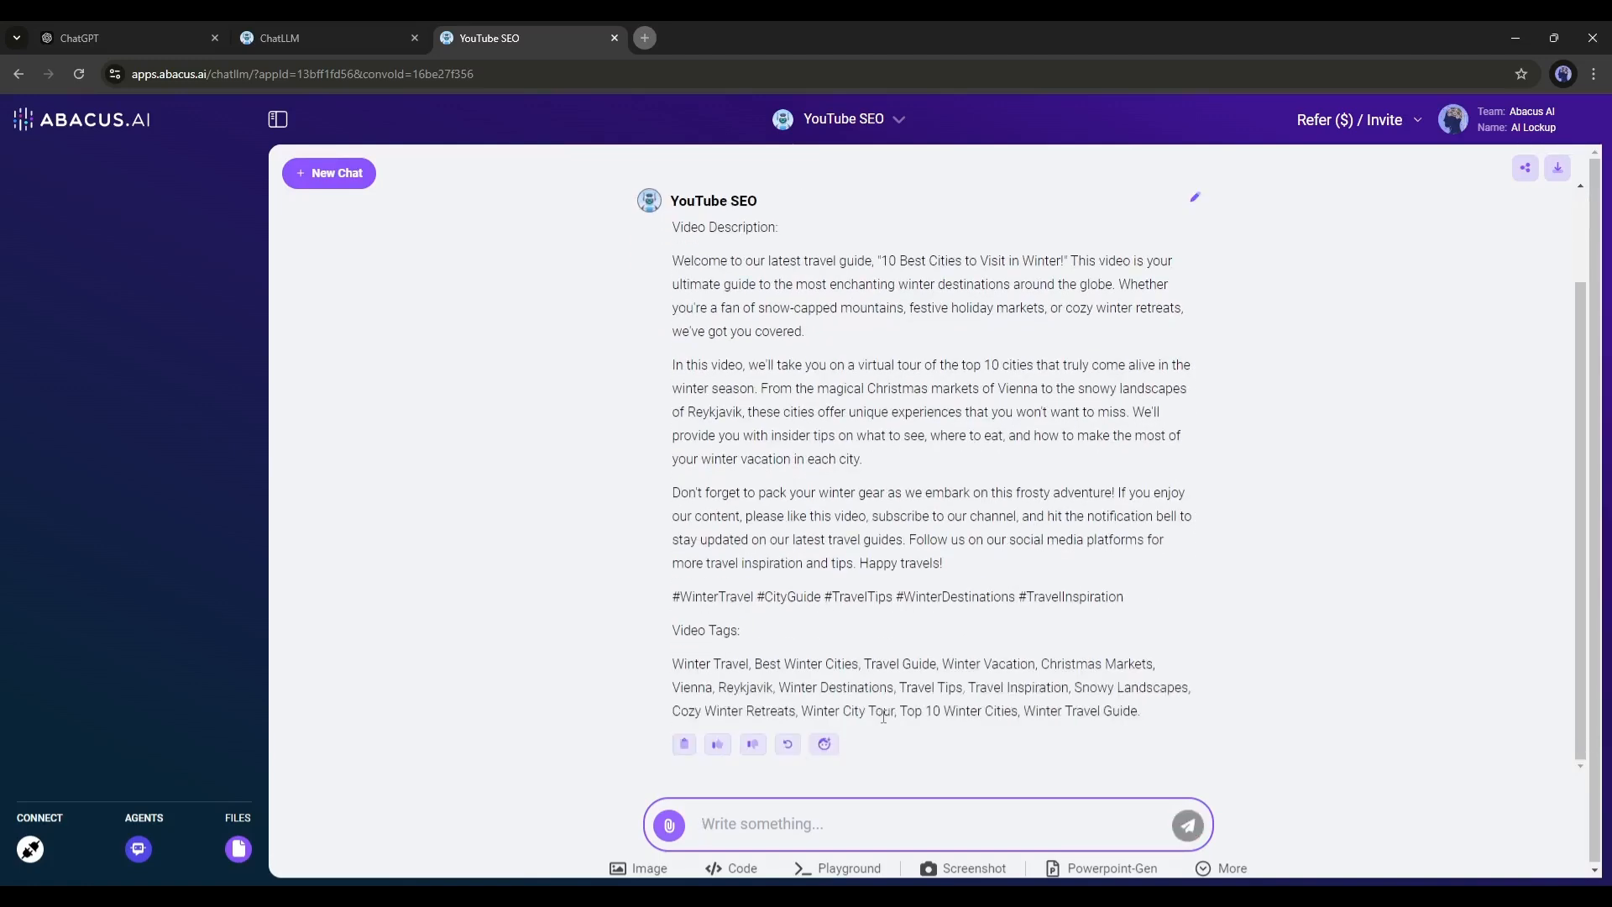
{"action": "left_click", "coordinate": [277, 120]}
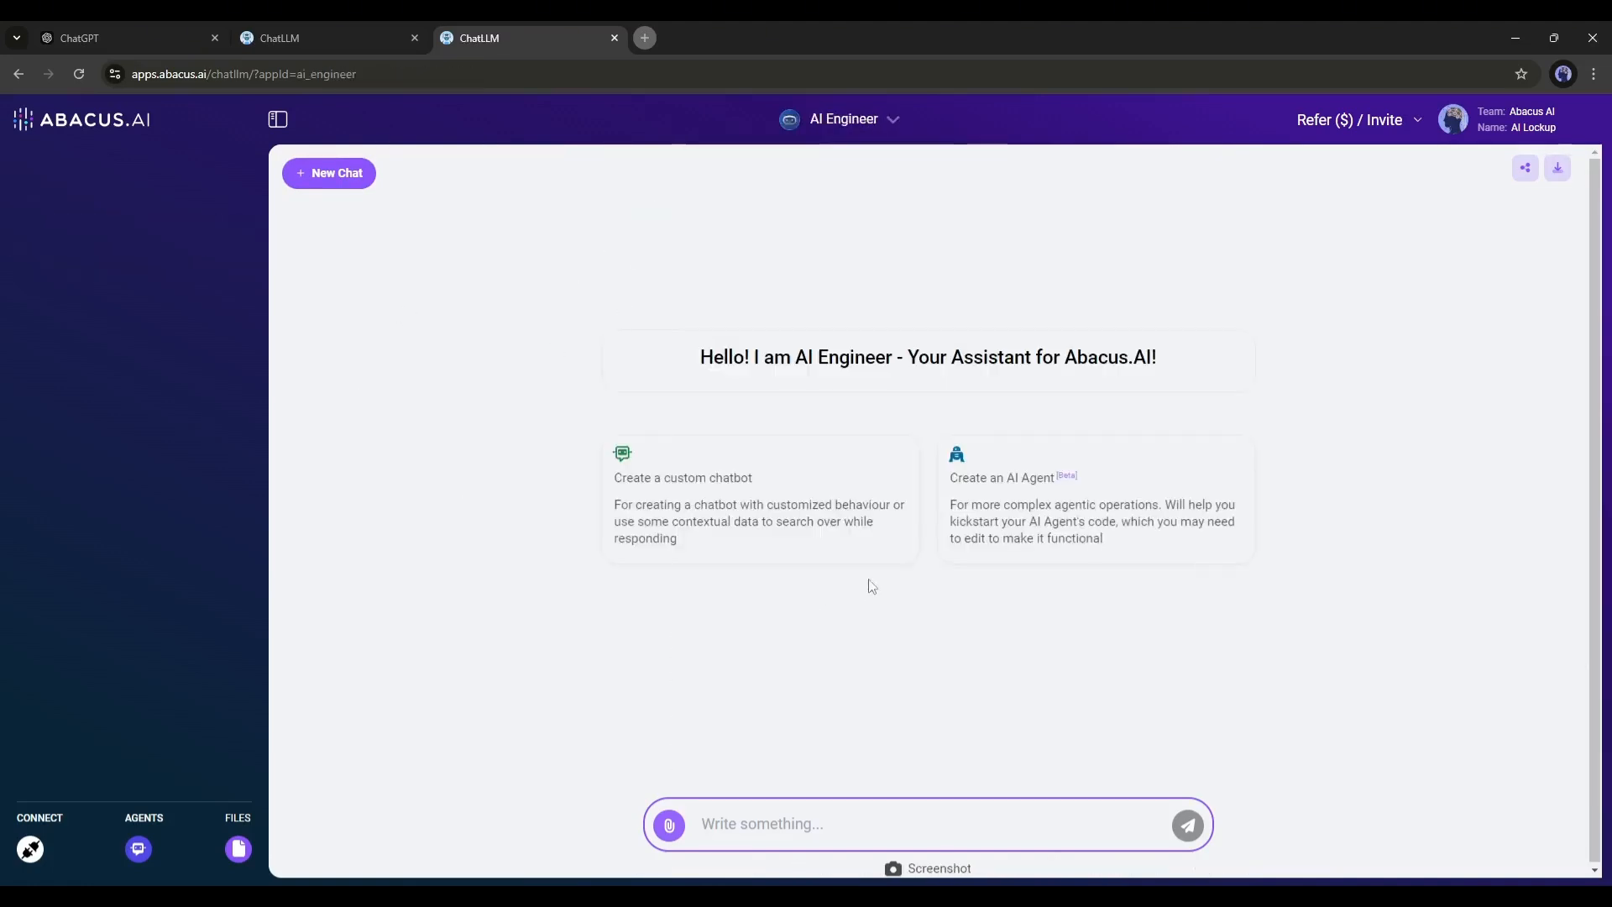
Request 'Create an AI Agent' and review the AI Agent Wizard's sample agent options
{"action": "left_click", "coordinate": [1093, 477]}
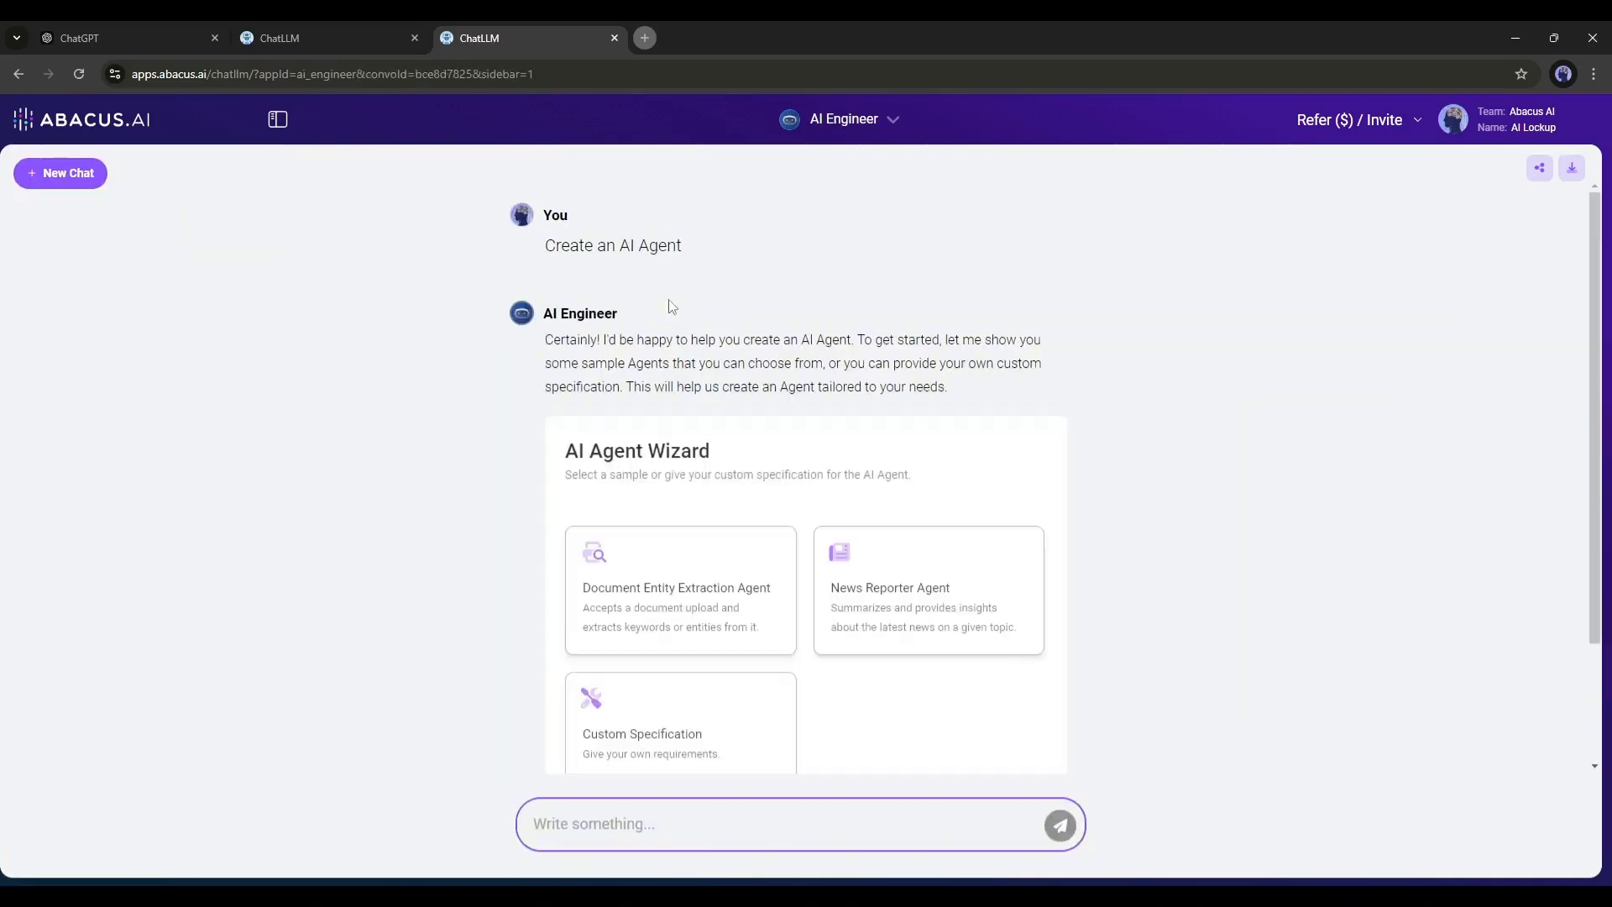
{"action": "scroll", "scroll_direction": "down", "scroll_amount": 3}
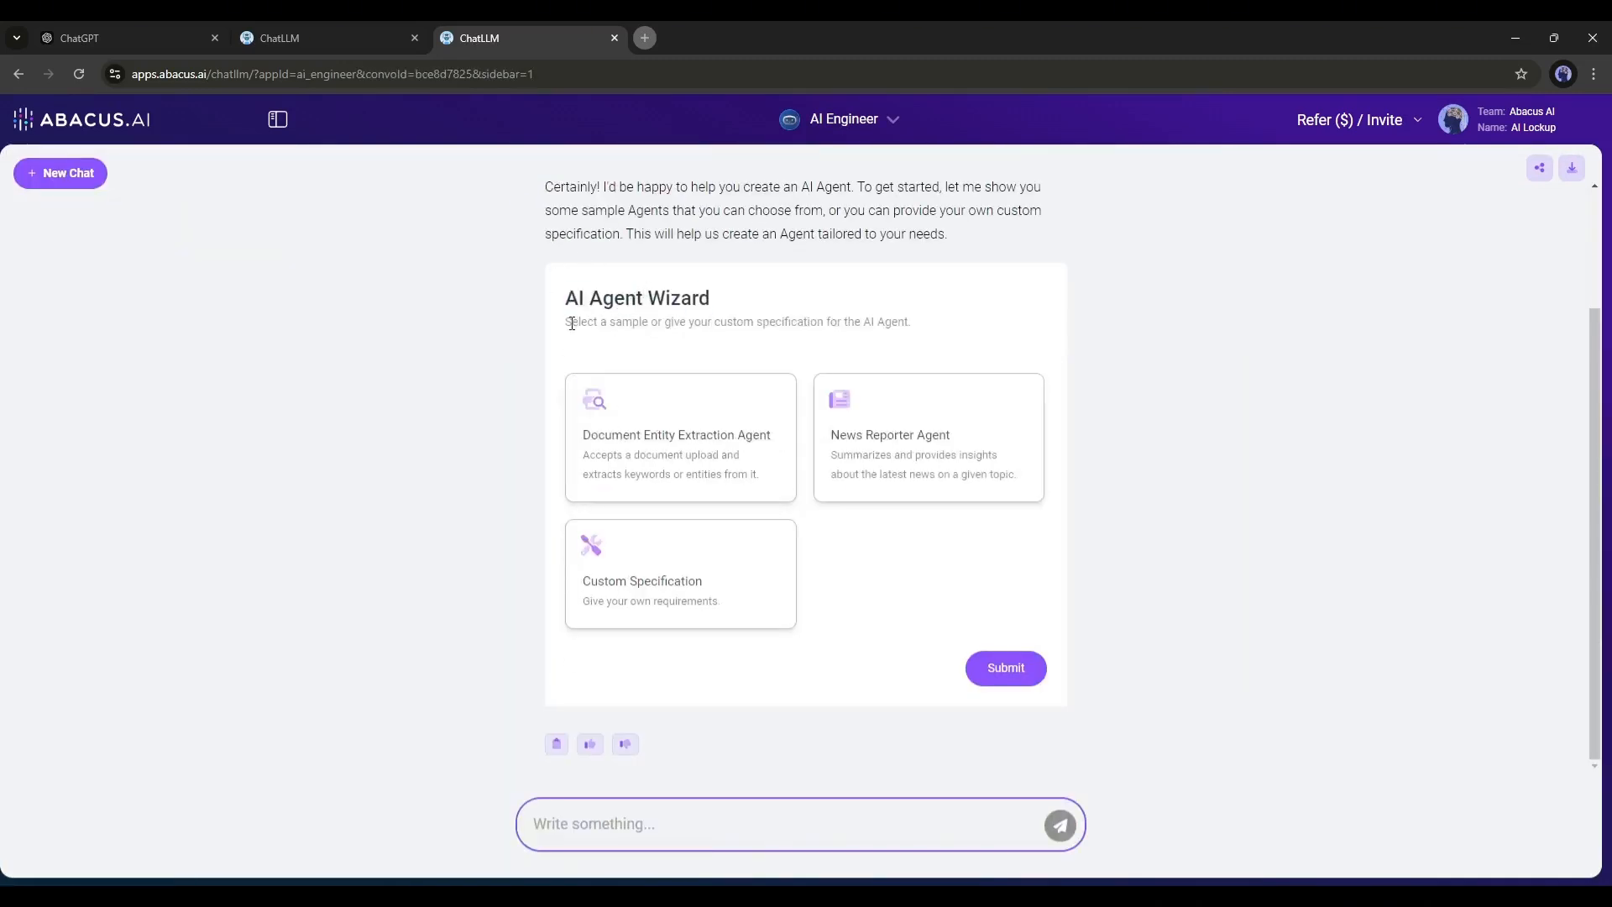
{"action": "double_click", "coordinate": [616, 433]}
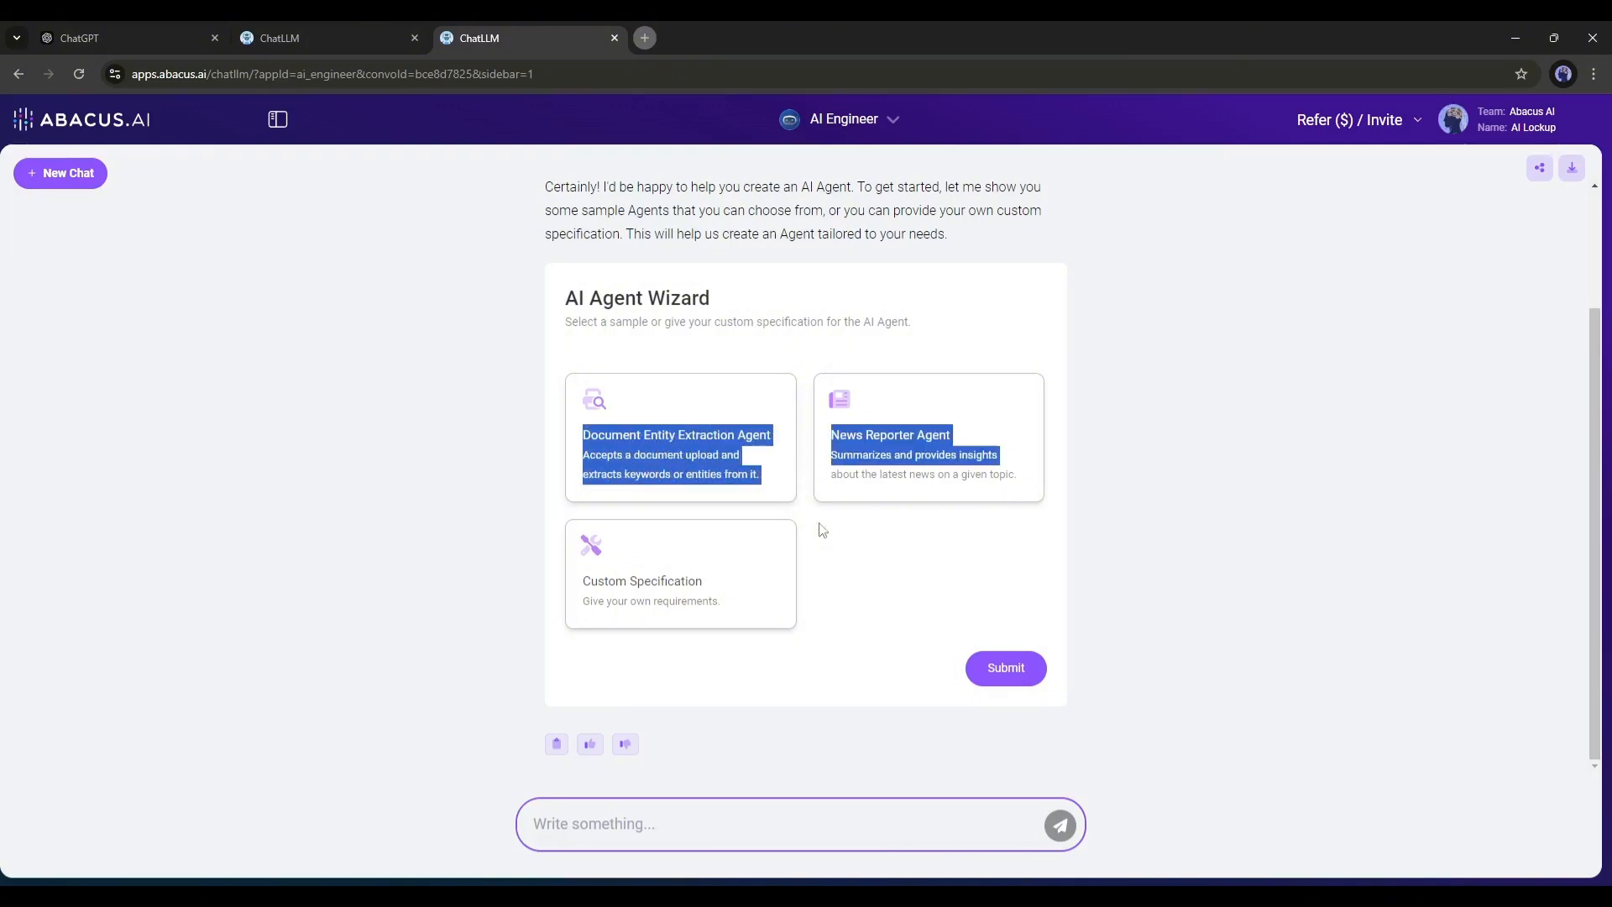
{"action": "left_click", "coordinate": [633, 441]}
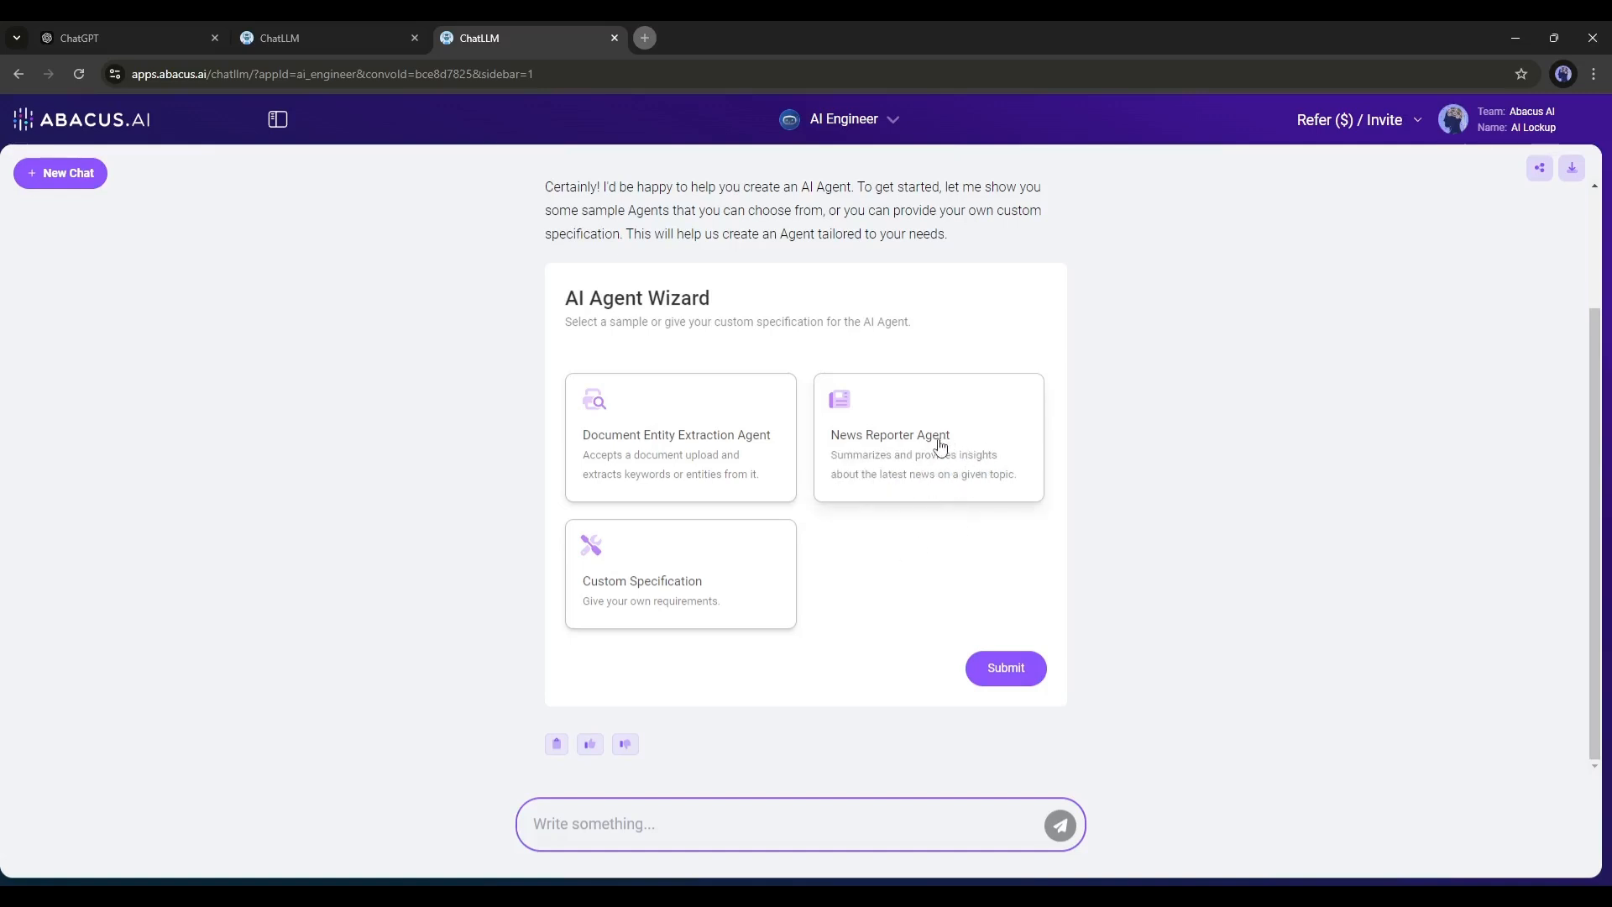
{"action": "mouse_move", "coordinate": [583, 566]}
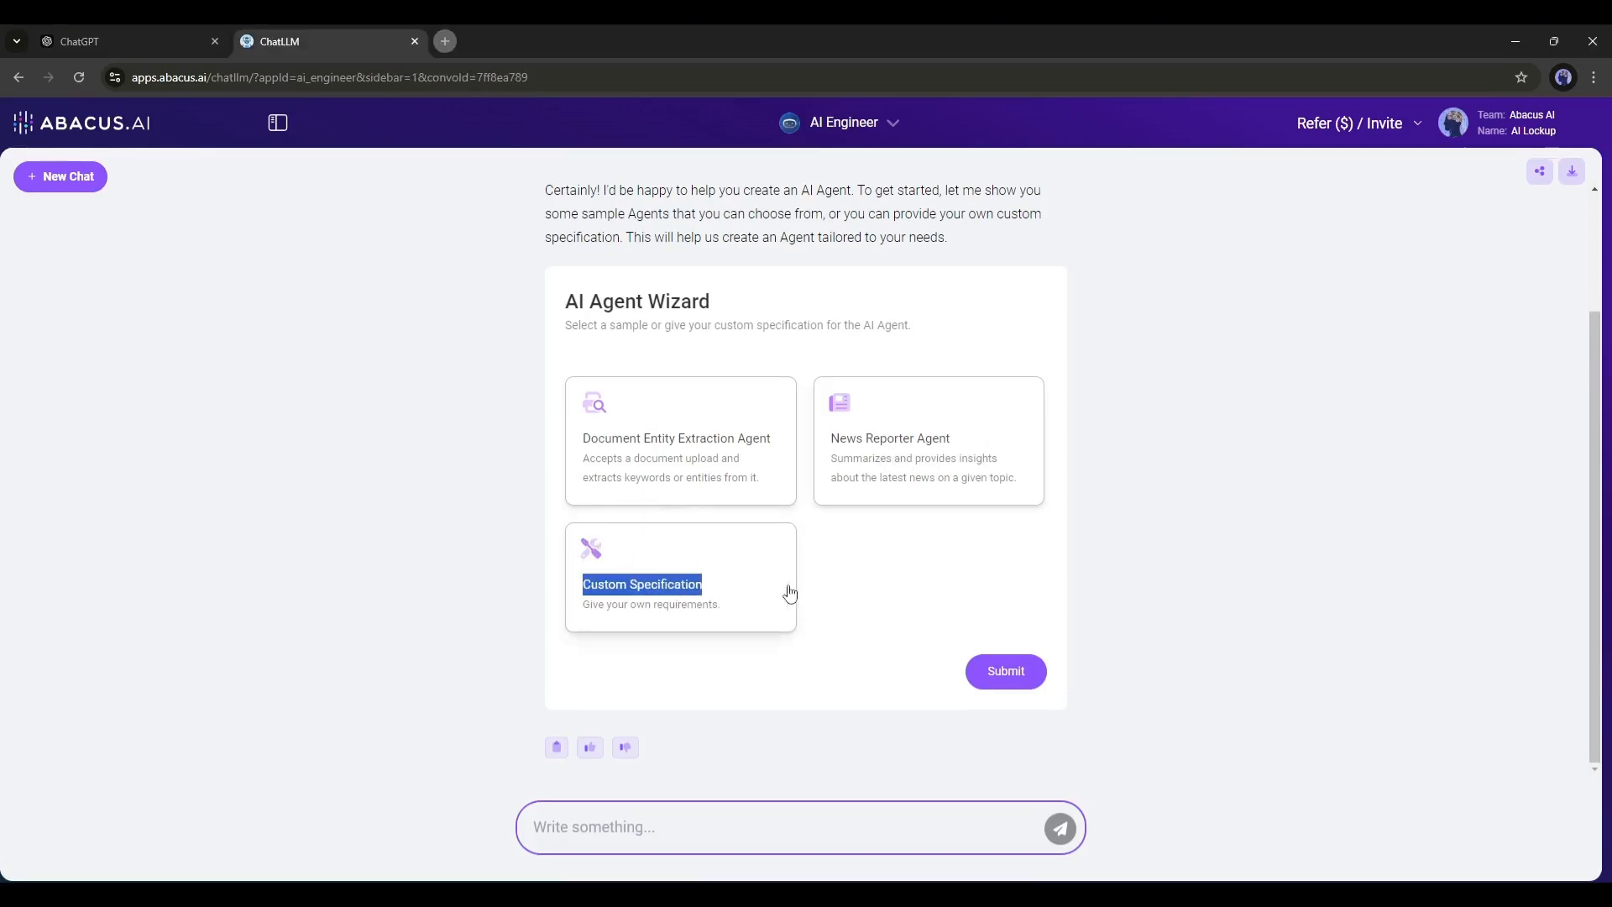
{"action": "mouse_move", "coordinate": [697, 446]}
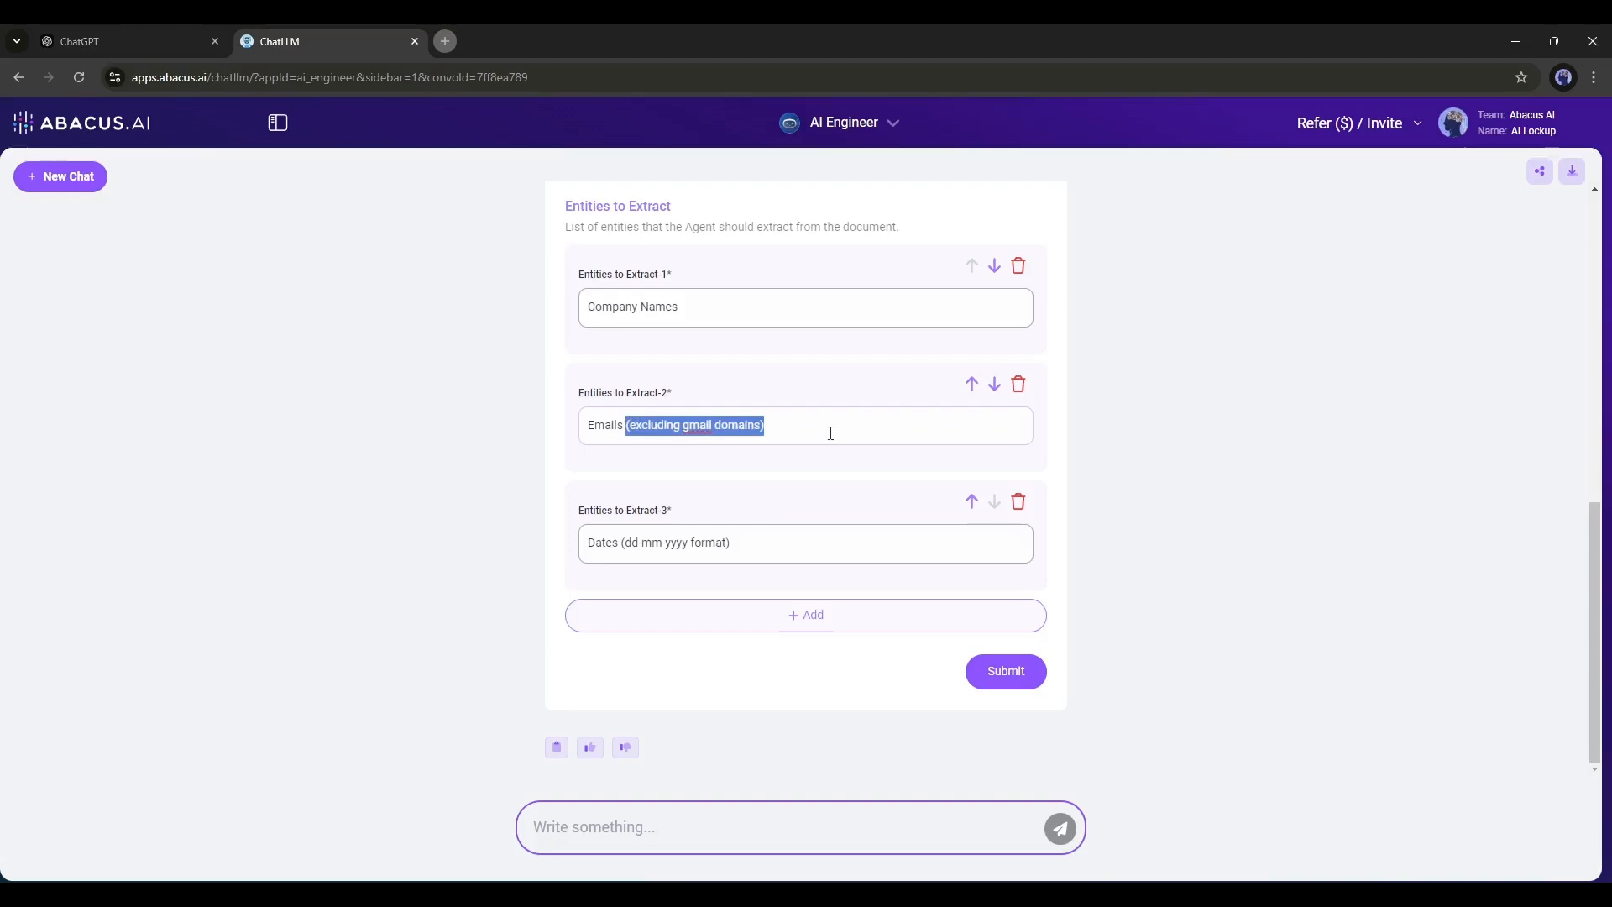
Submit the Document Entity Extraction form for Company Names, Emails and Dates
{"action": "left_click", "coordinate": [1004, 670]}
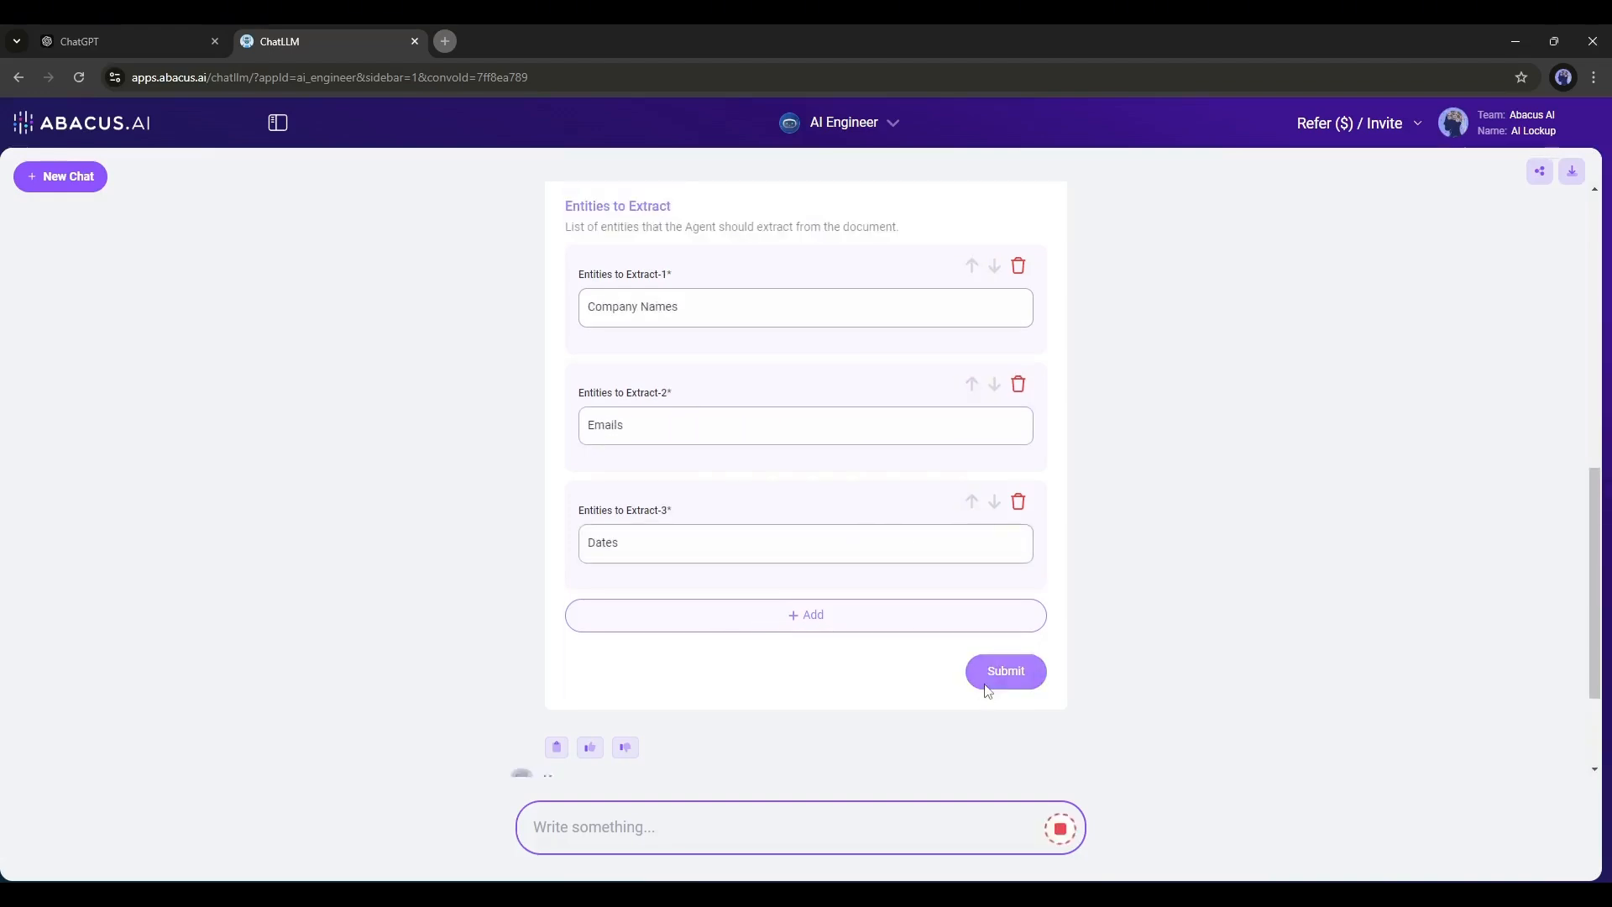
{"action": "left_click", "coordinate": [1004, 670]}
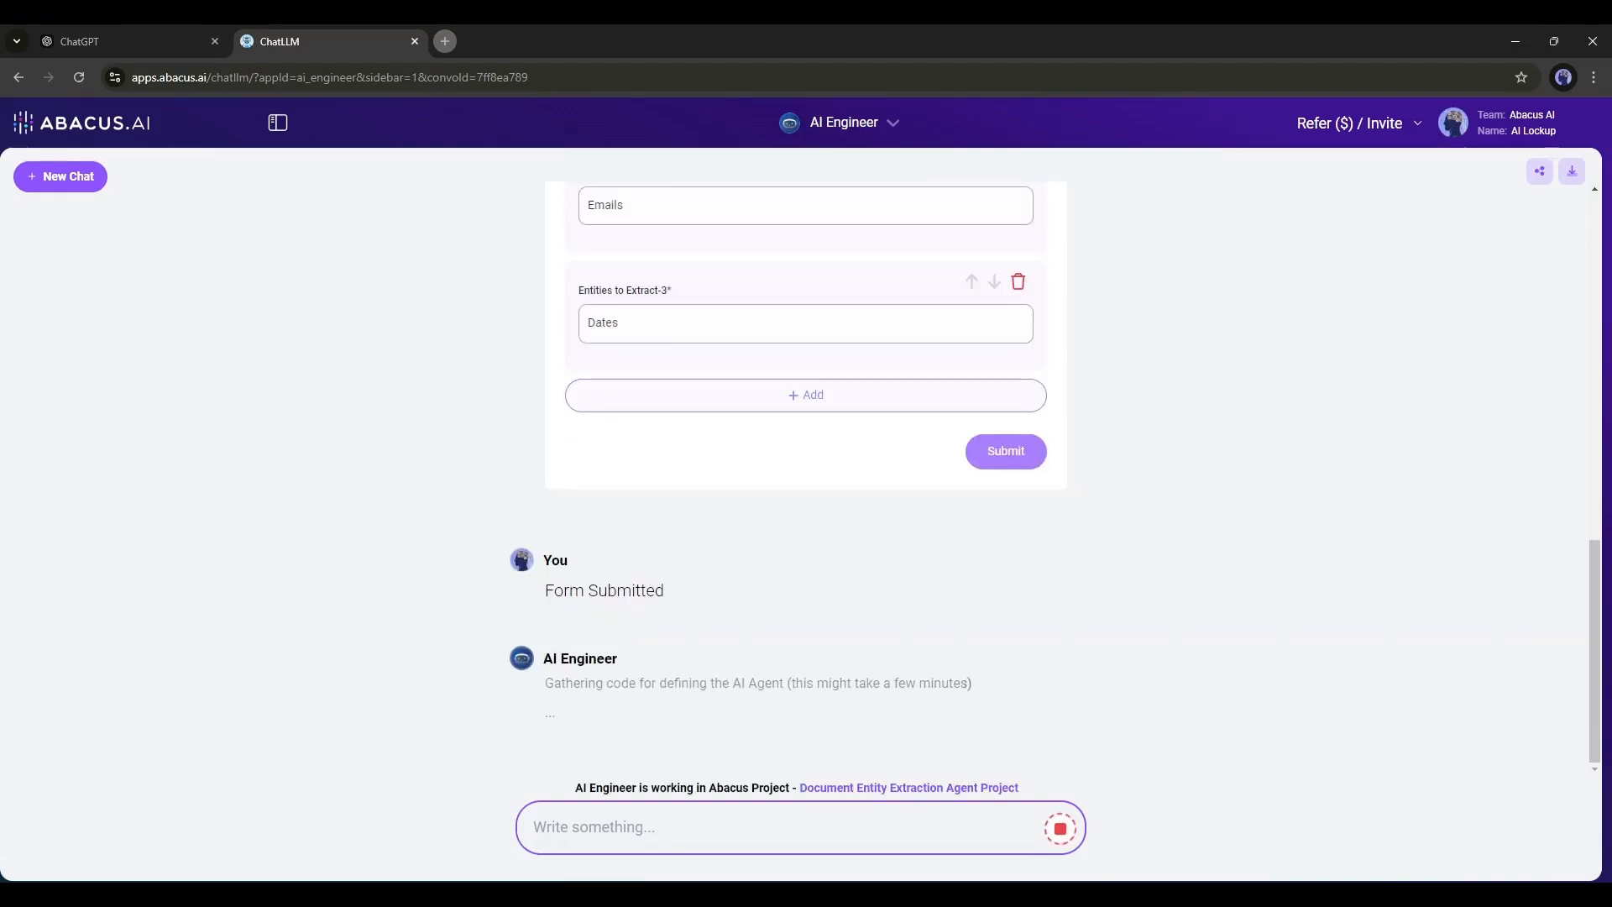
{"action": "scroll", "scroll_direction": "down", "scroll_amount": 3}
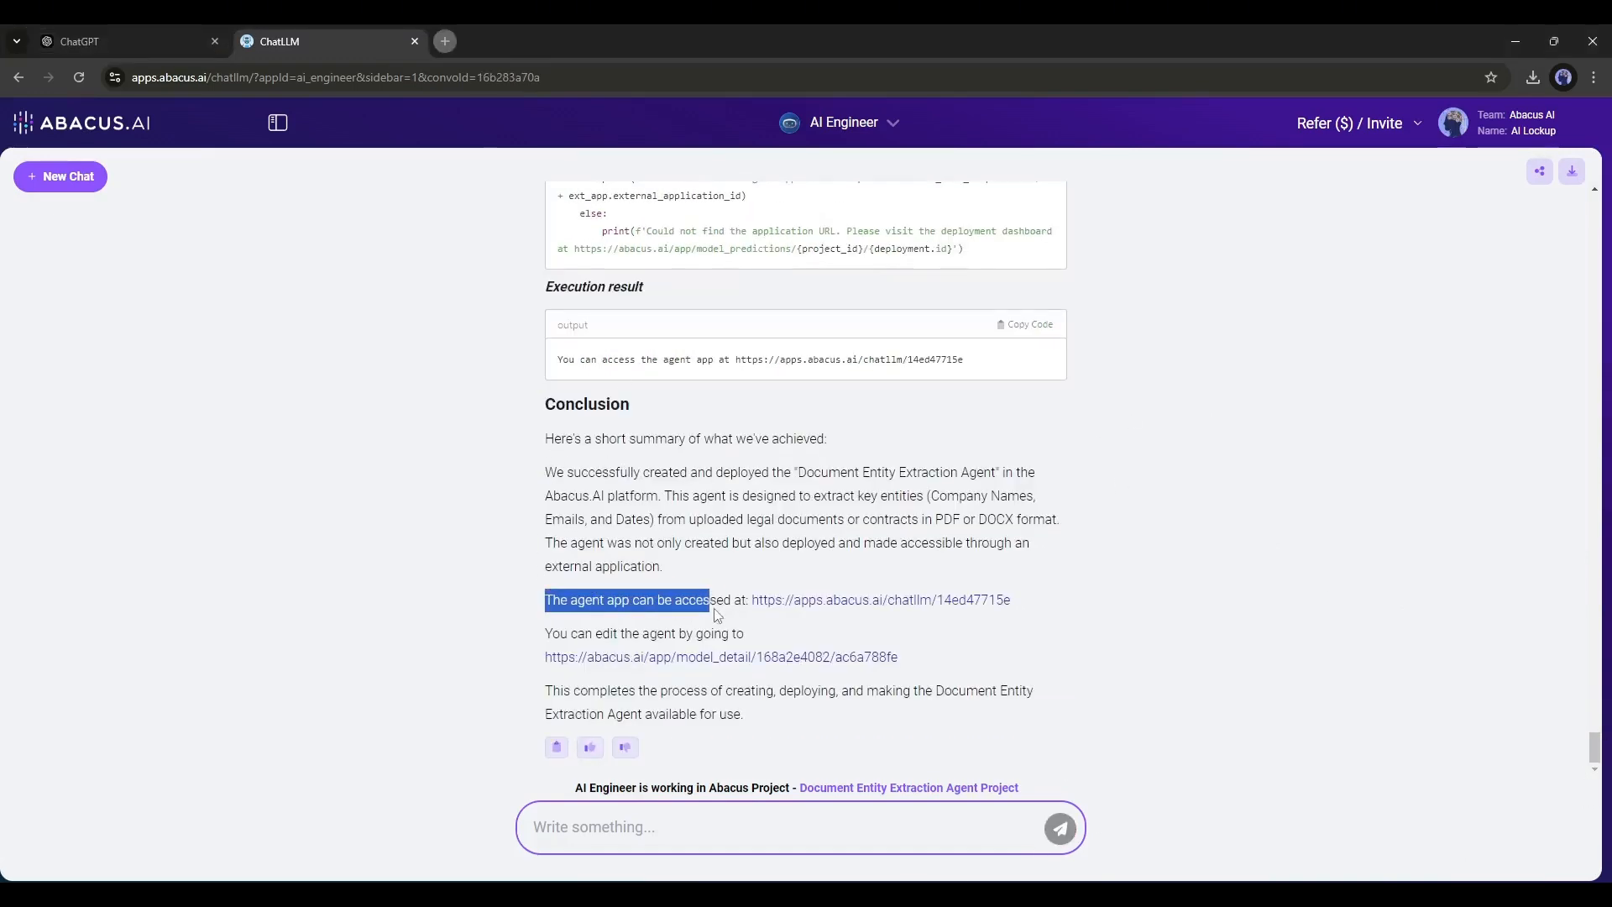
Run the entity extraction agent app on Minimalist Business Letterhead.pdf and submit it
{"action": "left_click", "coordinate": [878, 599]}
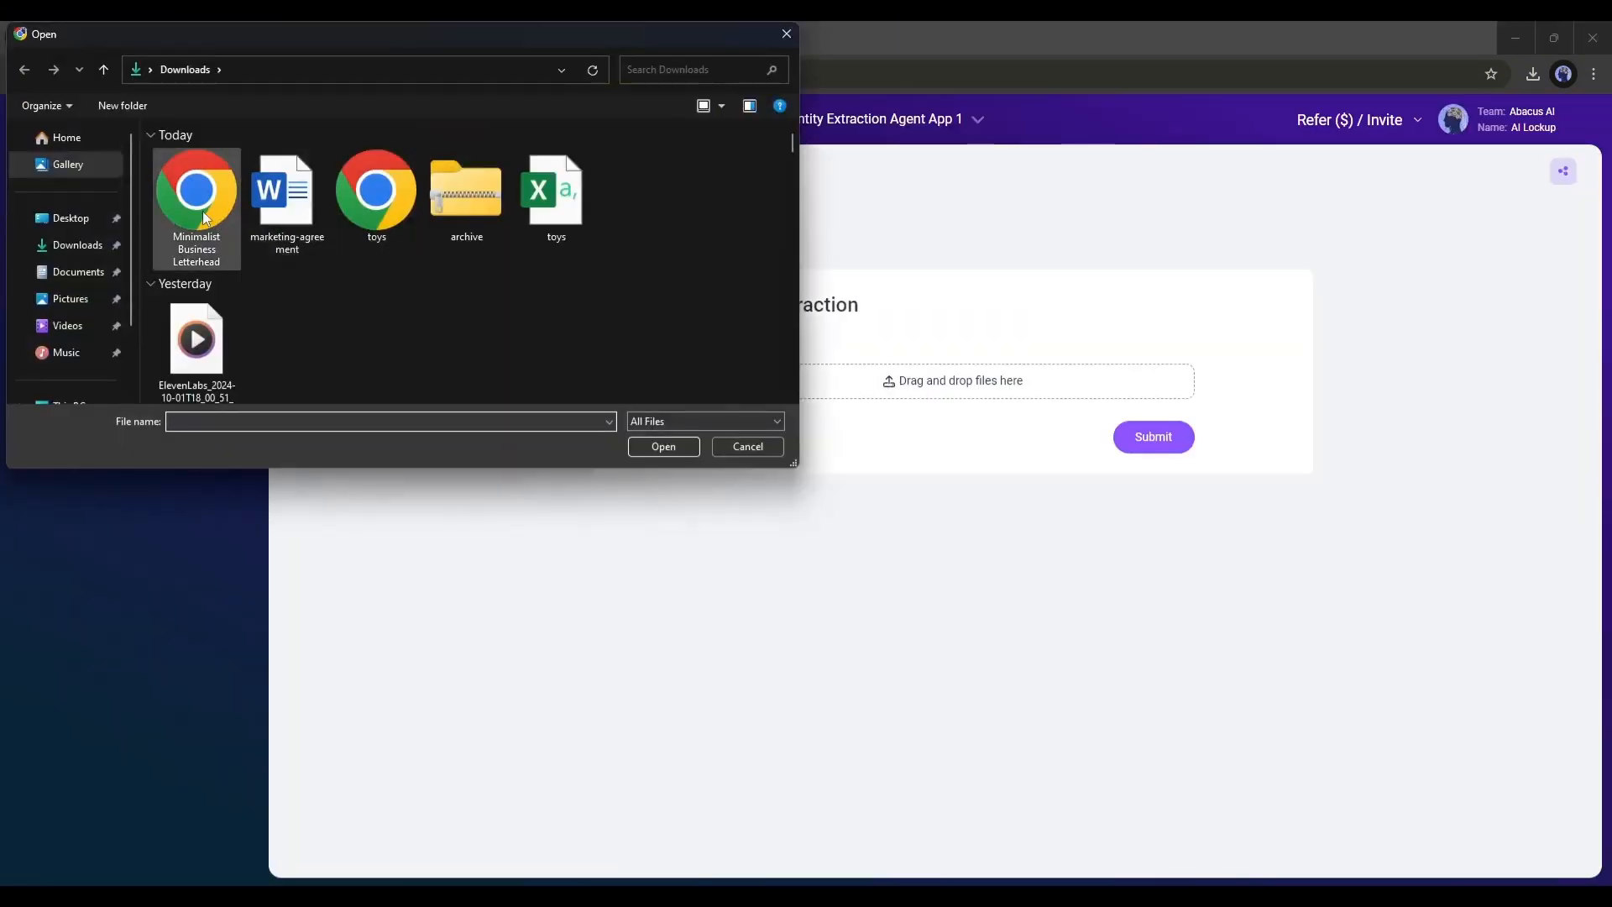
{"action": "left_click", "coordinate": [662, 447]}
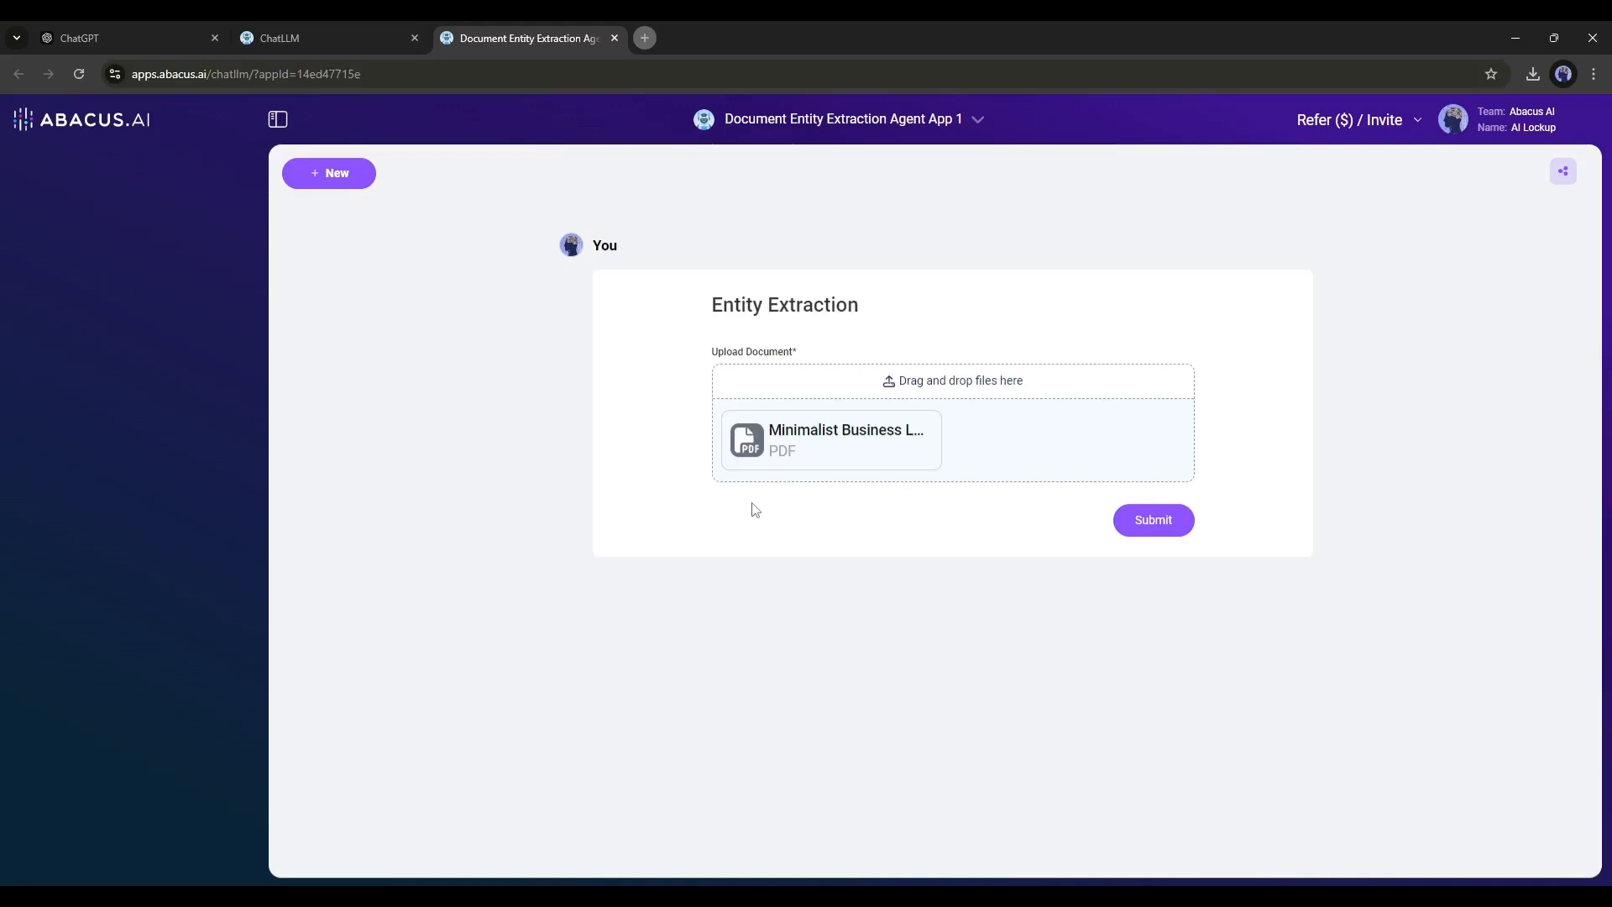
{"action": "left_click", "coordinate": [1152, 519]}
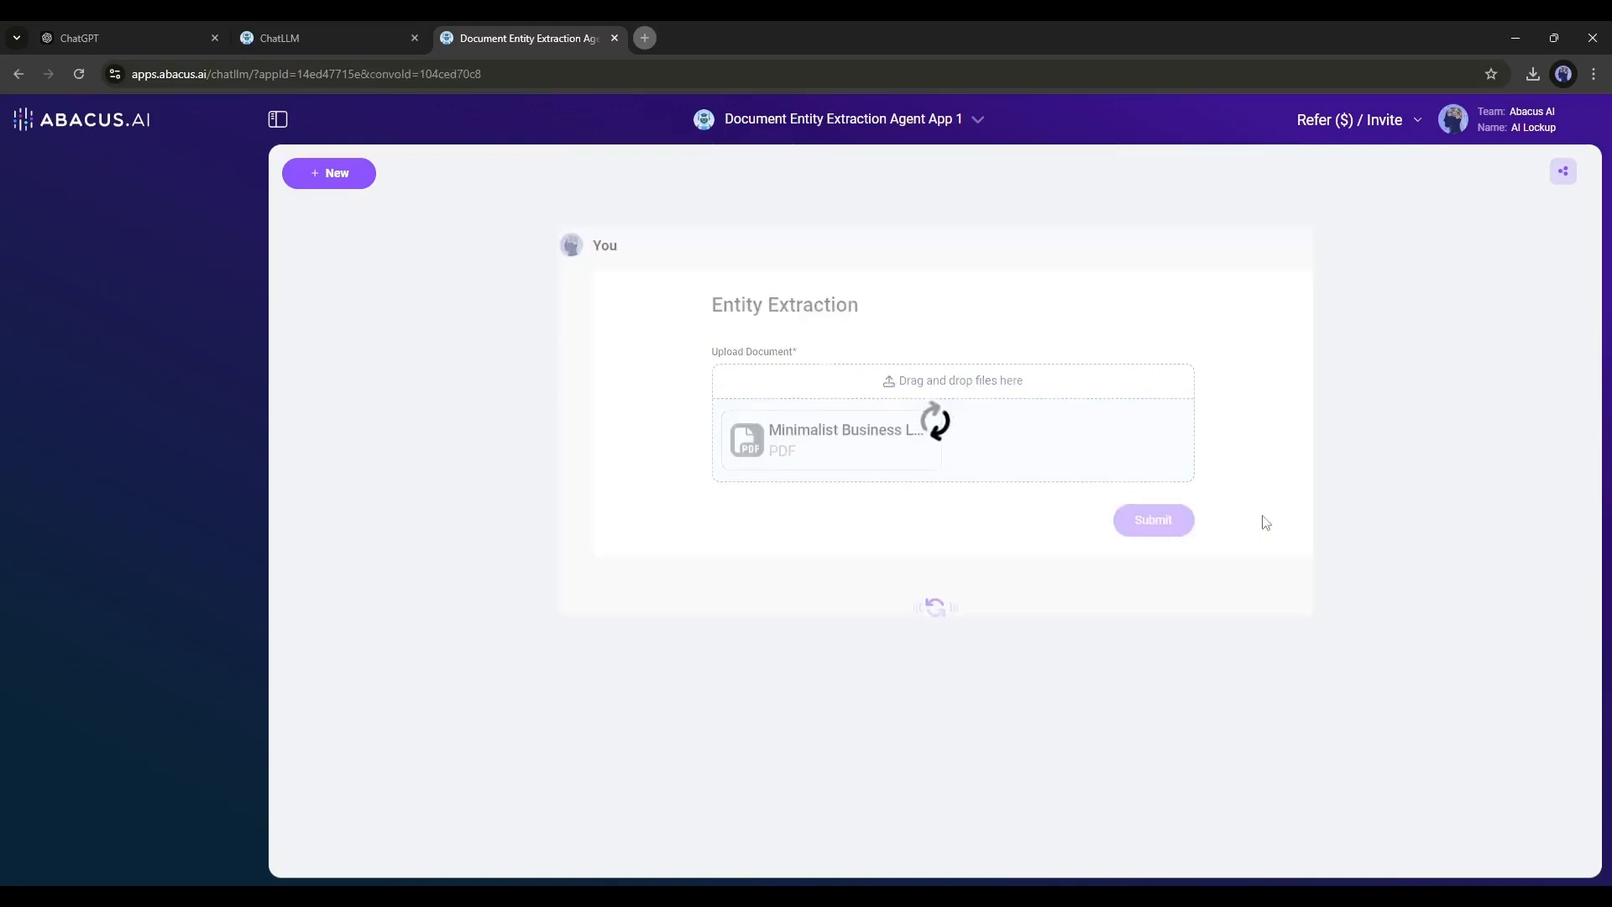
{"action": "left_click", "coordinate": [1152, 519]}
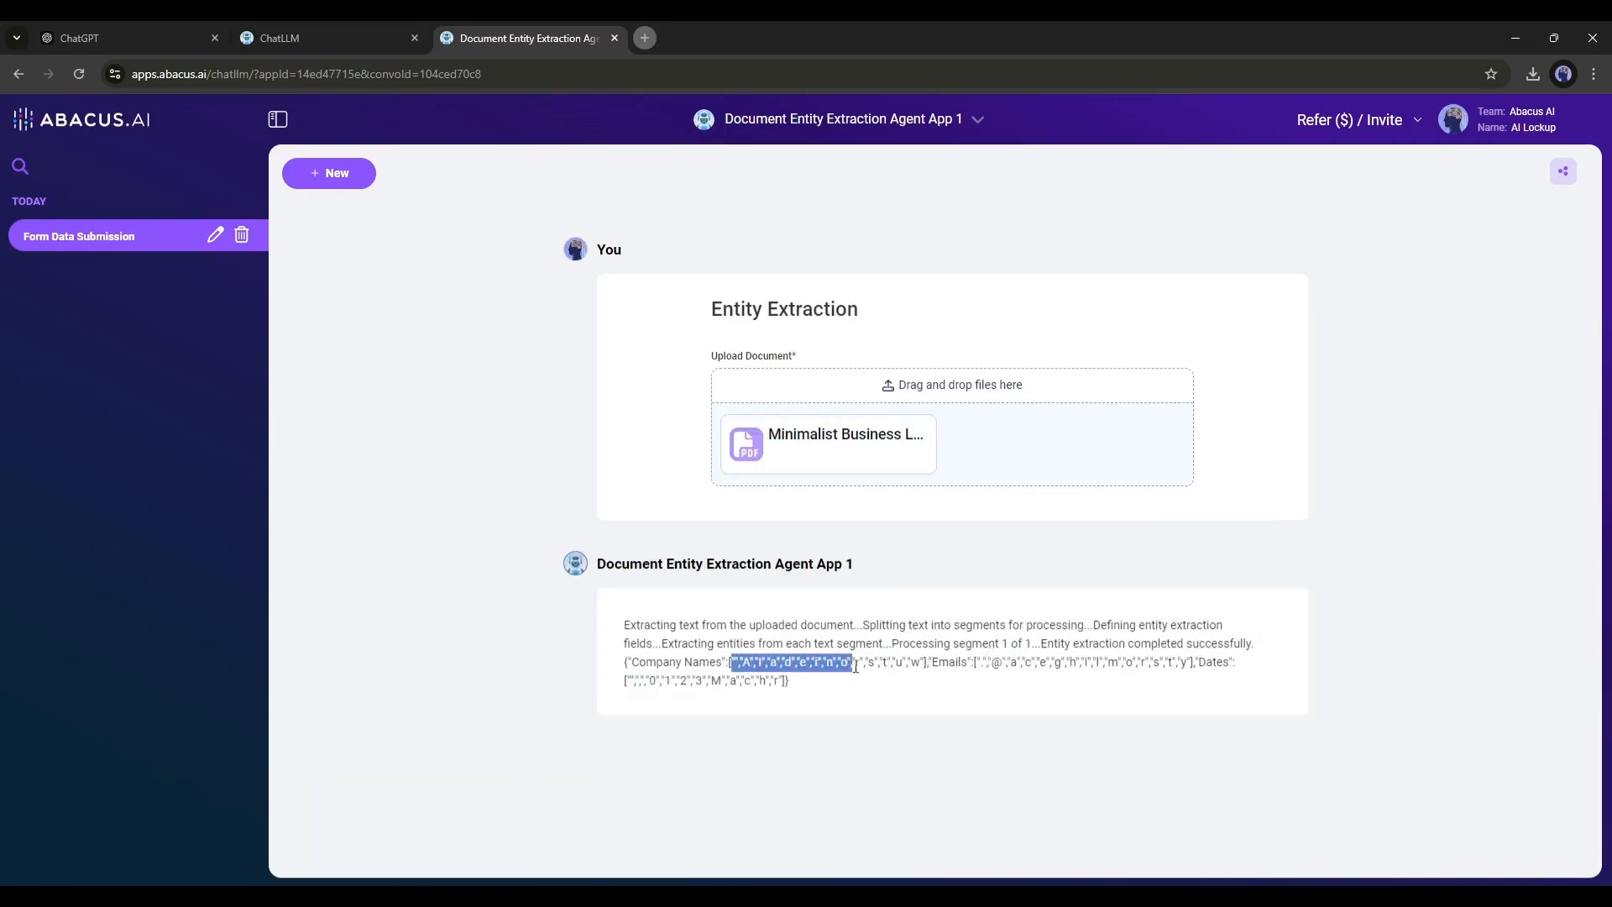
View the letterhead PDF, select 'Arowwai Industries', and return to the extraction results
{"action": "left_click", "coordinate": [828, 443]}
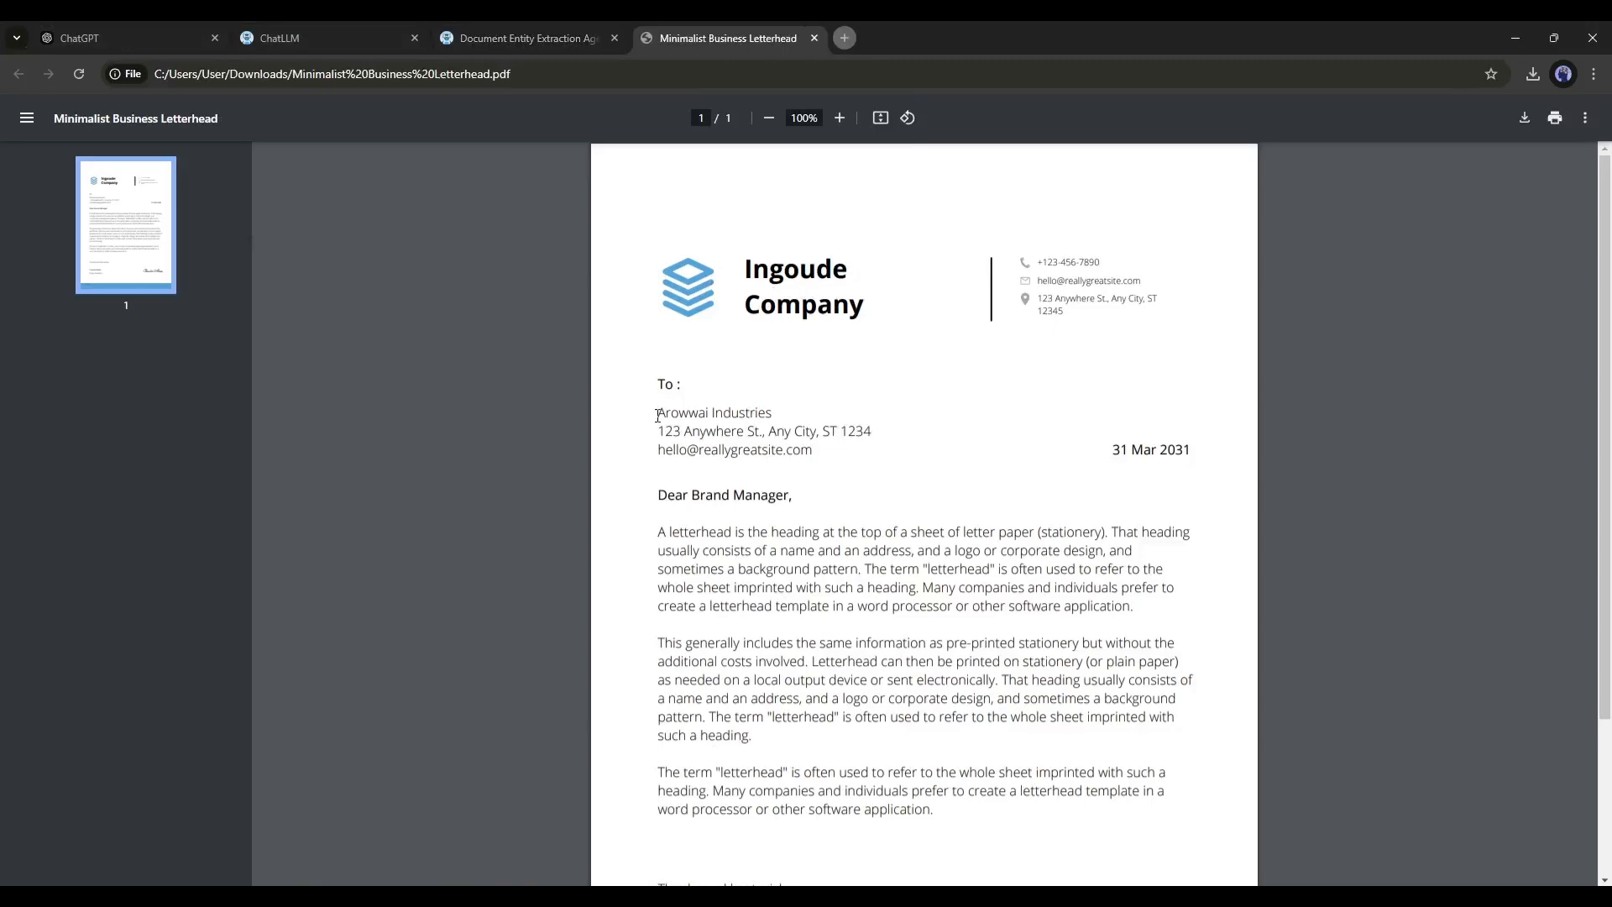
{"action": "double_click", "coordinate": [712, 413]}
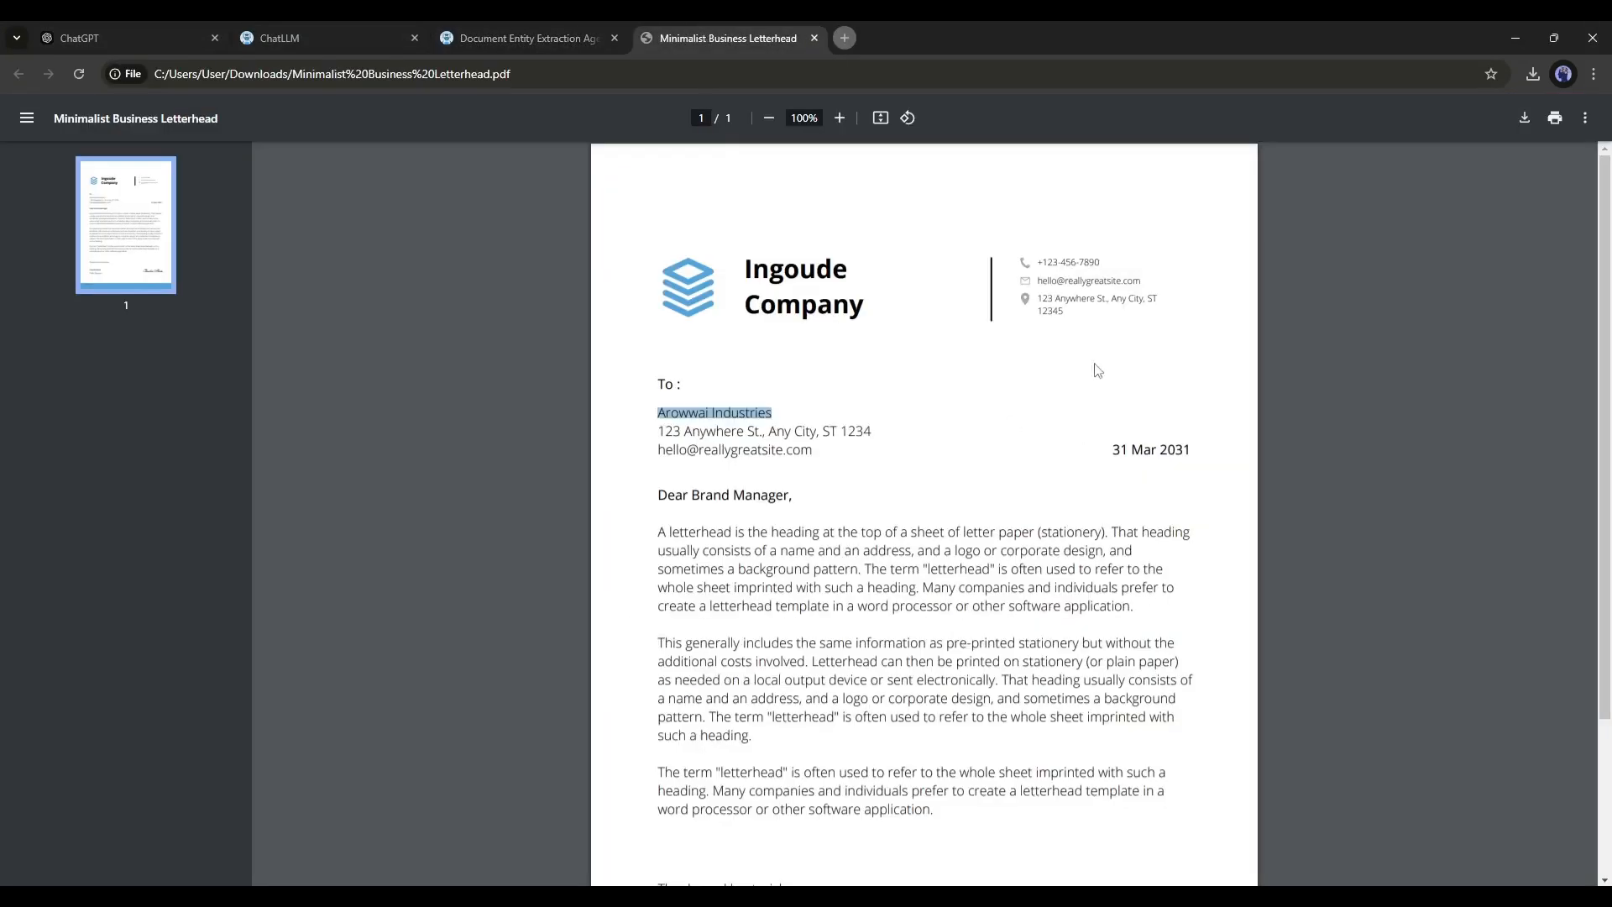
{"action": "left_click", "coordinate": [527, 38]}
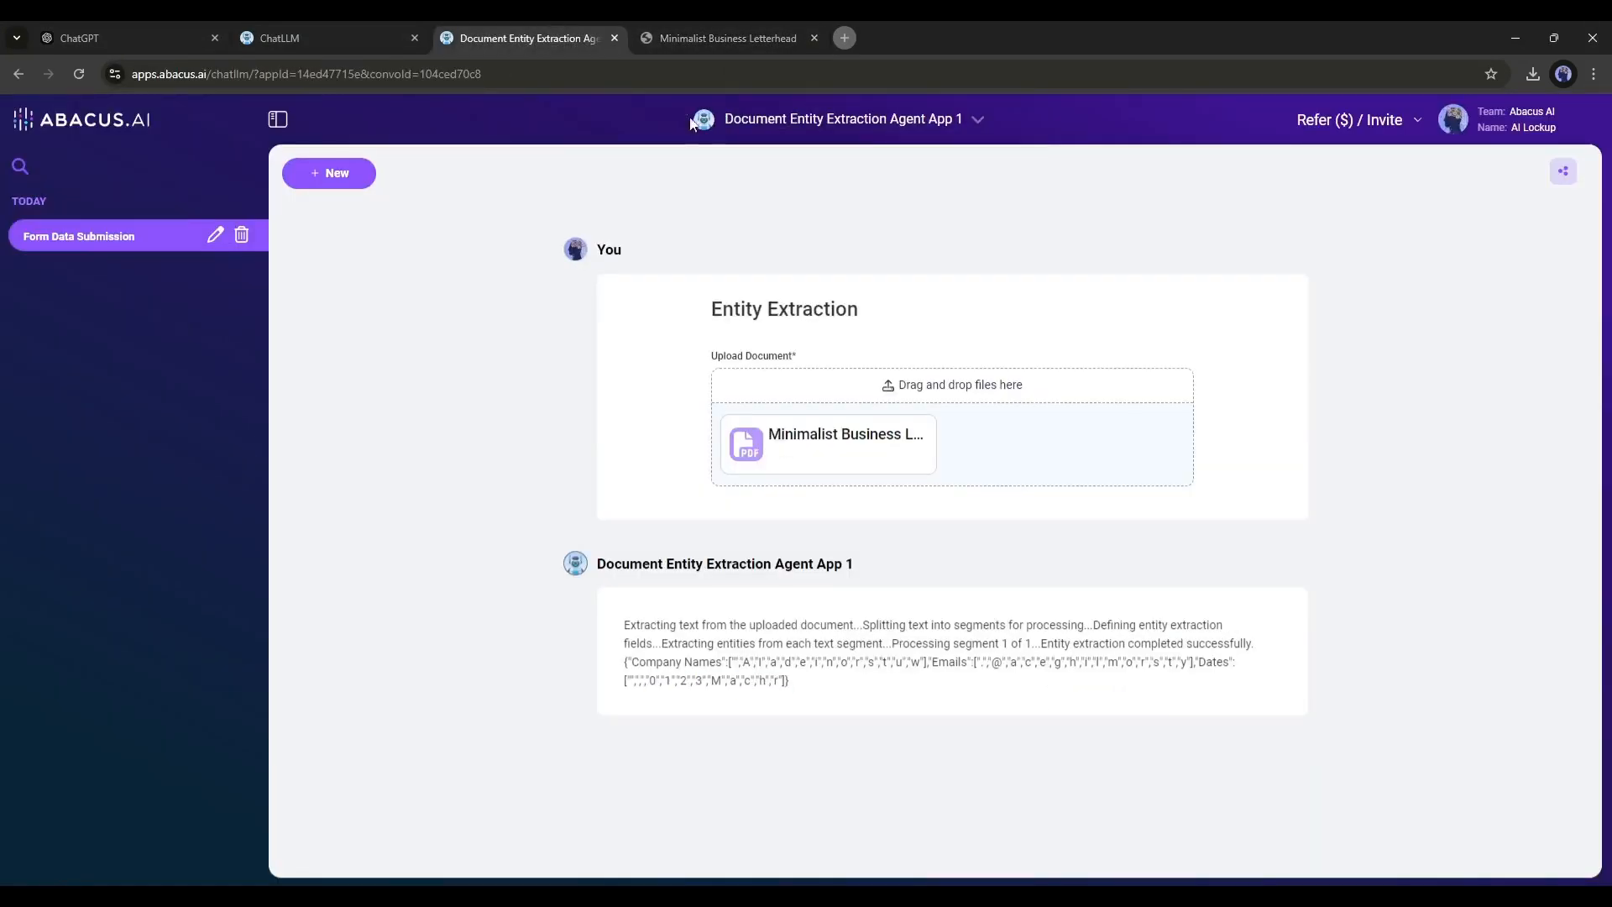
{"action": "mouse_move", "coordinate": [815, 690]}
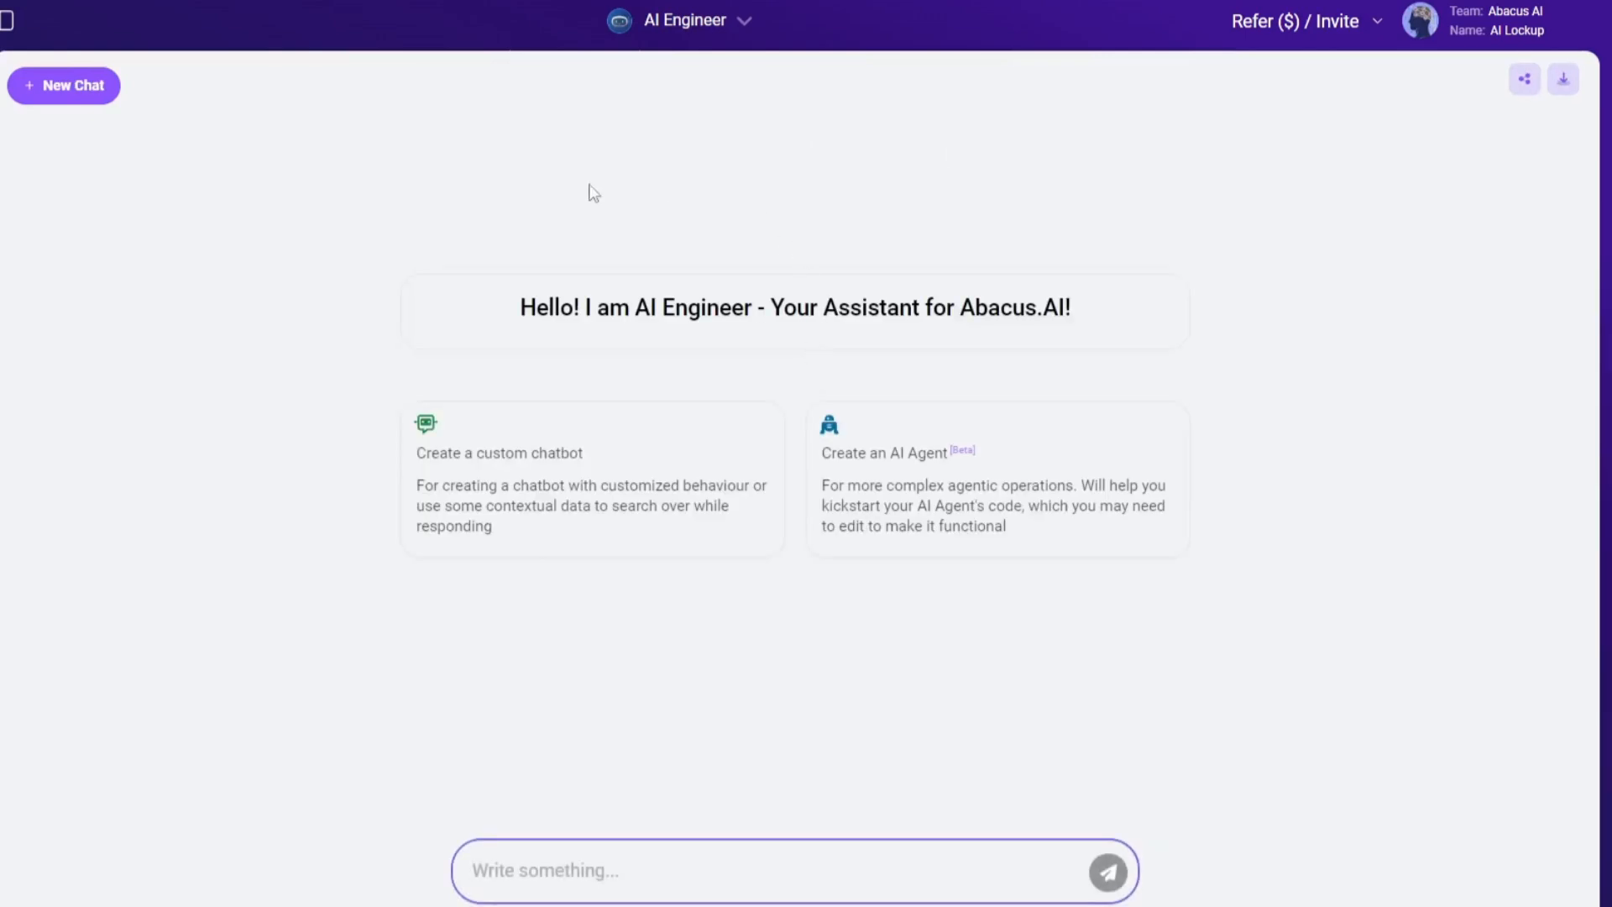
{"action": "mouse_move", "coordinate": [915, 504]}
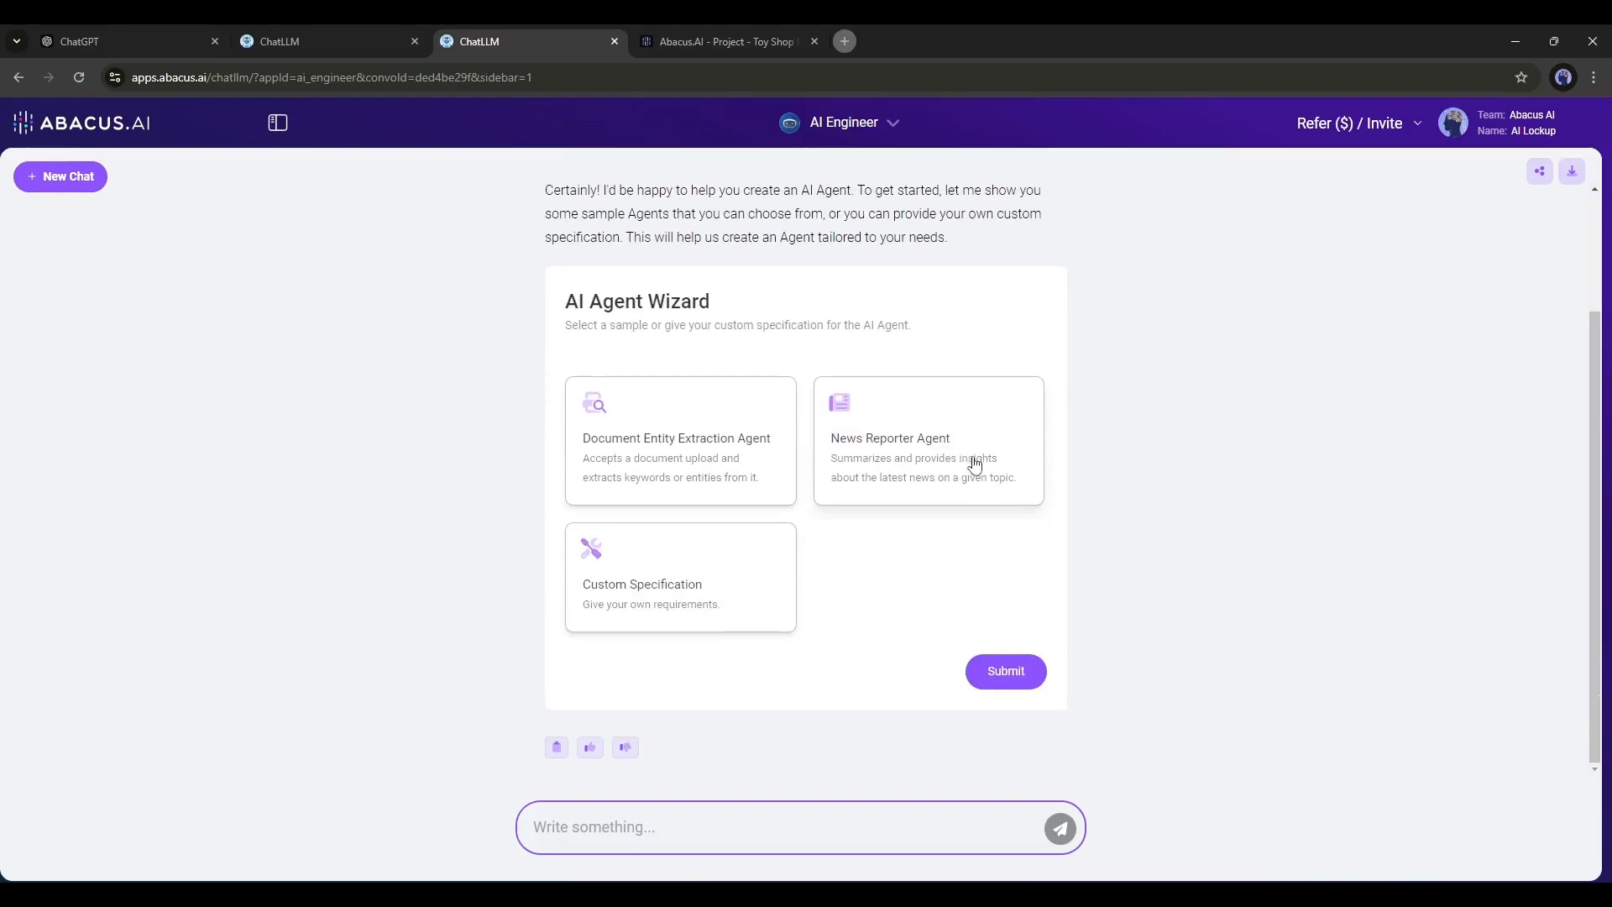
Submit a Custom Specification describing a movie expert that provides details
{"action": "left_click", "coordinate": [680, 576]}
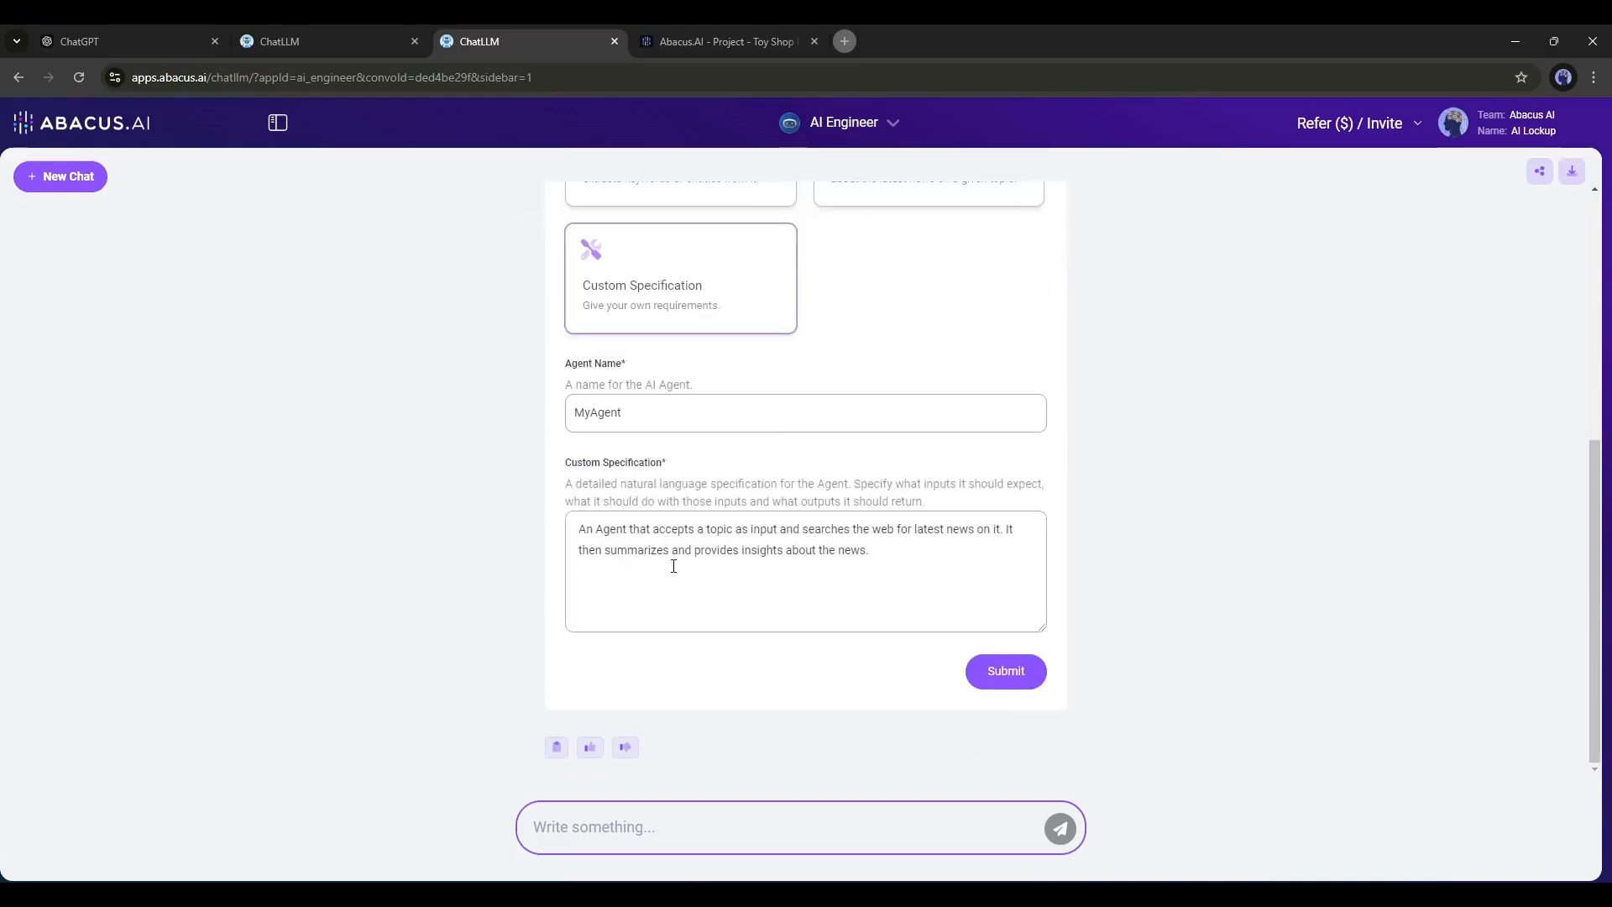
{"action": "type", "text": "You are a moviee"}
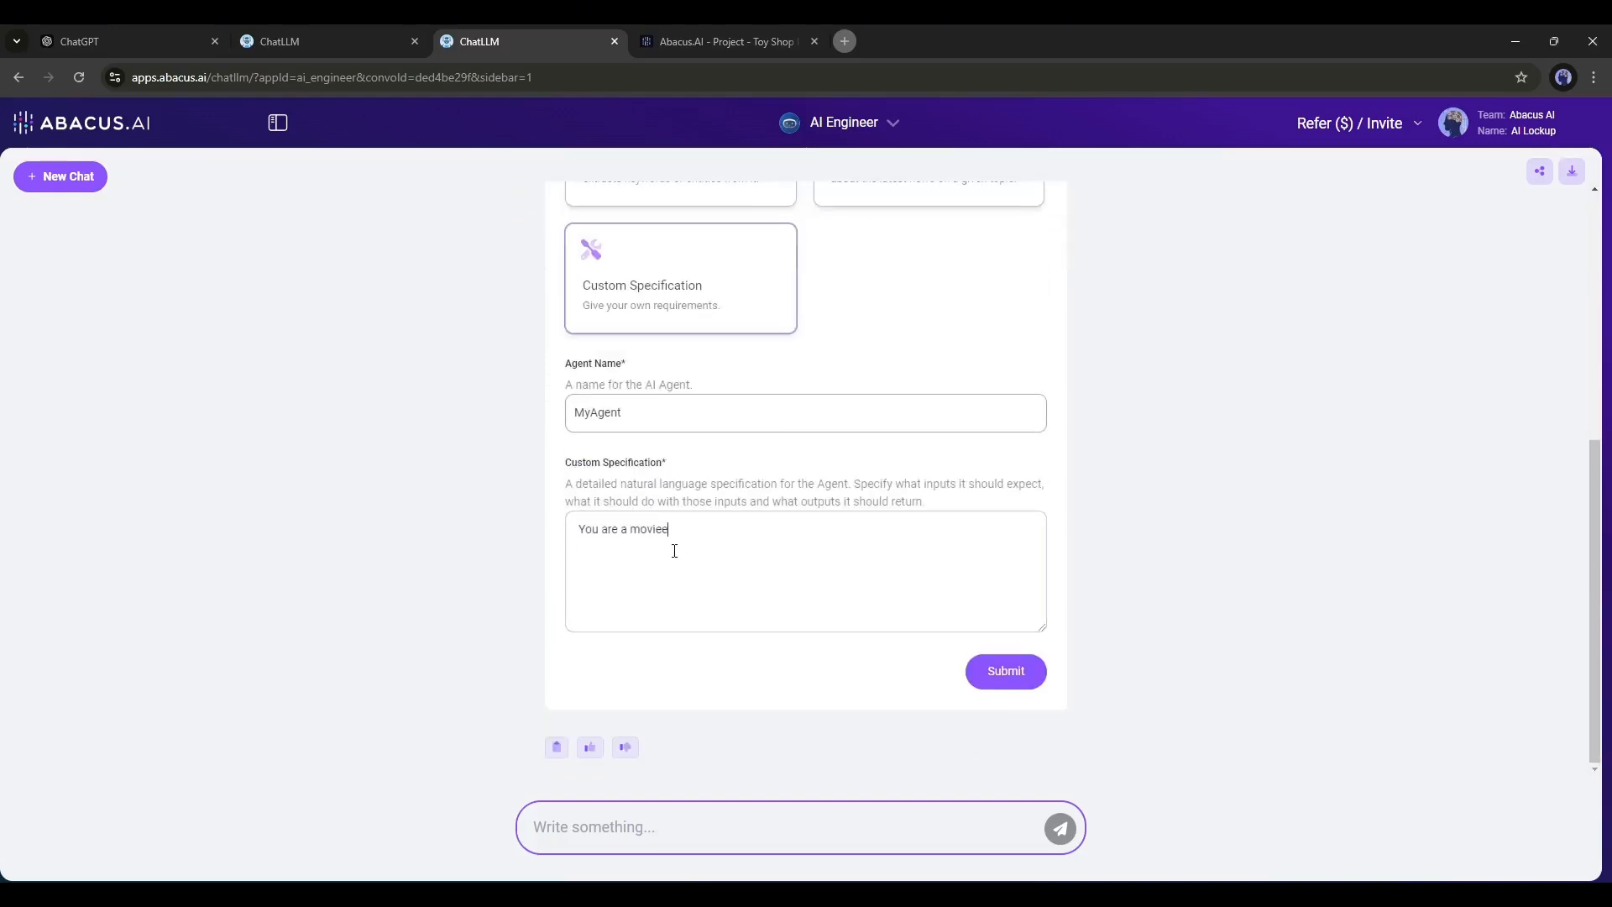
{"action": "type", "text": "expert can provide d"}
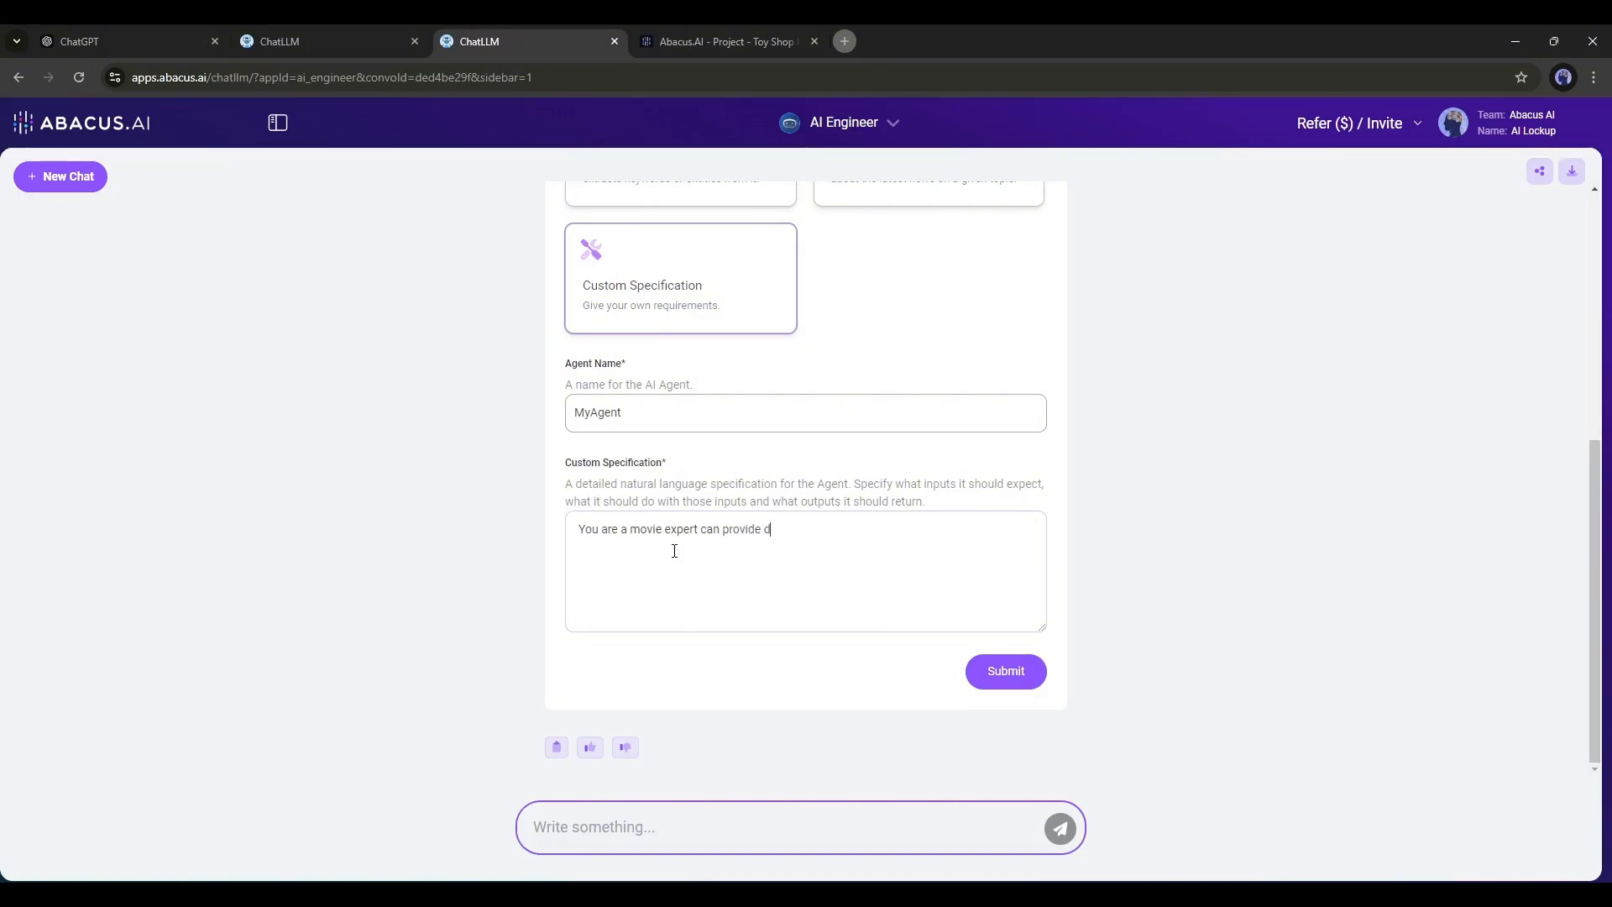
{"action": "left_click", "coordinate": [1004, 670]}
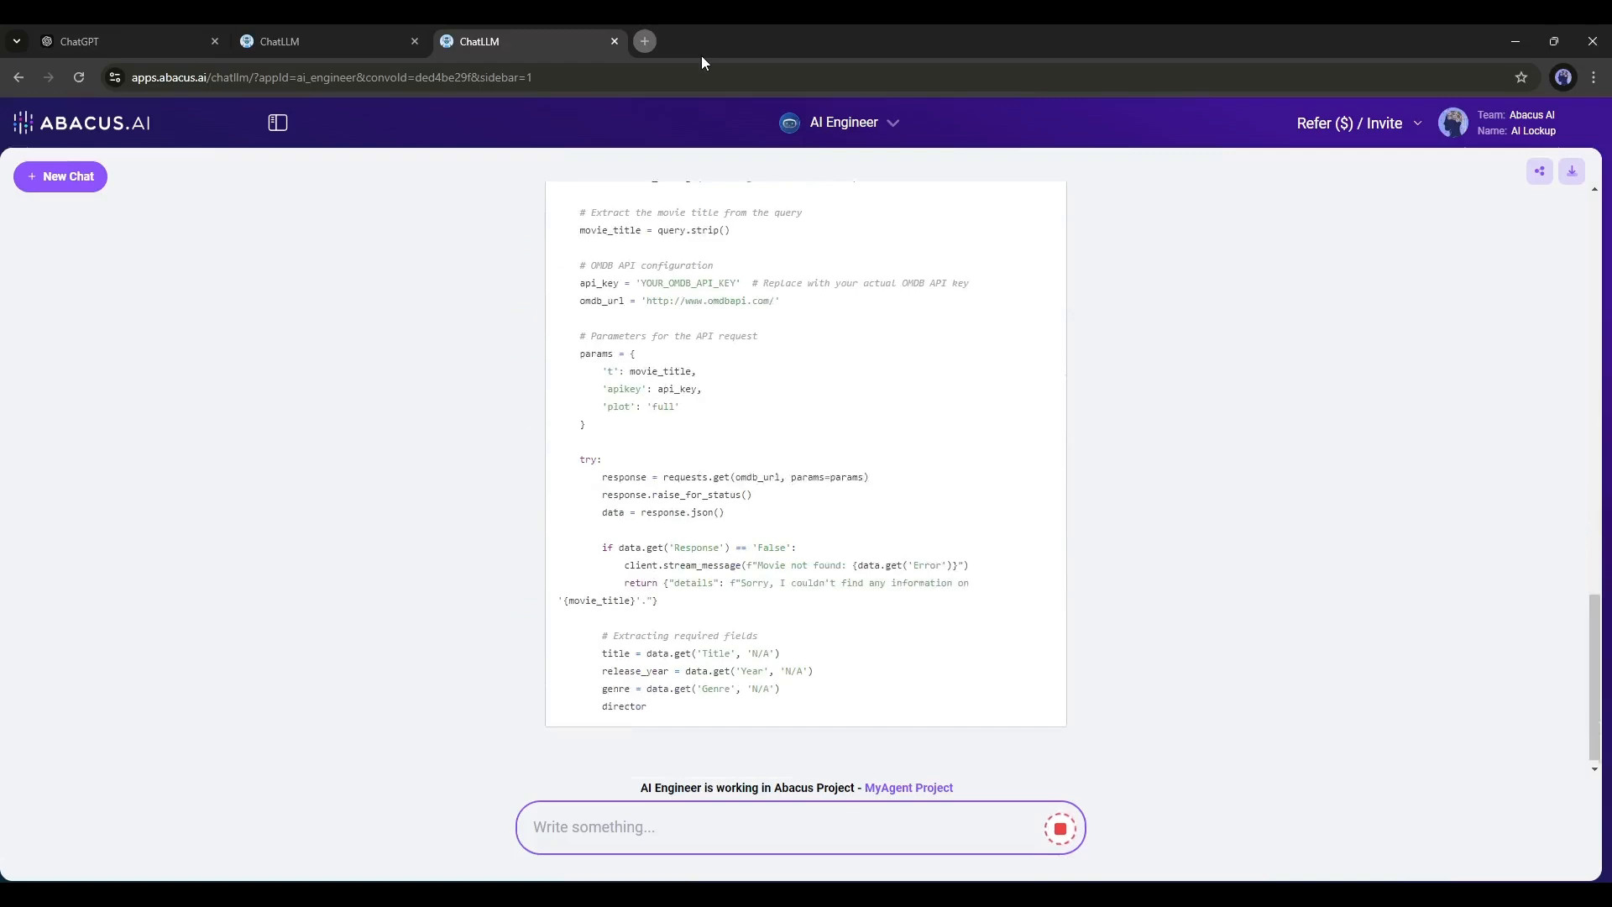
Scroll through AI Engineer's MyAgent creation output down to the Conclusion and app link
{"action": "scroll", "scroll_direction": "down", "scroll_amount": 3}
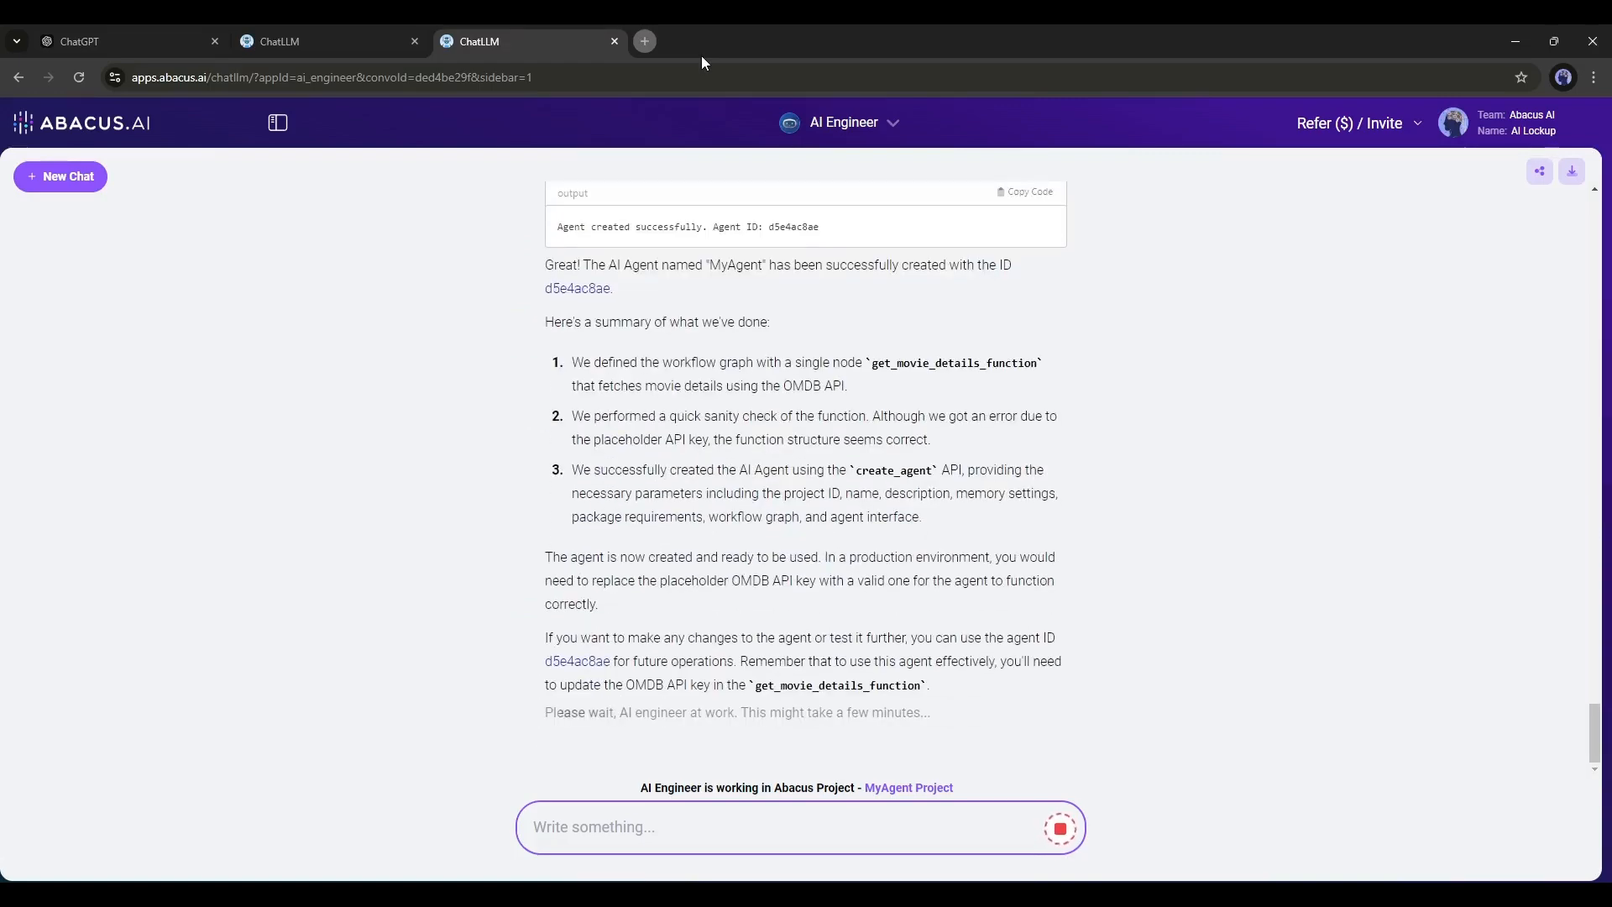
{"action": "scroll", "scroll_direction": "down", "scroll_amount": 3}
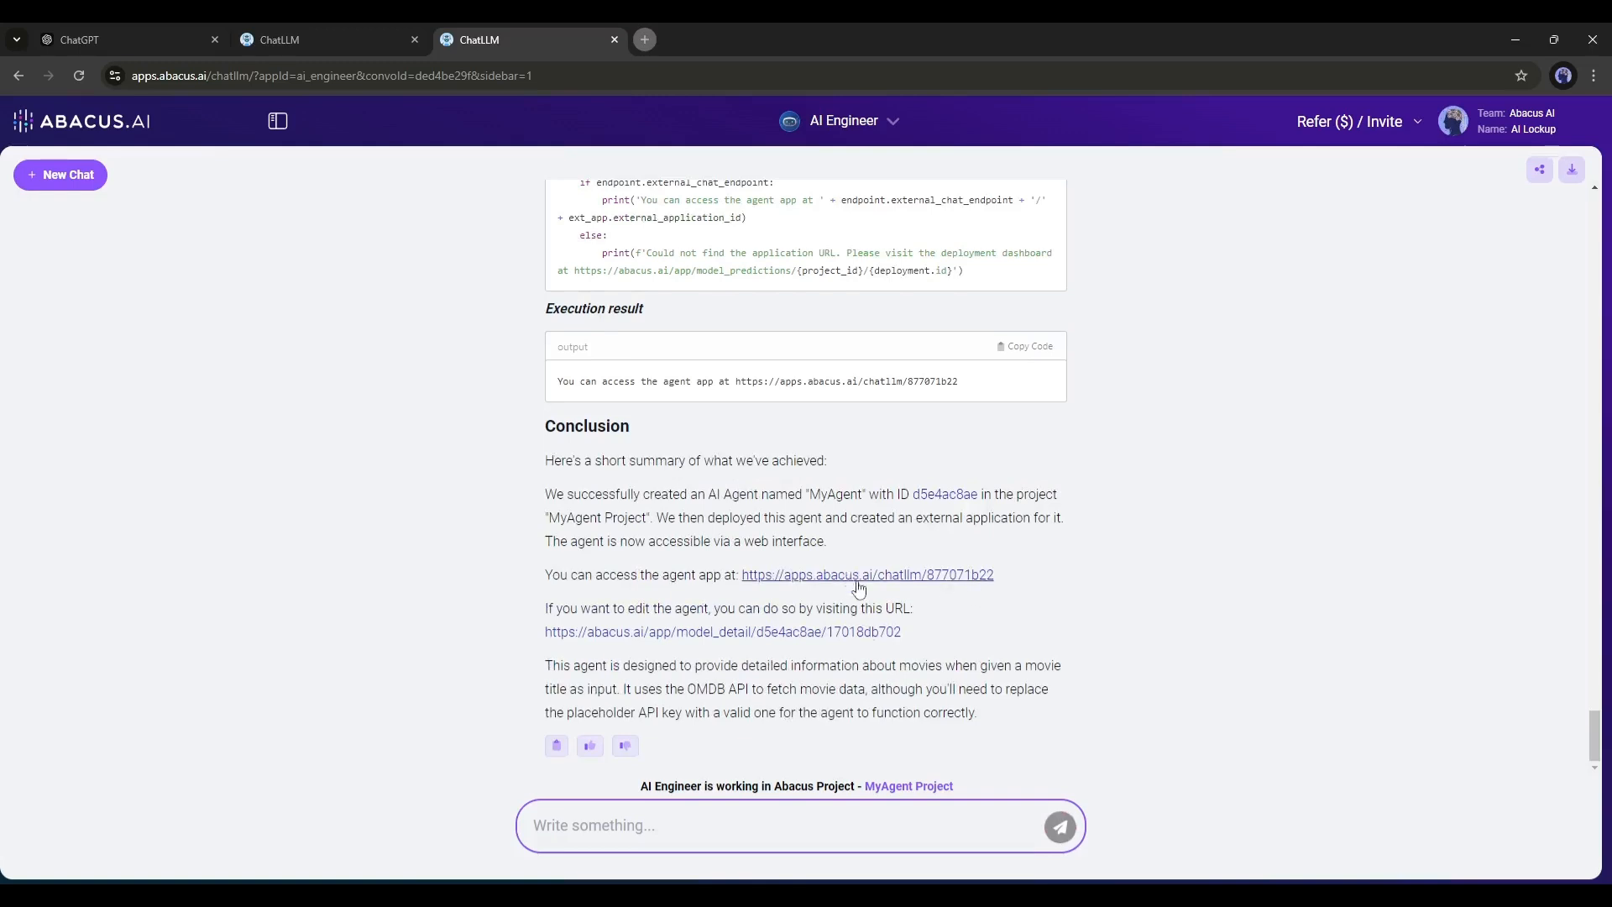
Query the MyAgent app for 'Oppenheimer', review its plot, cast and production details, then show the bot list
{"action": "left_click", "coordinate": [866, 575]}
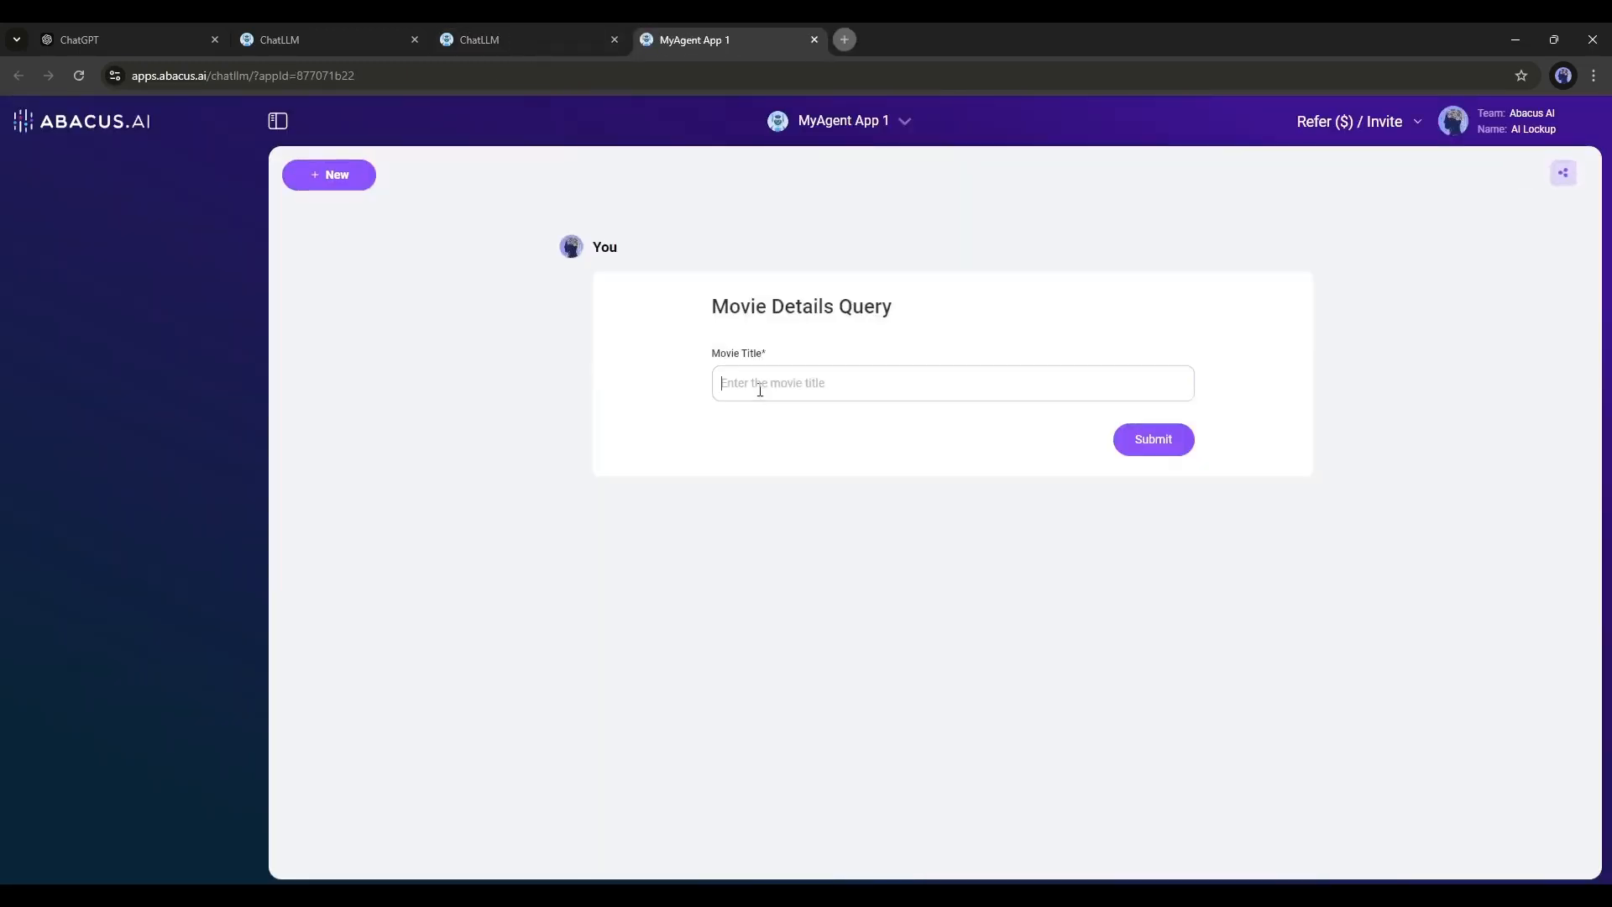
{"action": "type", "text": "Oppenheimer"}
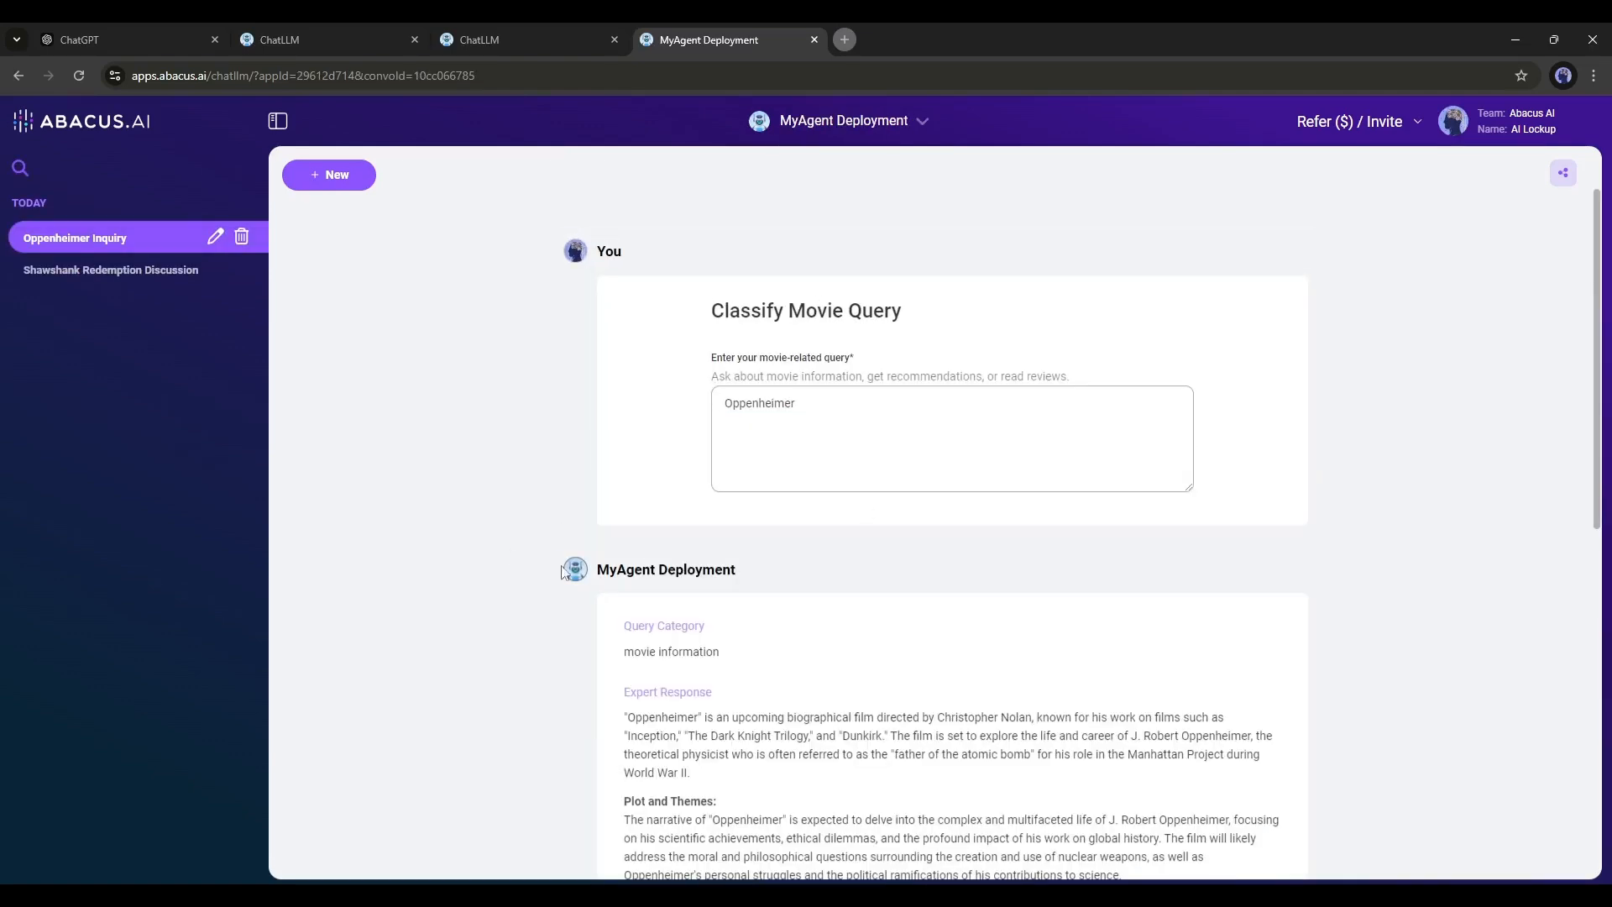
{"action": "scroll", "scroll_direction": "down", "scroll_amount": 3}
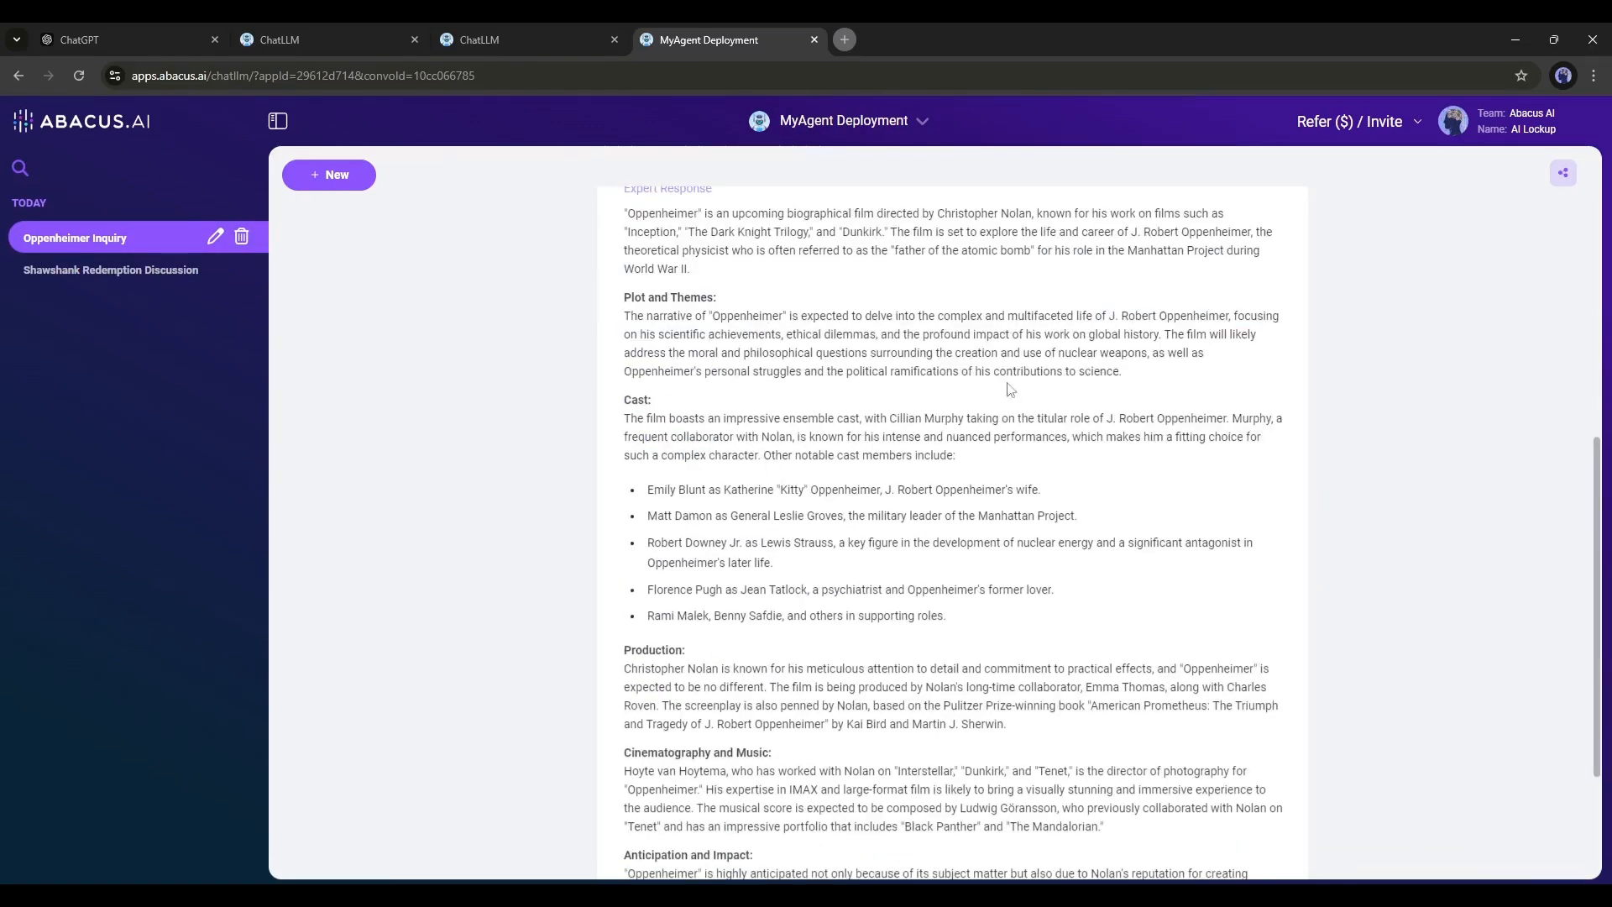
{"action": "scroll", "scroll_direction": "down", "scroll_amount": 3}
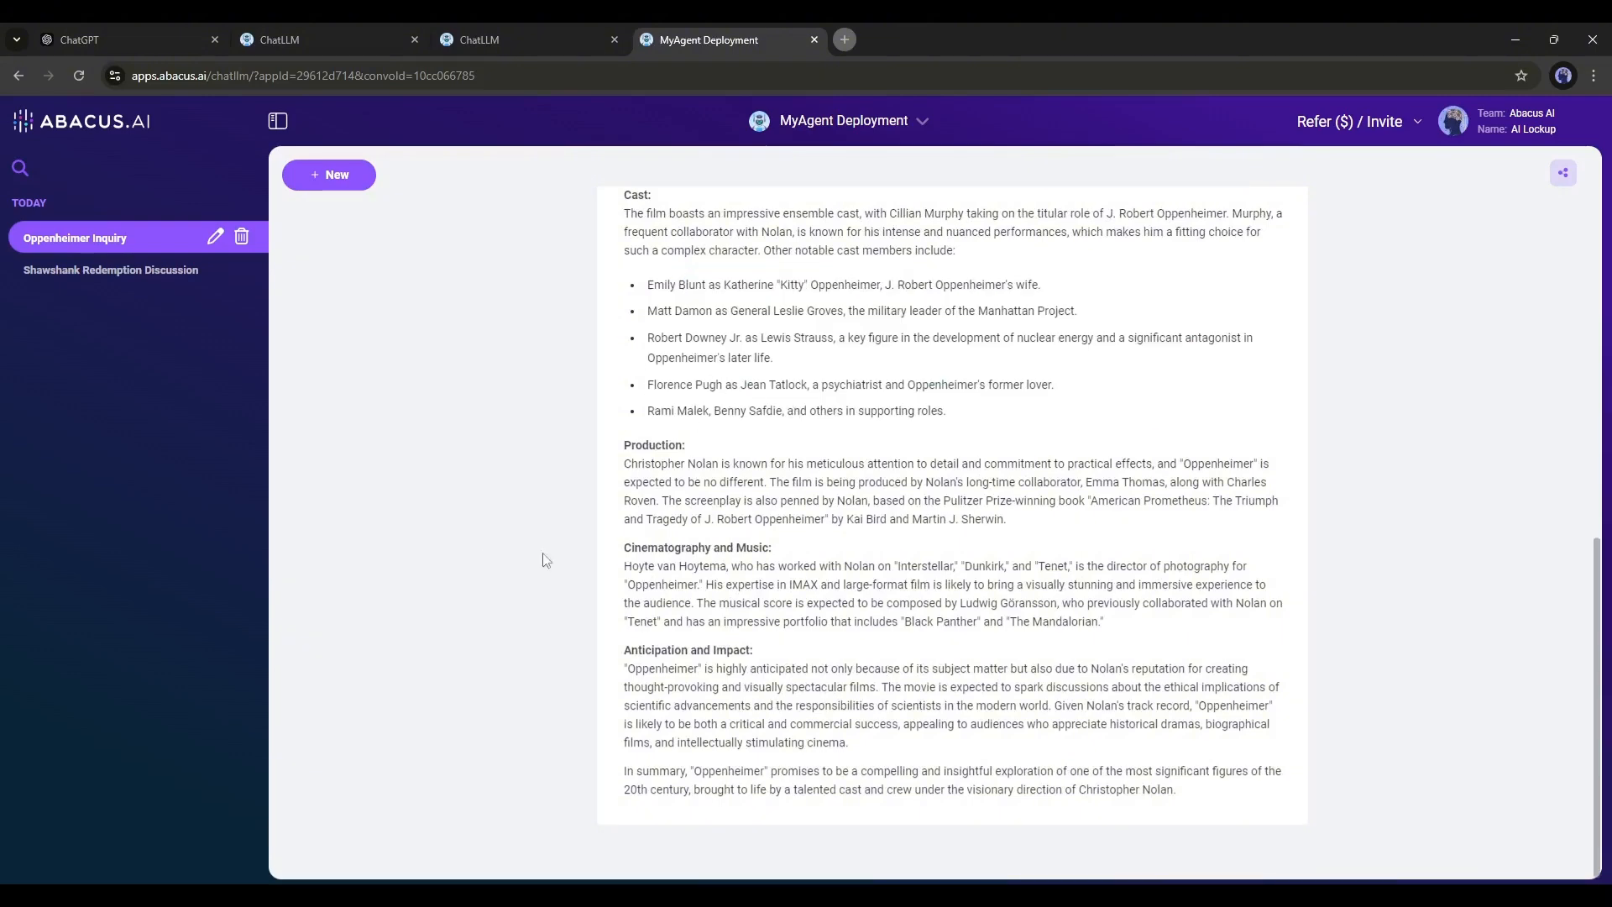
{"action": "left_click", "coordinate": [843, 121]}
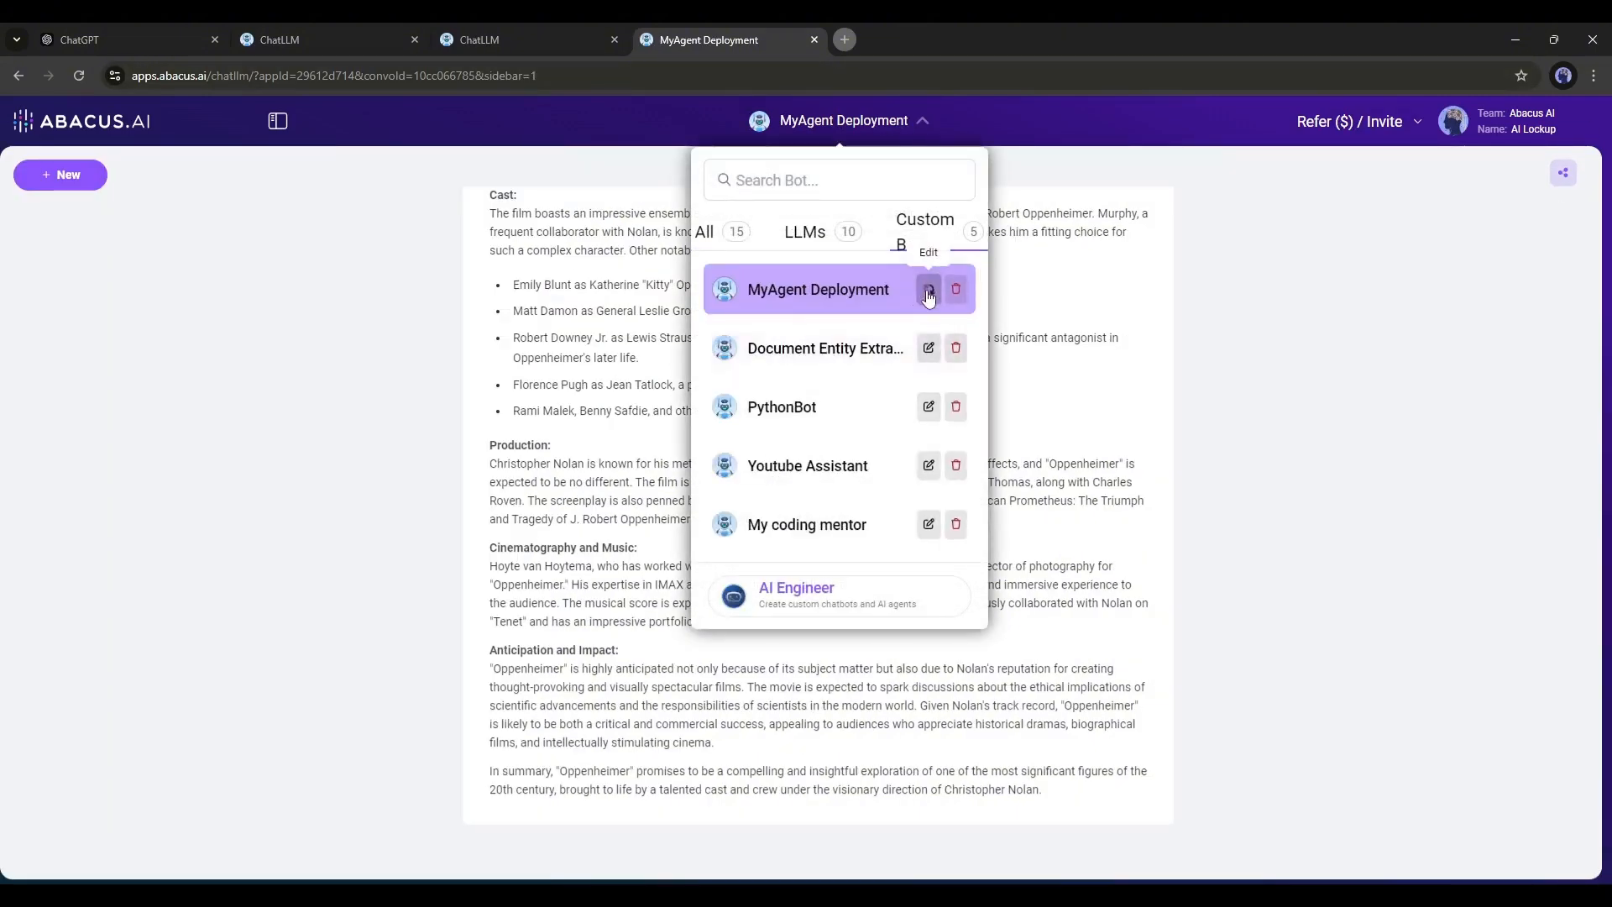
Reach the Predictions API page for MyAgent Deployment via the MyAgent Project overview
{"action": "left_click", "coordinate": [926, 289]}
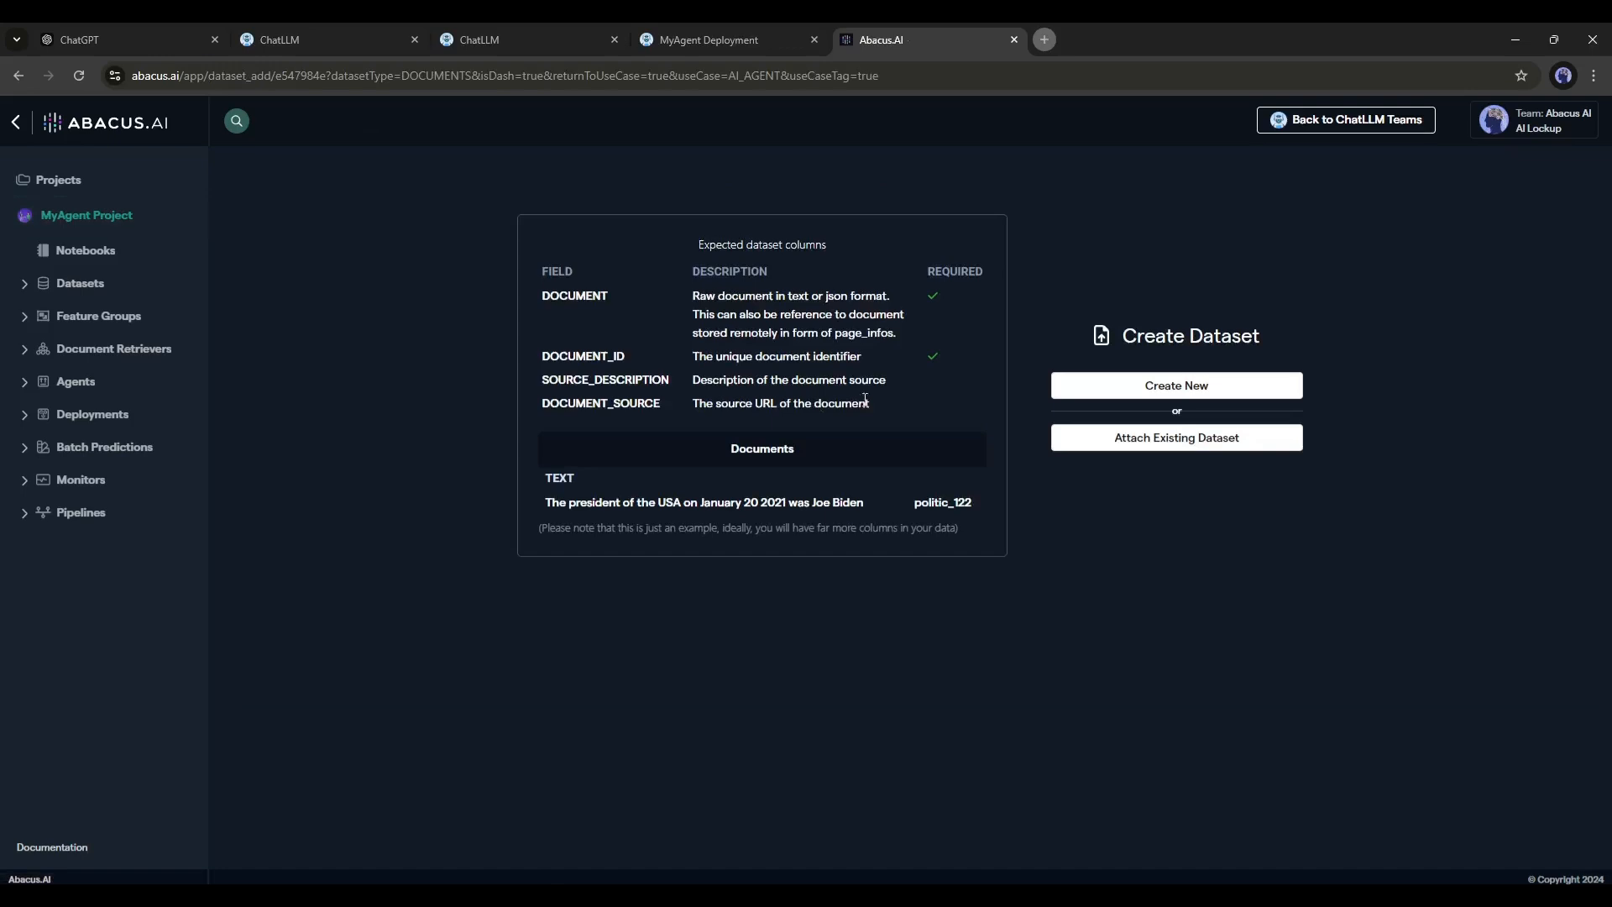
{"action": "mouse_move", "coordinate": [663, 524]}
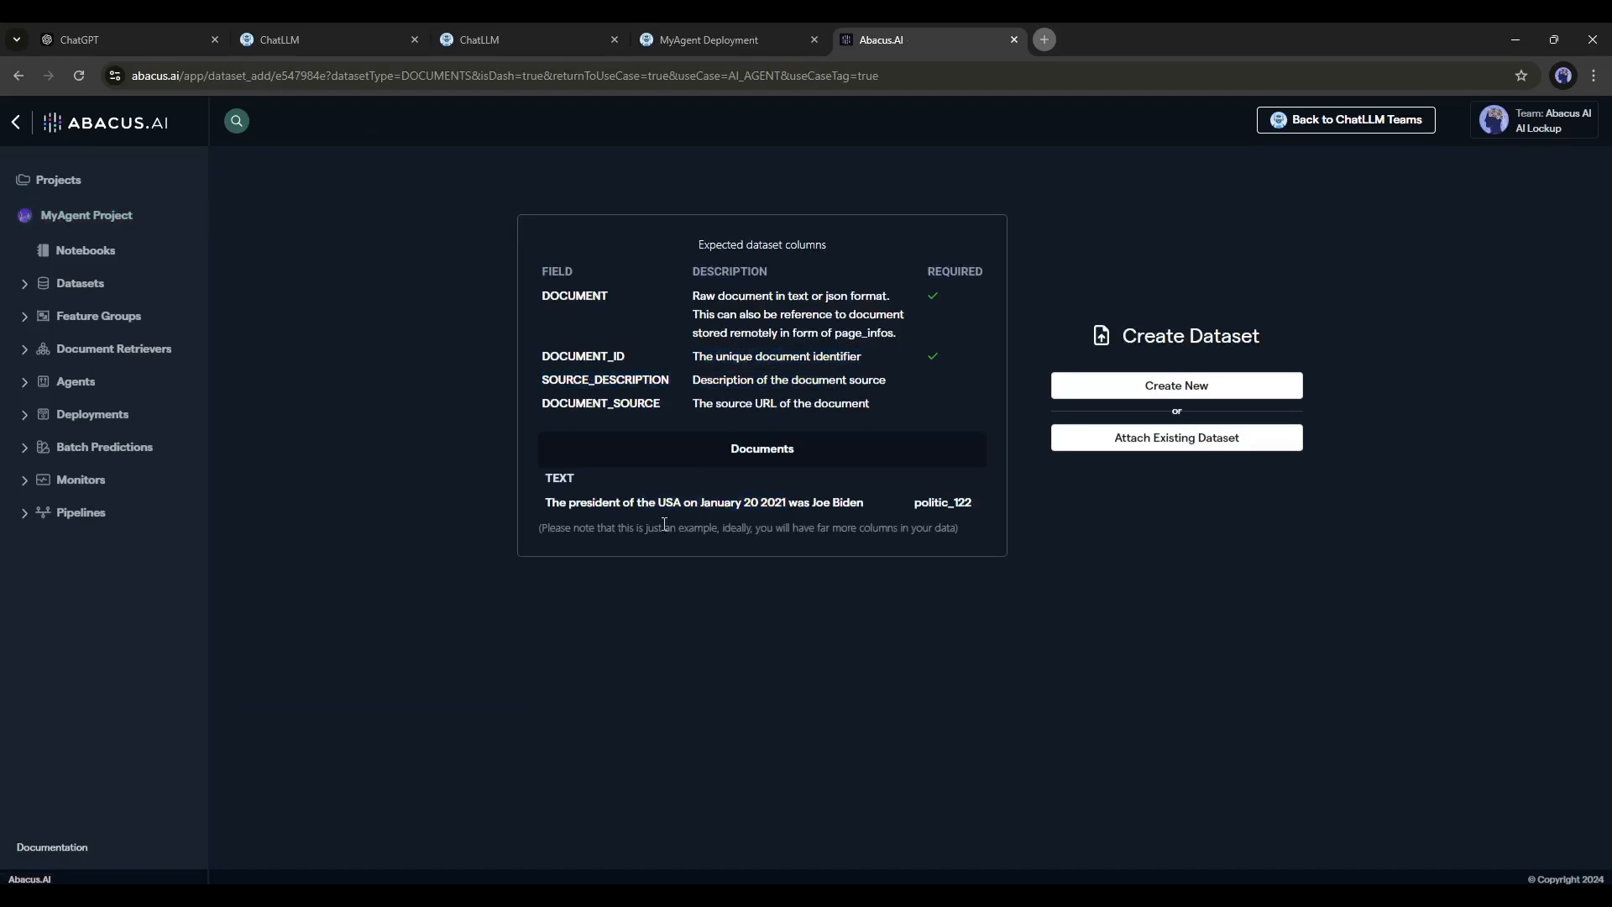
{"action": "left_click", "coordinate": [1176, 384]}
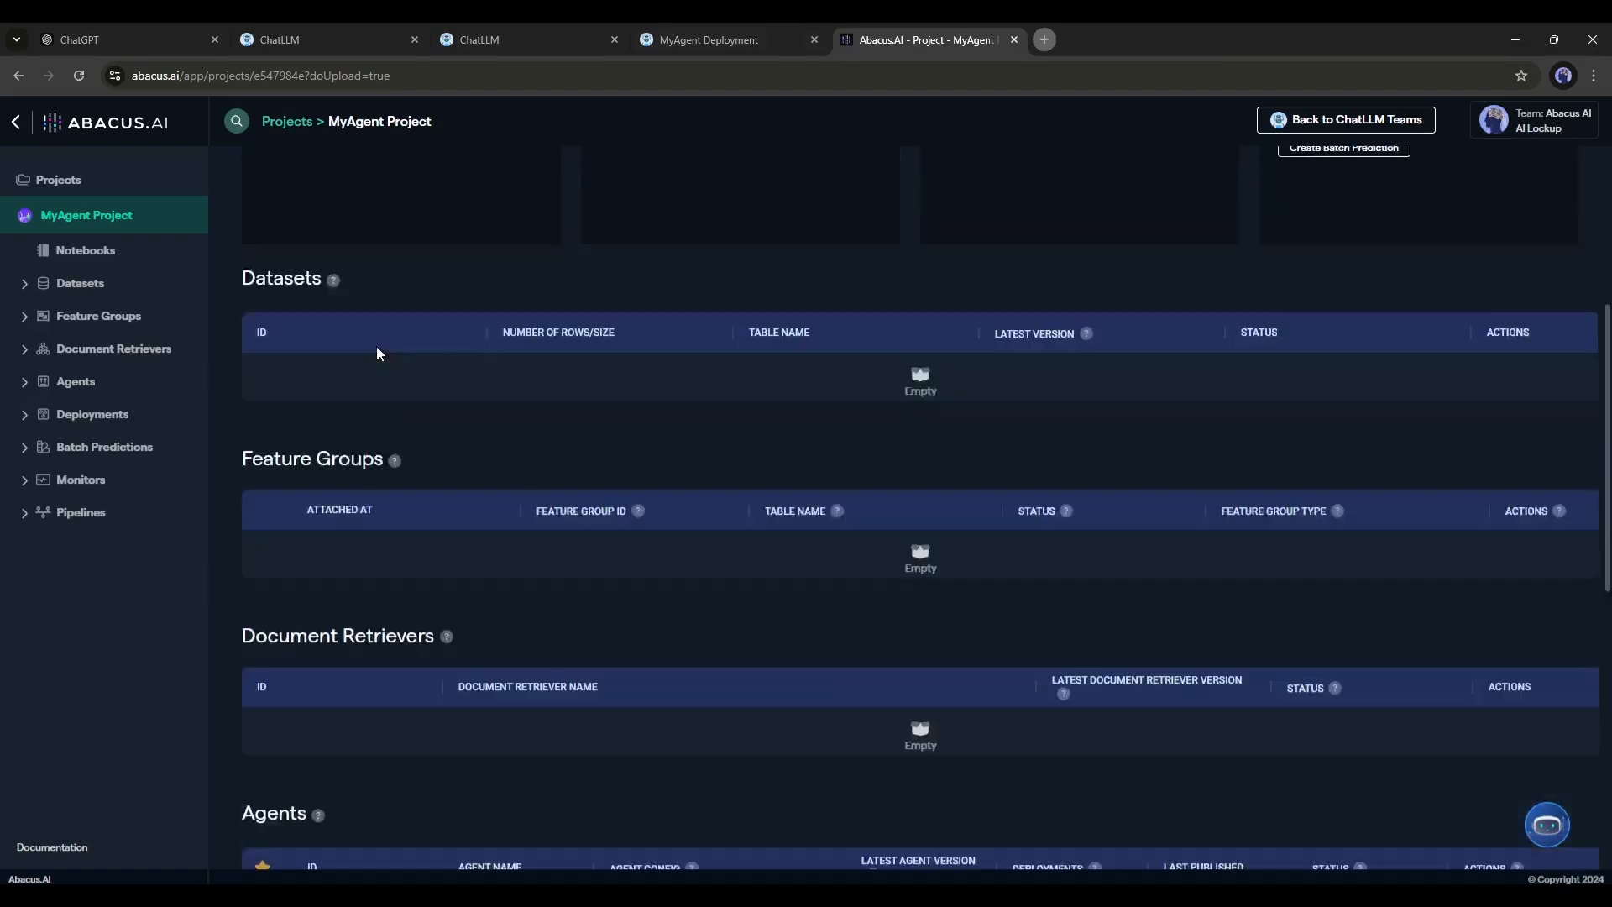
{"action": "scroll", "scroll_direction": "up", "scroll_amount": 3}
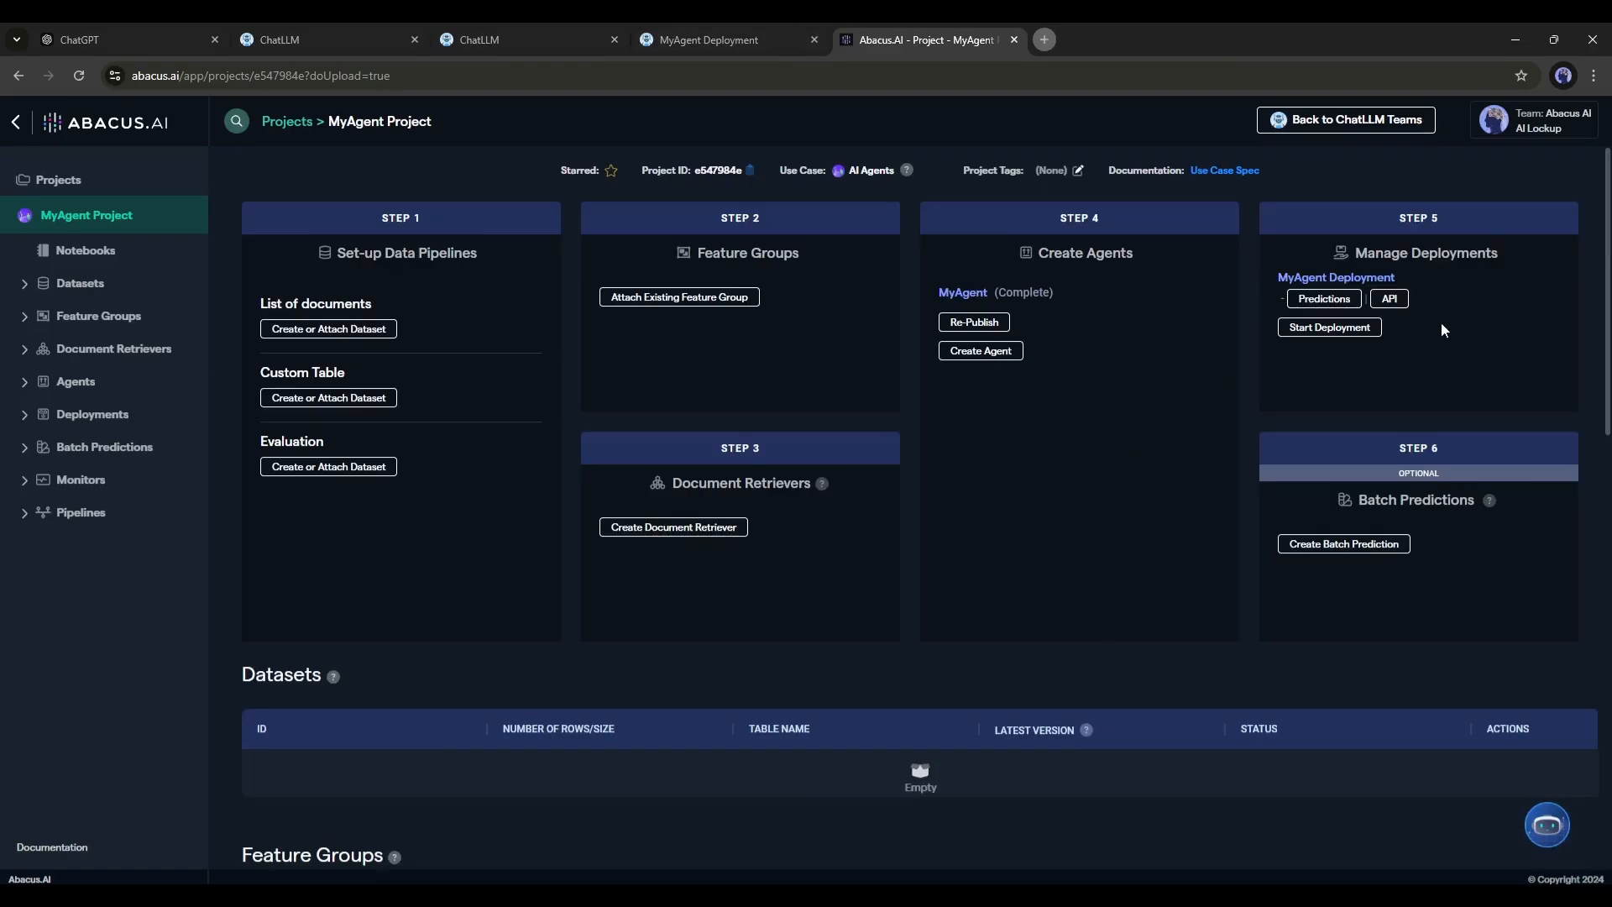
{"action": "left_click", "coordinate": [1323, 299]}
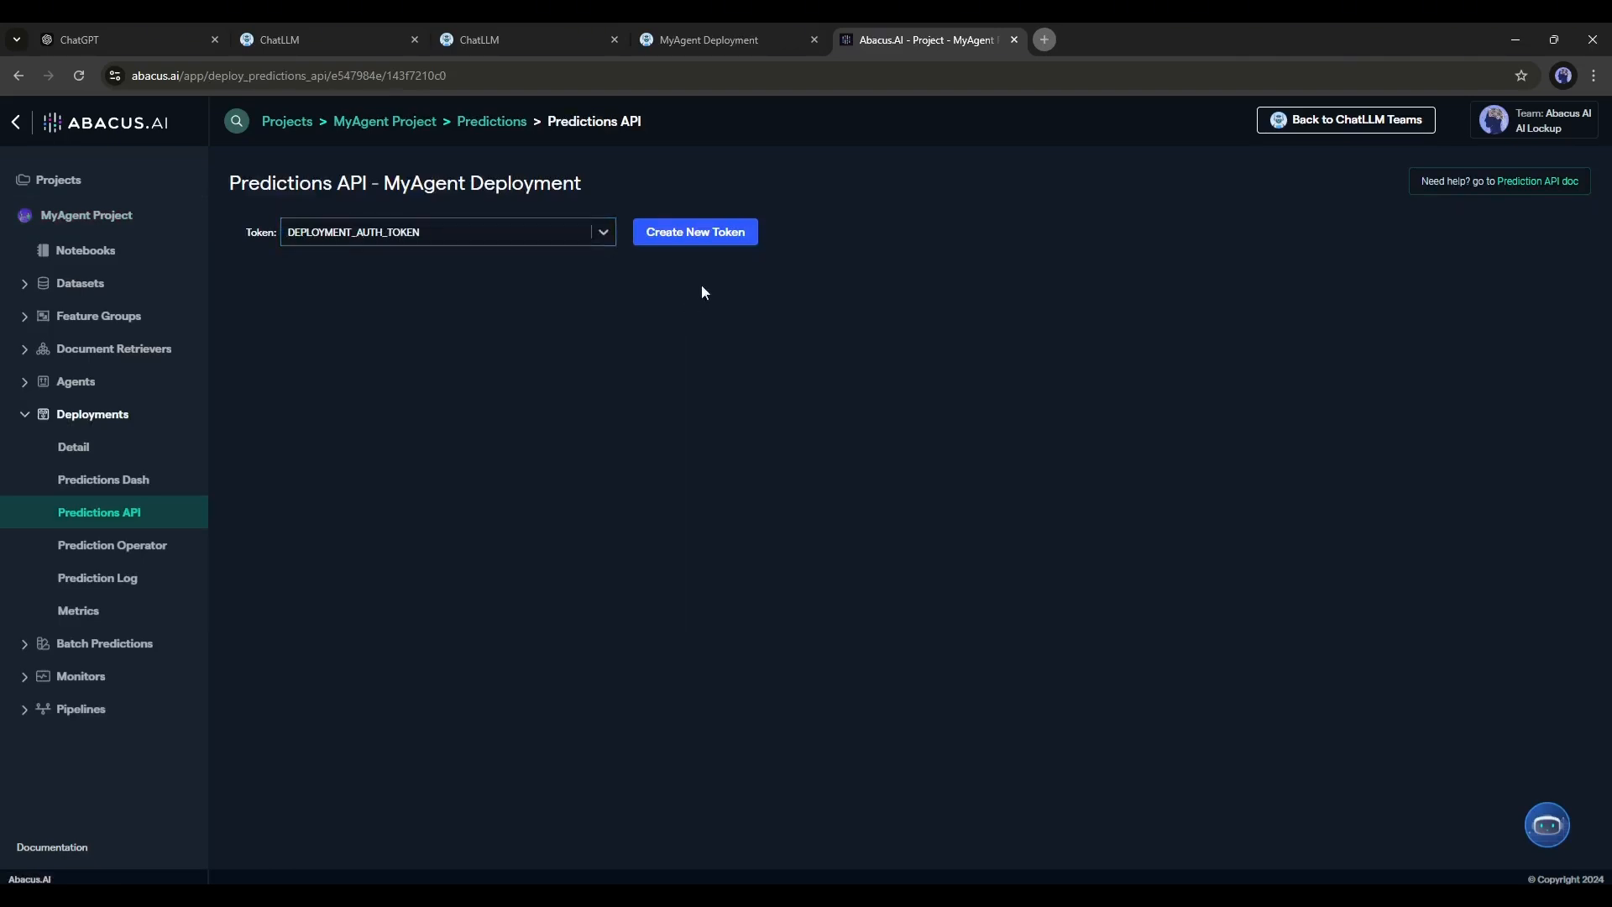
{"action": "left_click", "coordinate": [693, 231]}
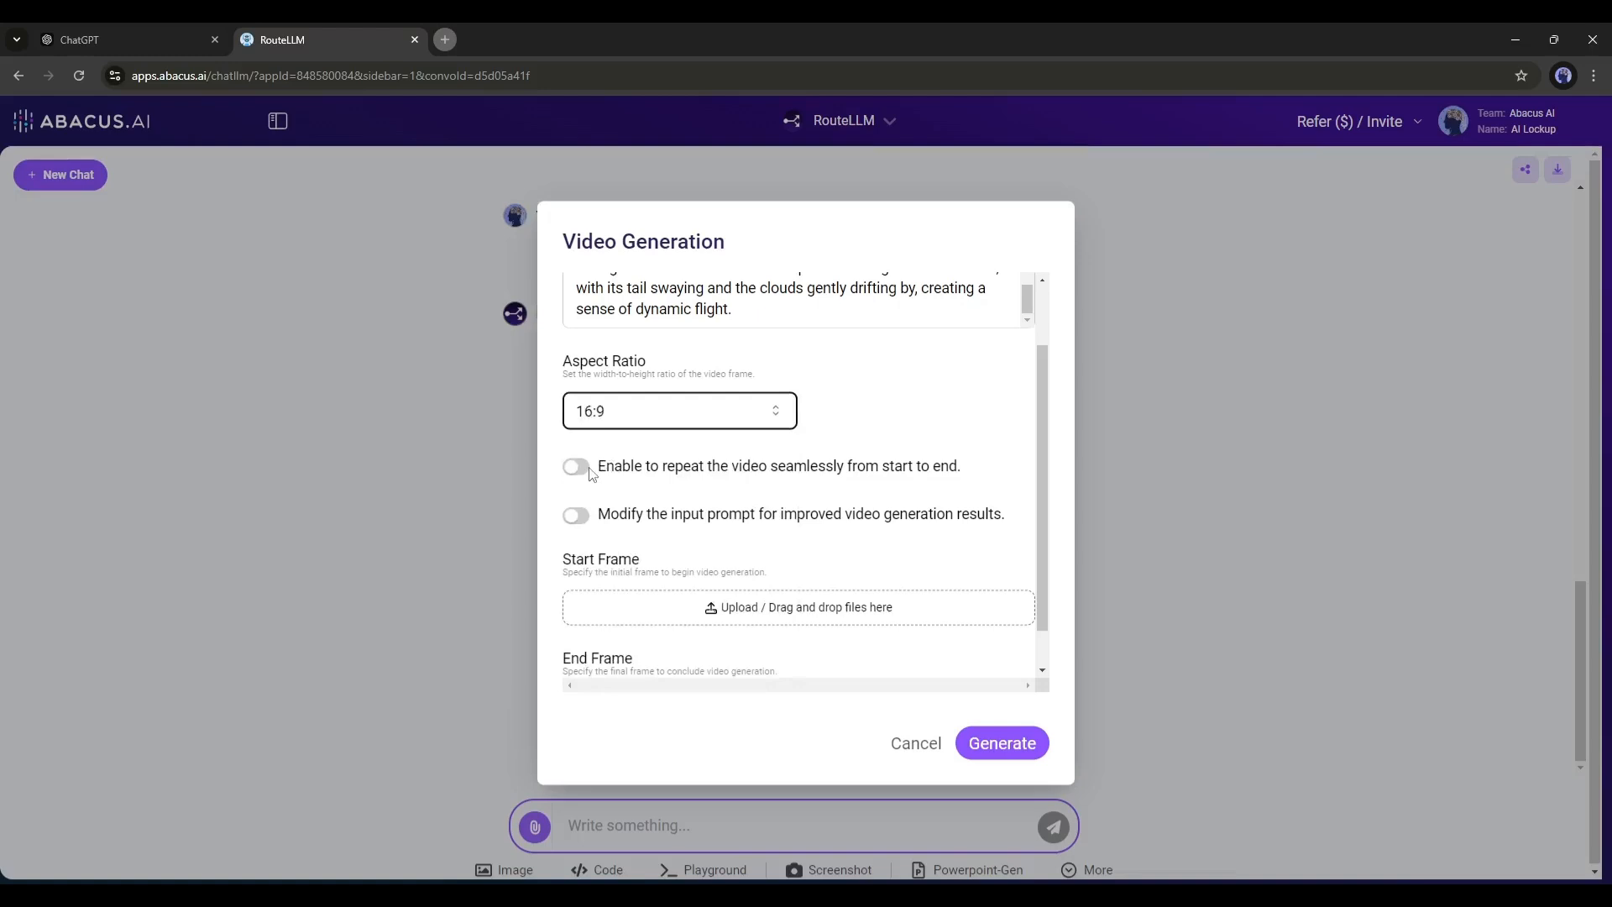
Generate the dragon-soaring video at 16:9 aspect ratio and view the result
{"action": "left_click", "coordinate": [999, 742]}
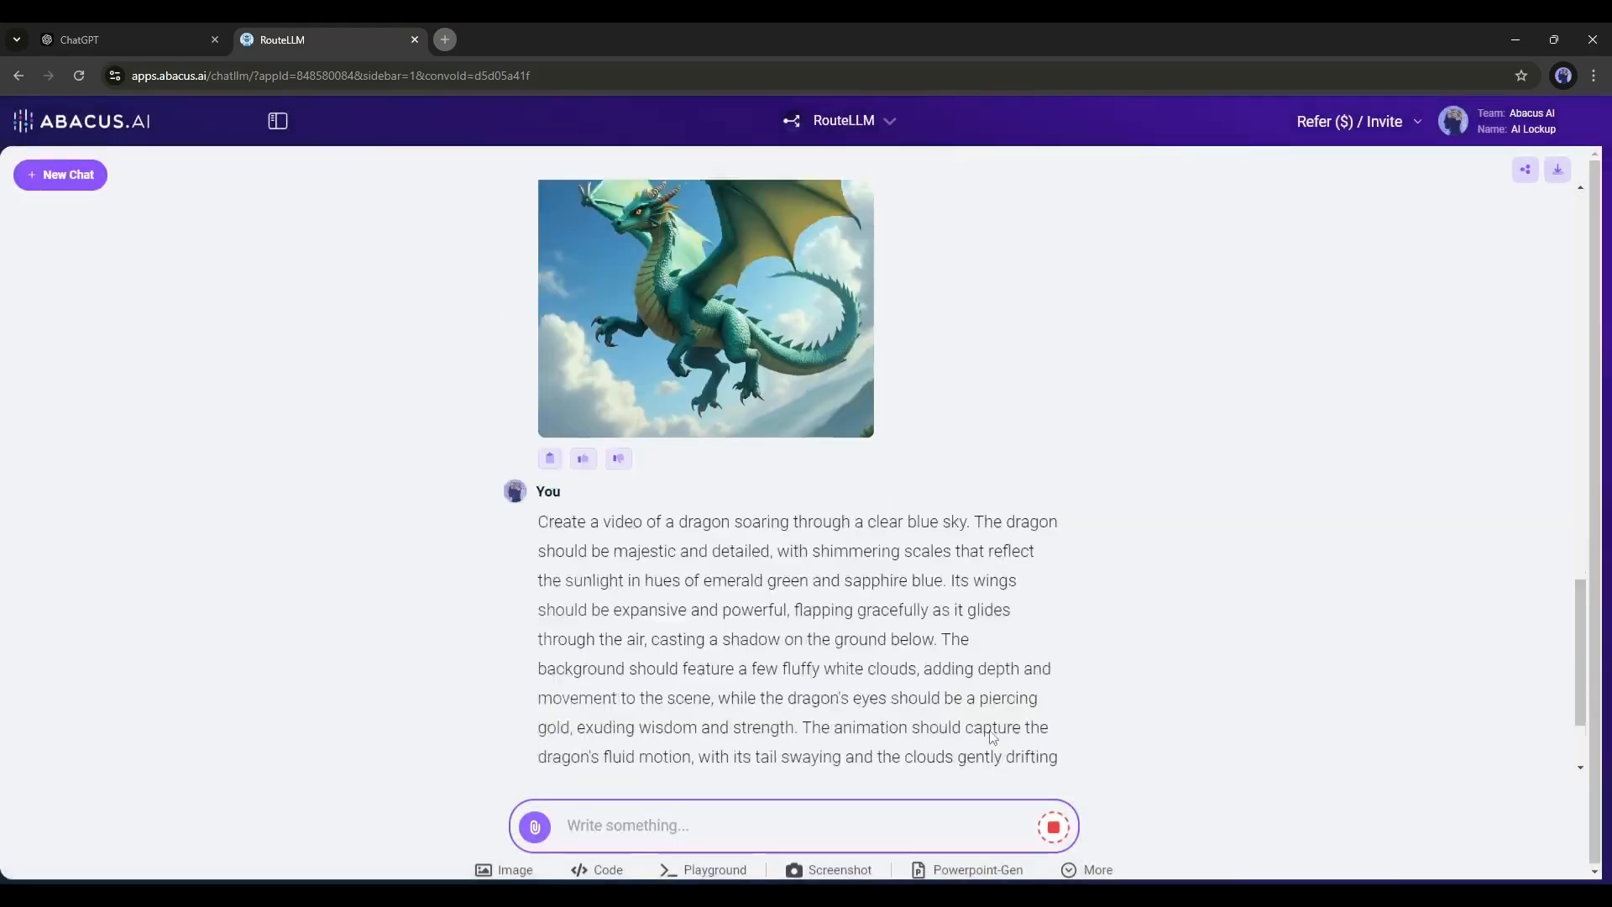
{"action": "scroll", "scroll_direction": "down", "scroll_amount": 3}
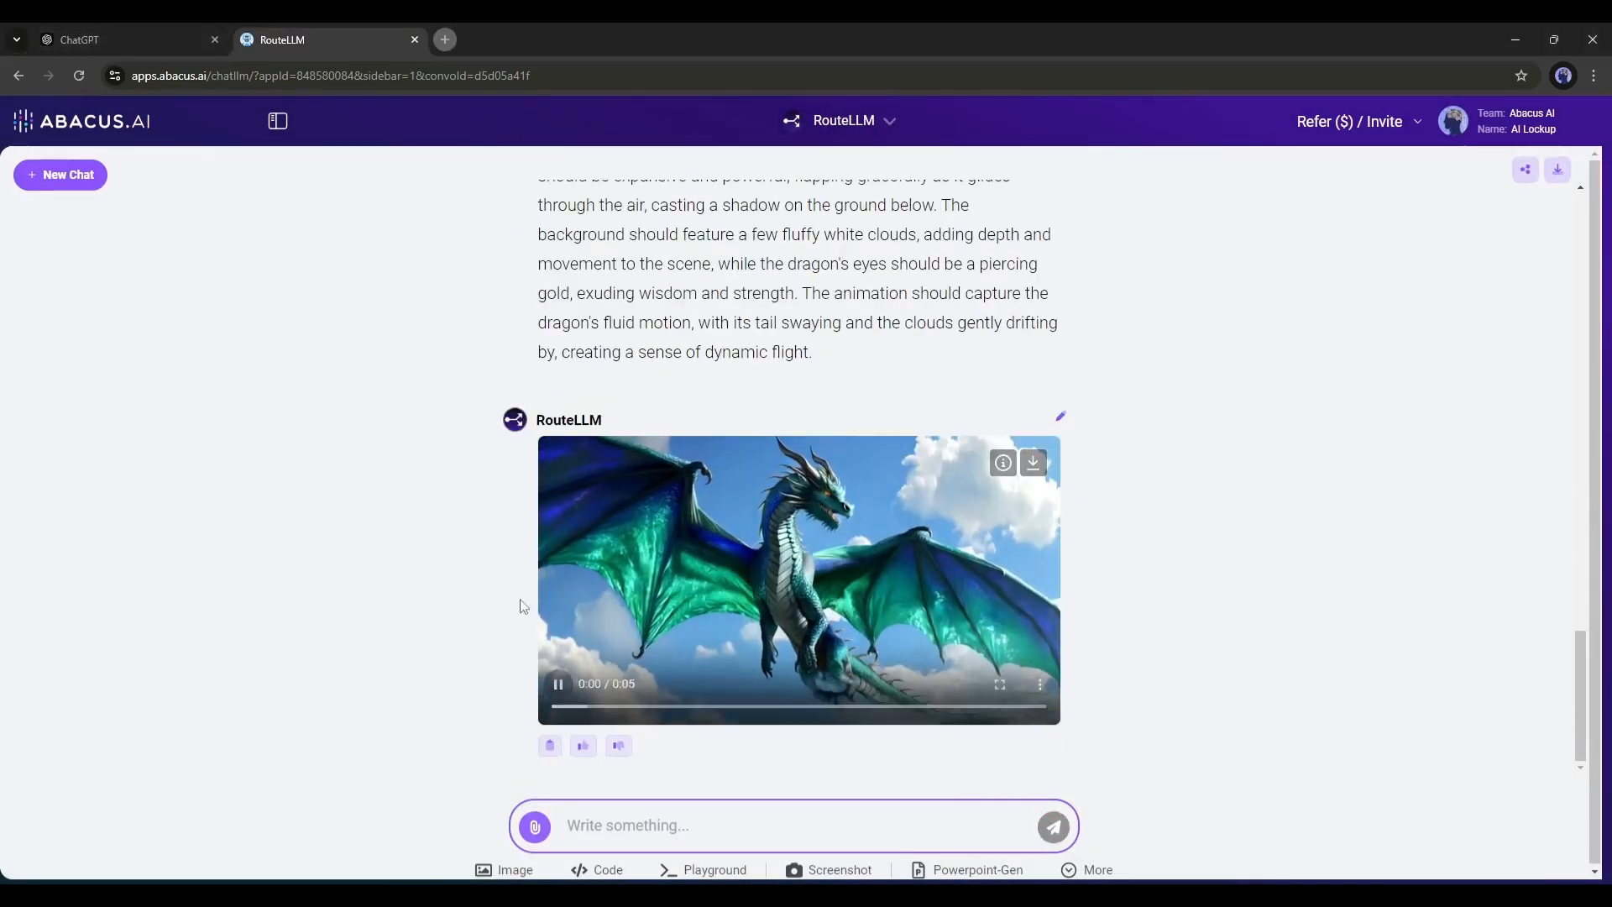